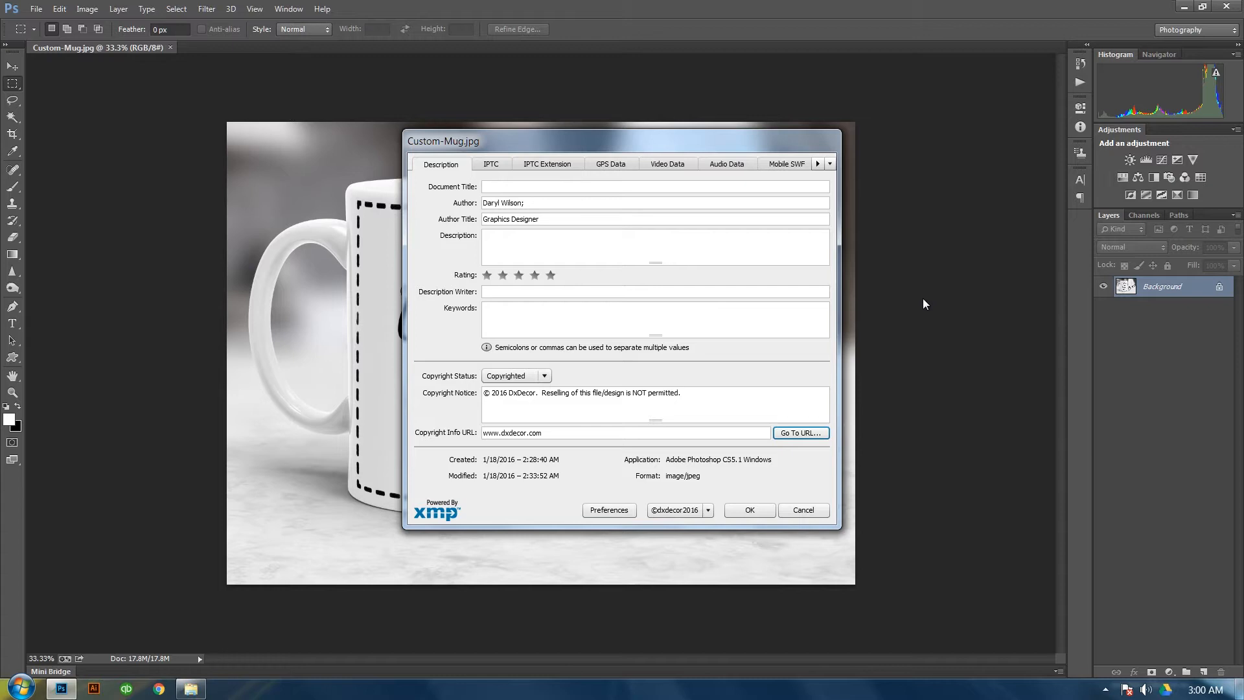
mouse_move(923, 298)
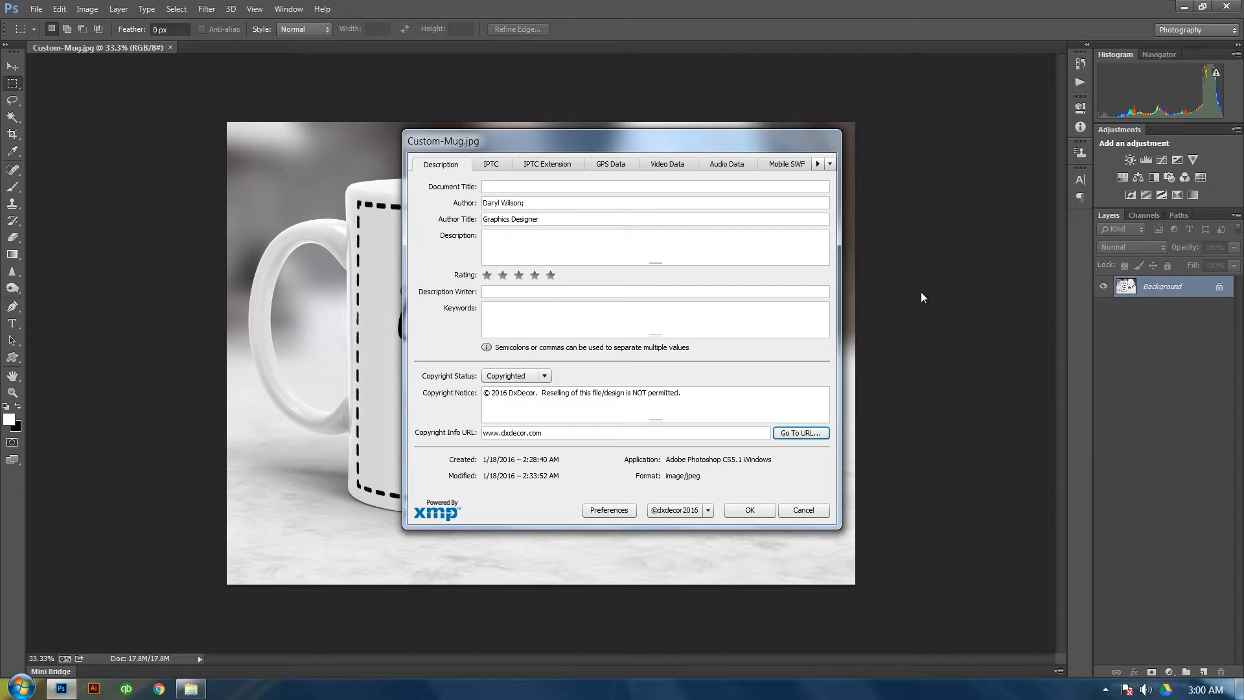
Move the File Info window aside to reveal the full mug mockup with the DxDecor logo.
left_click_drag(443, 140, 687, 143)
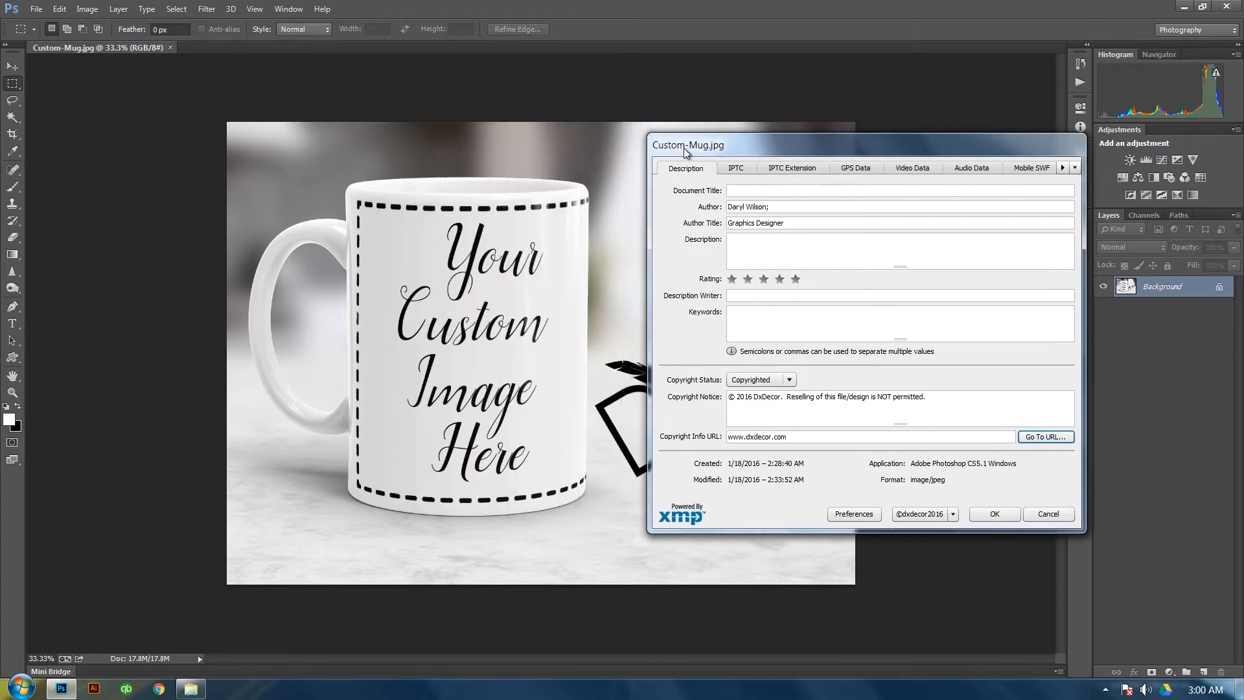
left_click_drag(688, 144, 630, 161)
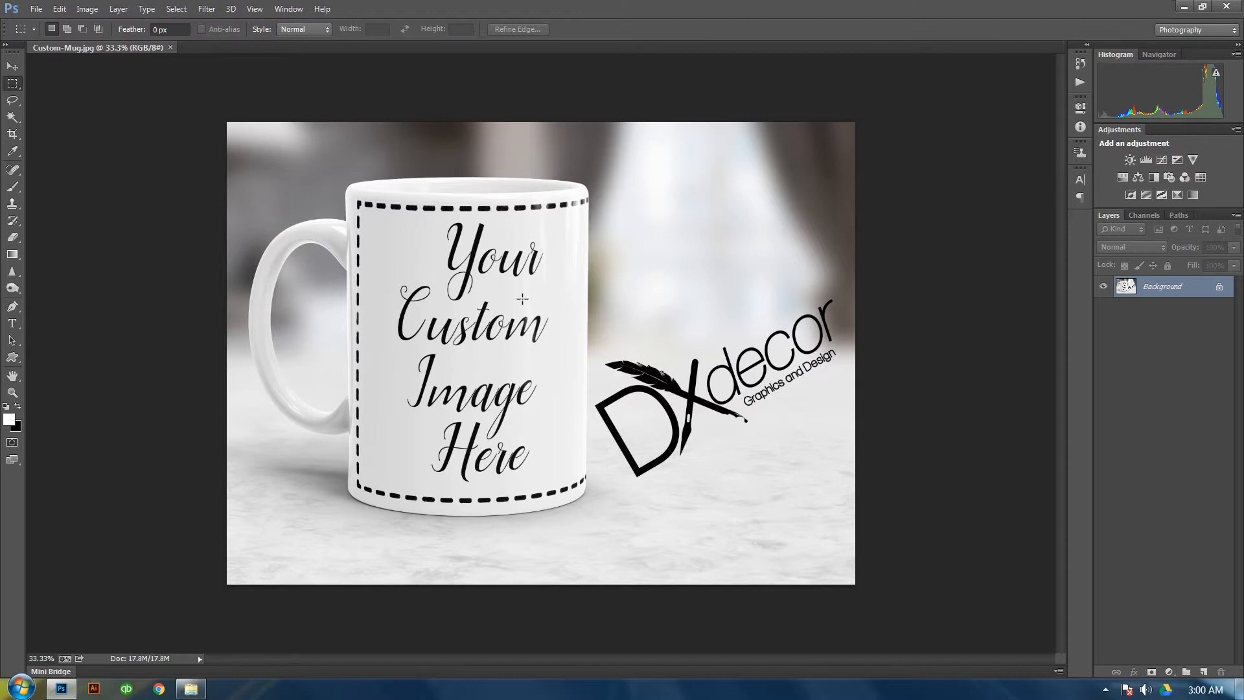
mouse_move(522, 312)
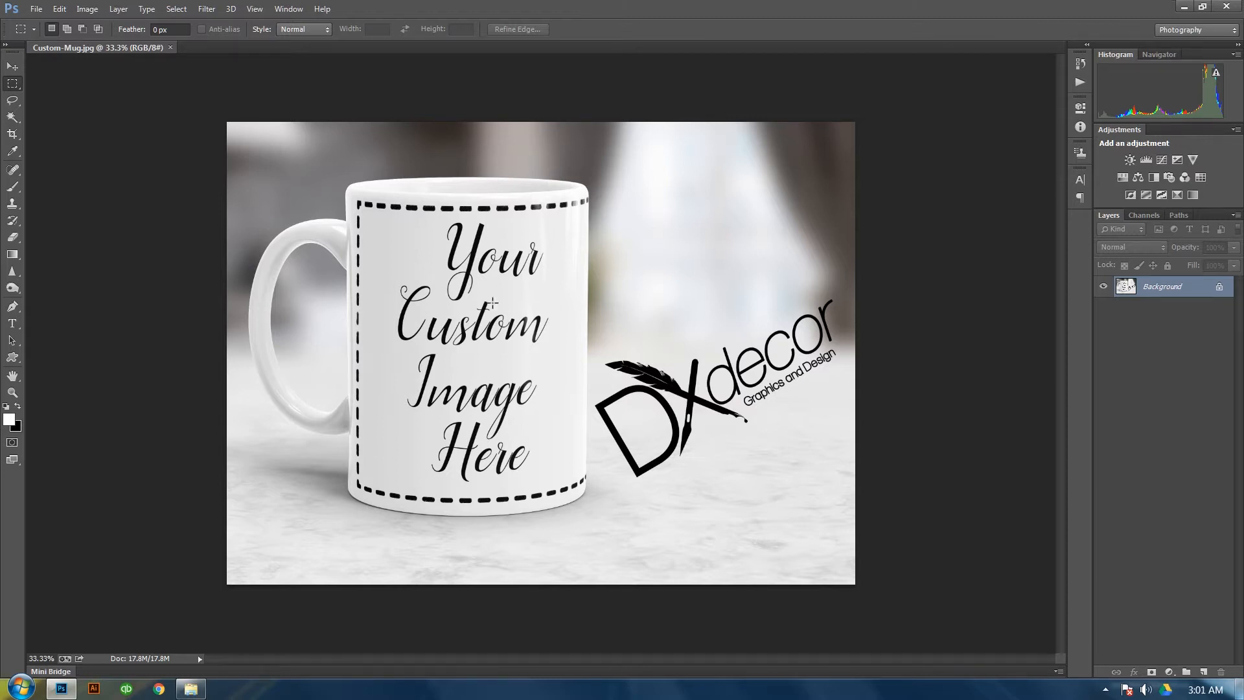
mouse_move(93, 76)
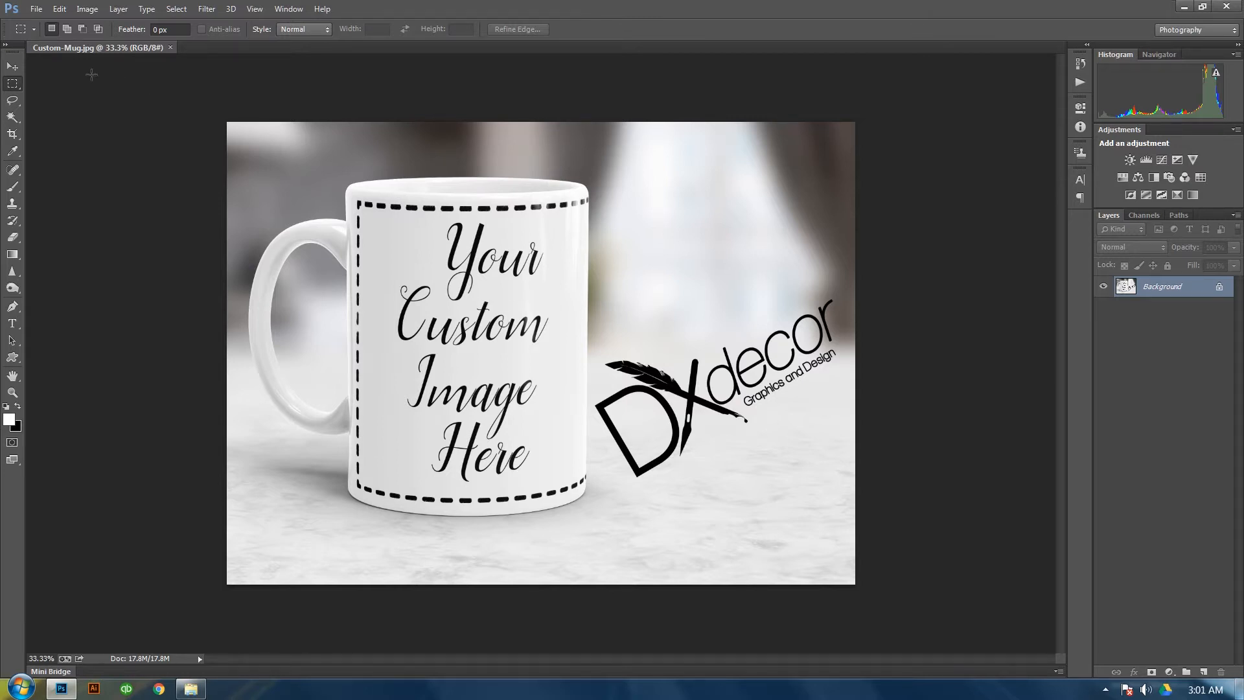
Bring up File Info for Custom-Mug.jpg, check the IPTC panel and return to the Description panel.
left_click(36, 9)
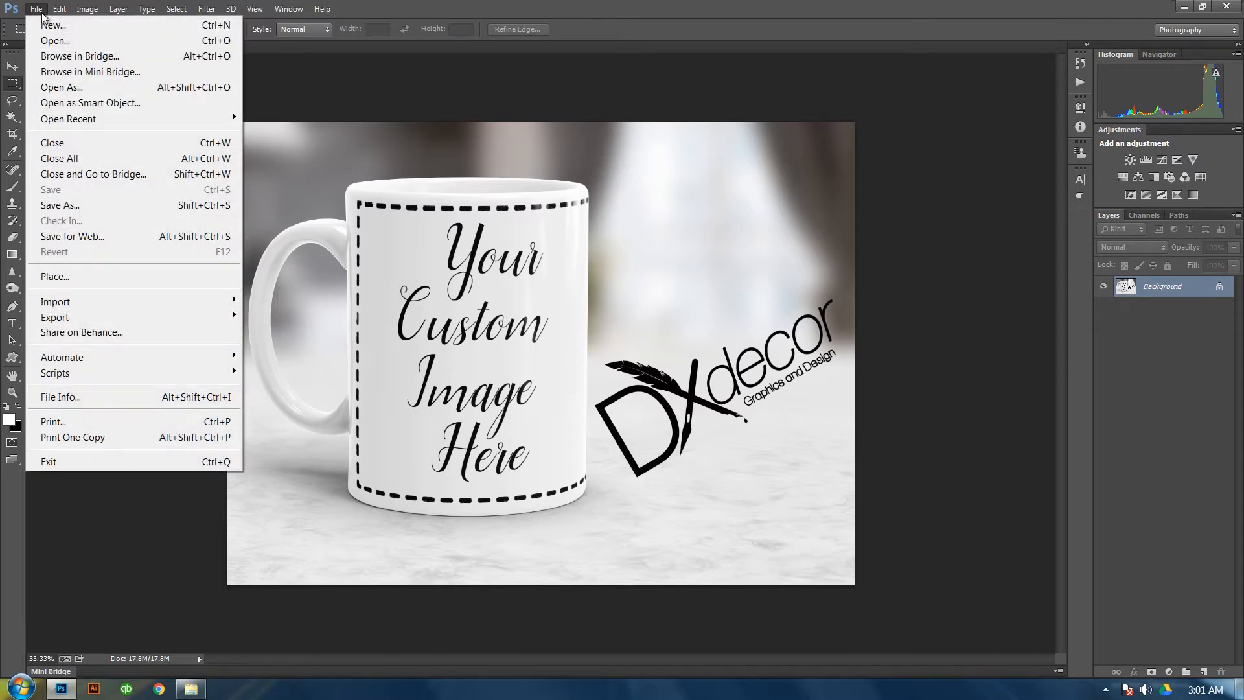
mouse_move(560, 65)
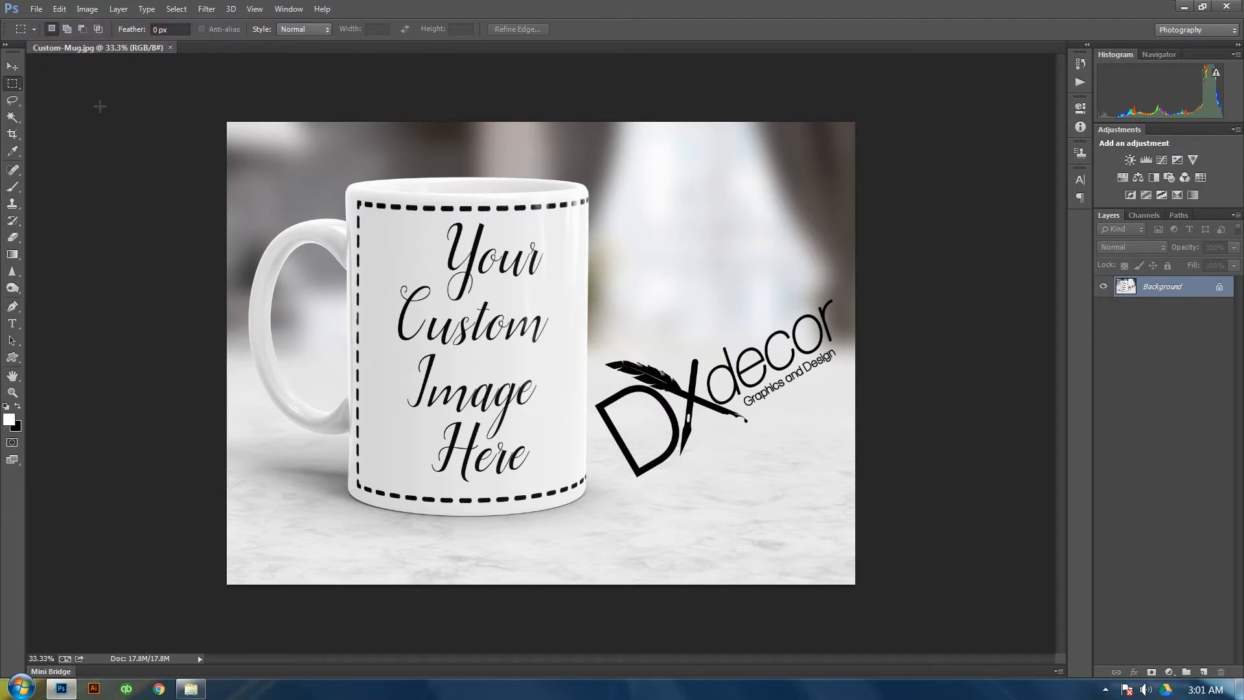
mouse_move(40, 17)
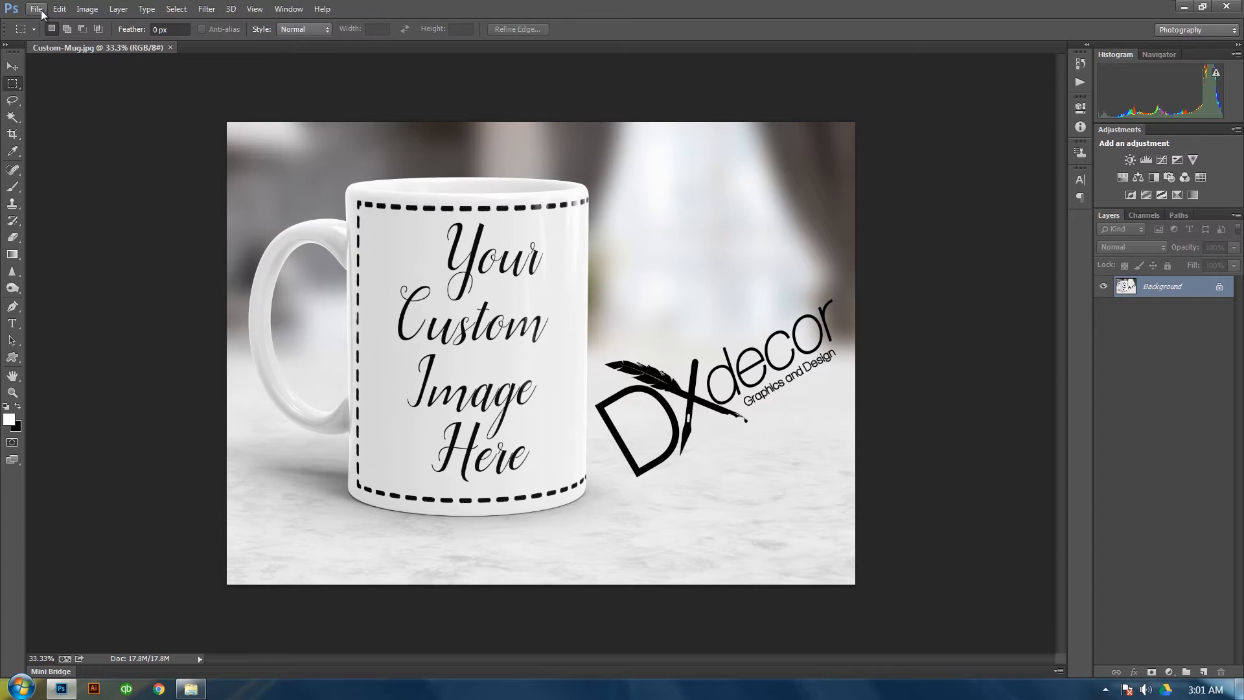
mouse_move(413, 161)
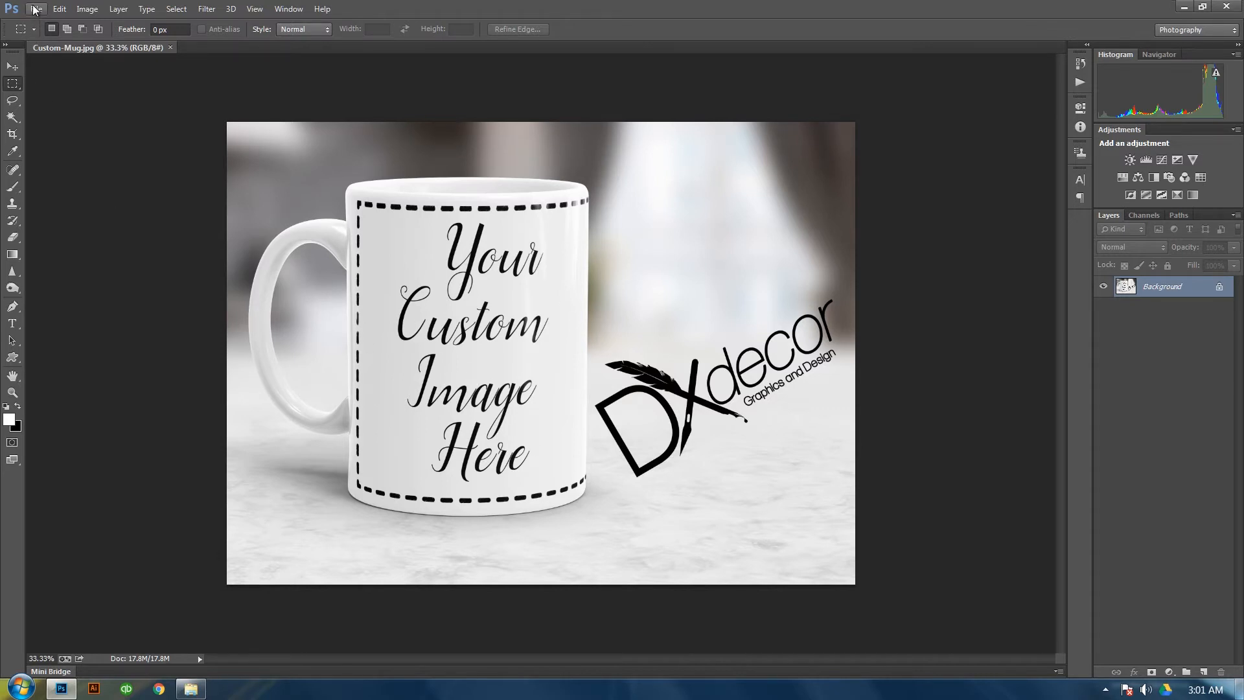
left_click(41, 8)
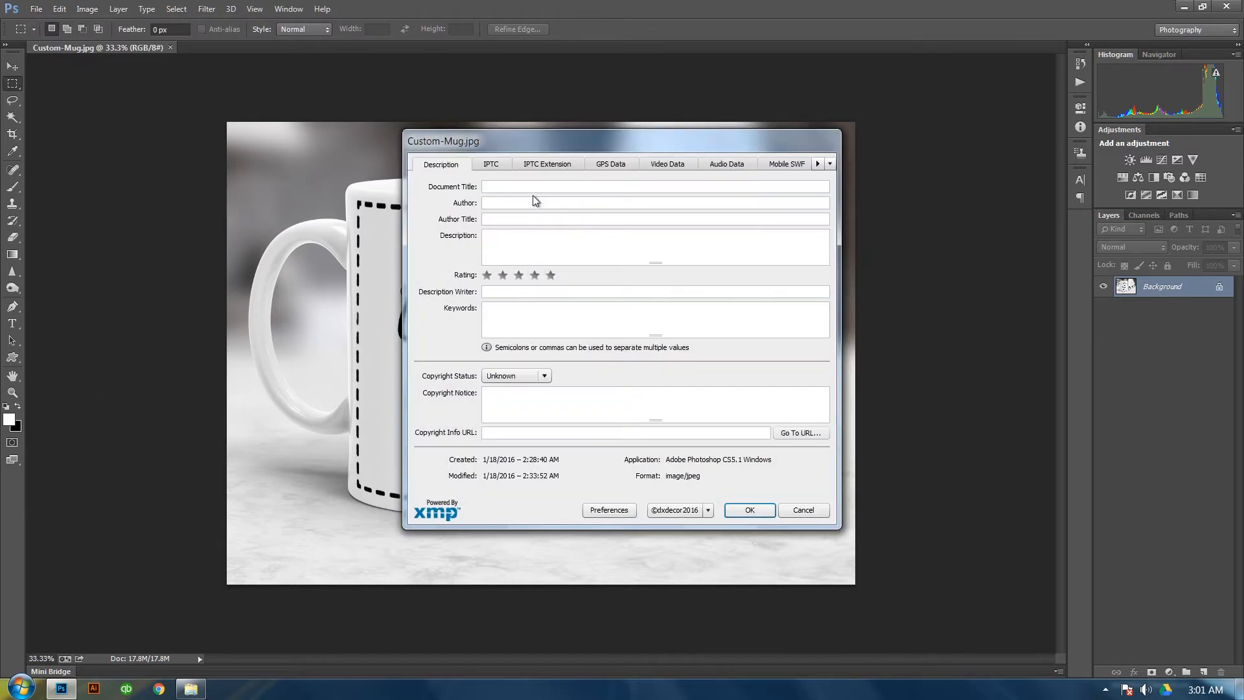
mouse_move(467, 170)
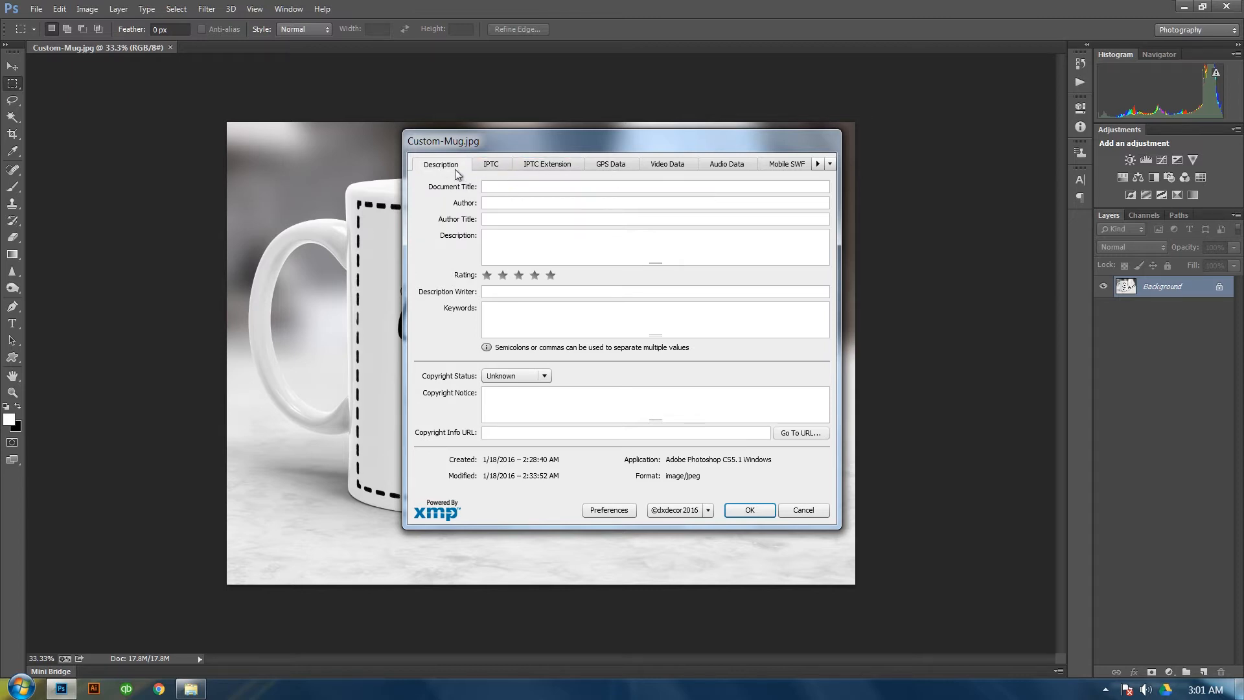
left_click(492, 163)
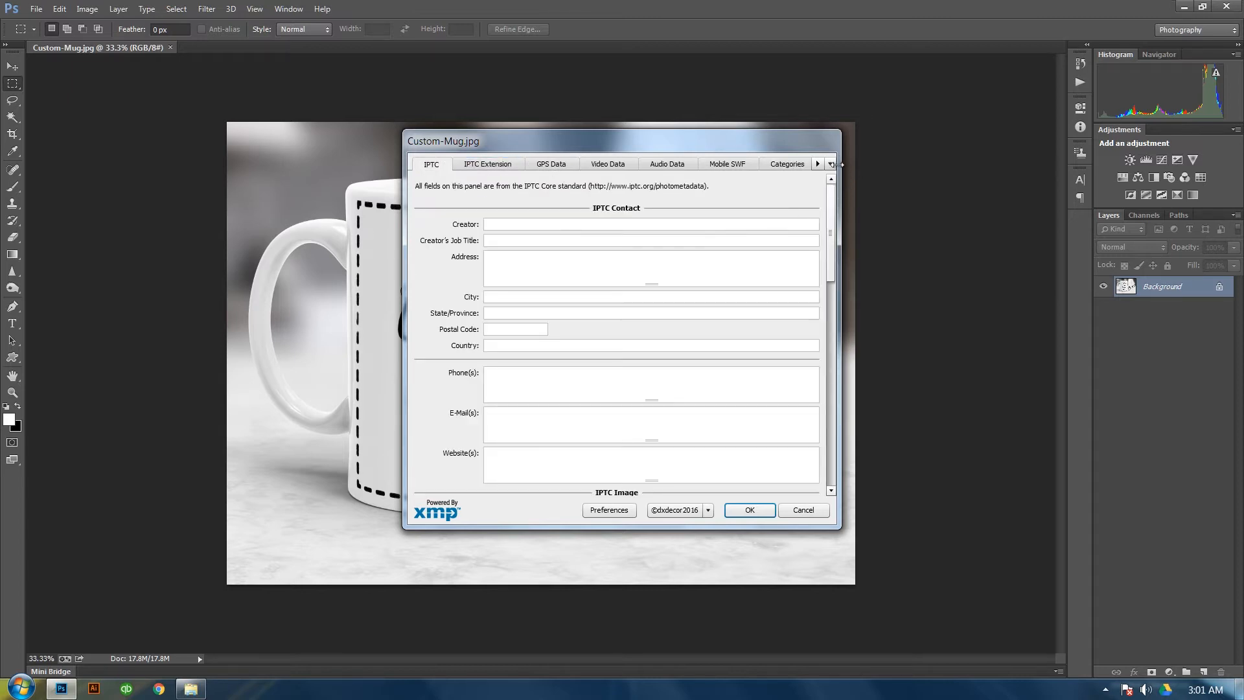
left_click(835, 163)
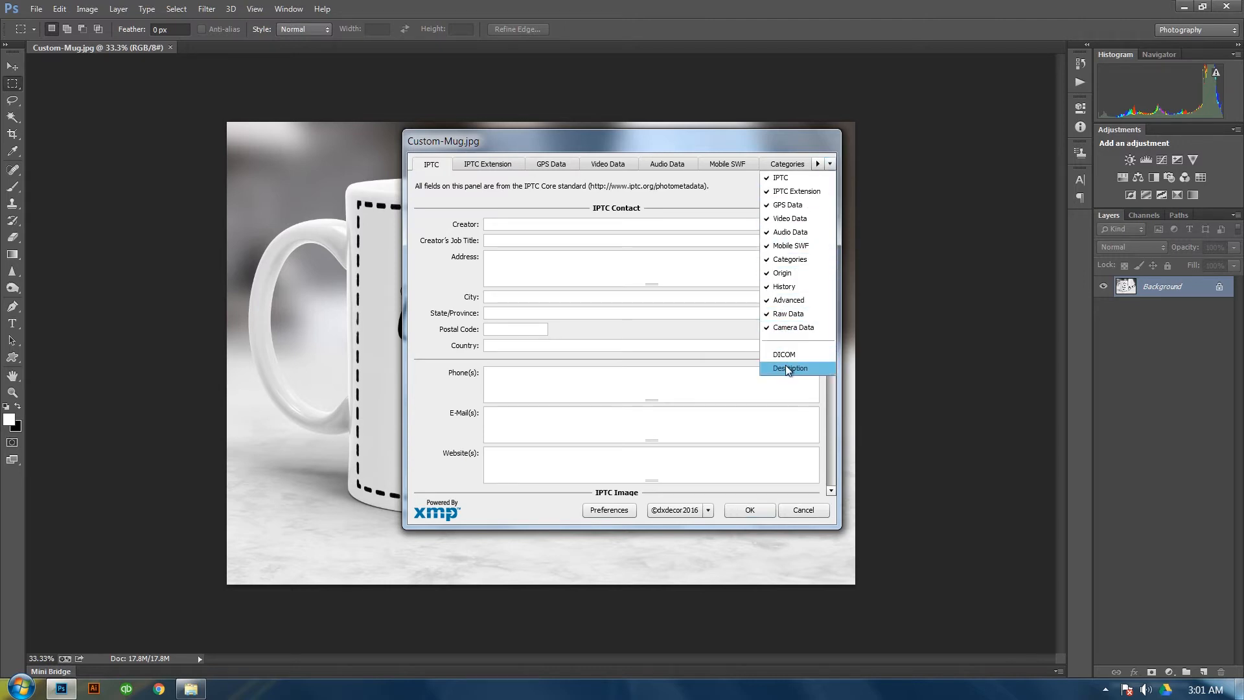
left_click(791, 368)
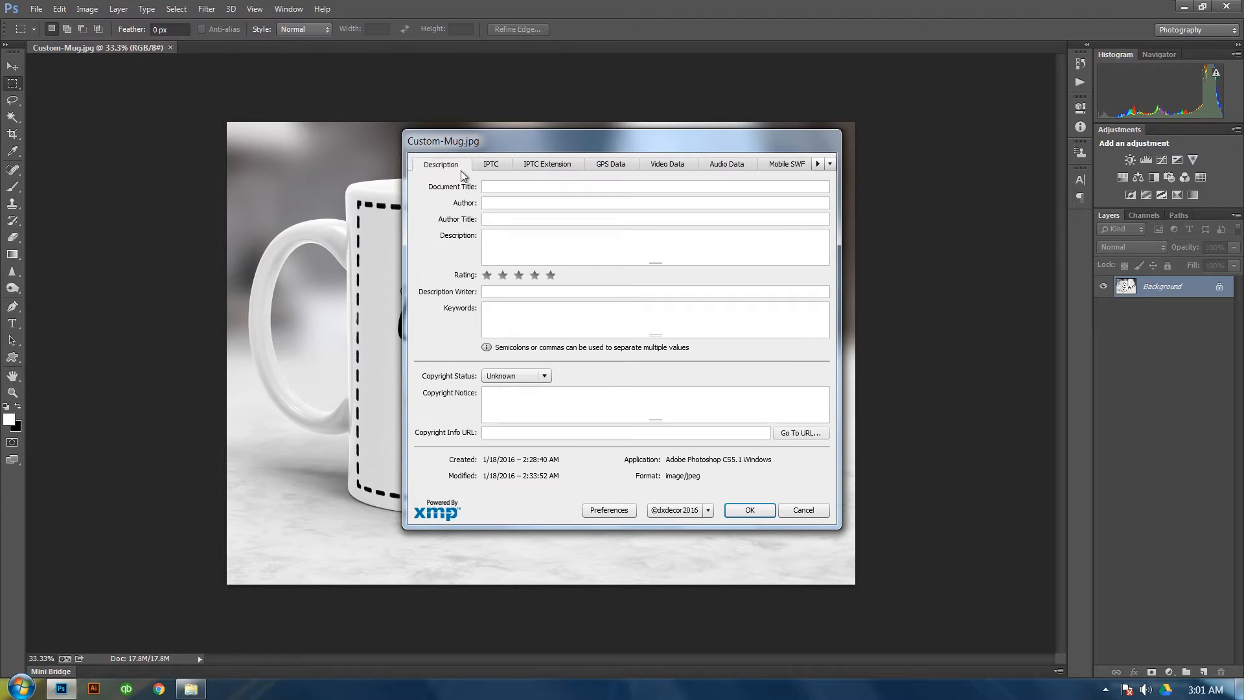
Enter author Daryl Wilson, an author title, and give the image a five-star rating.
left_click(654, 186)
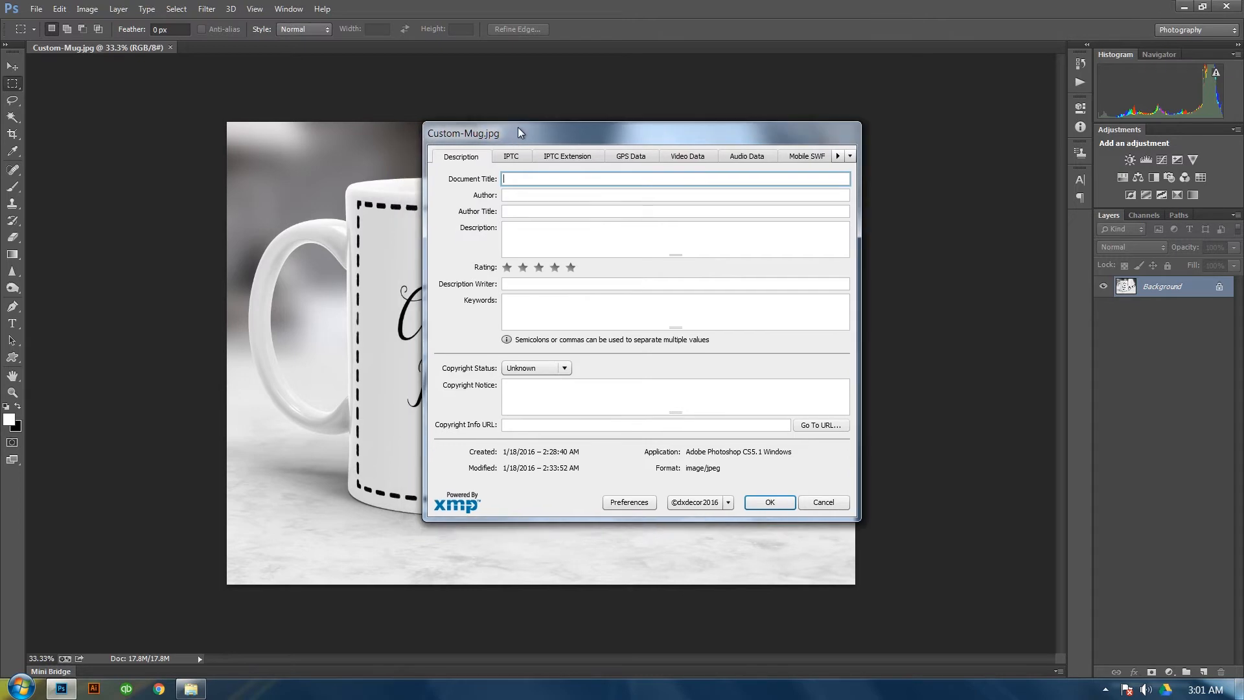
mouse_move(508, 175)
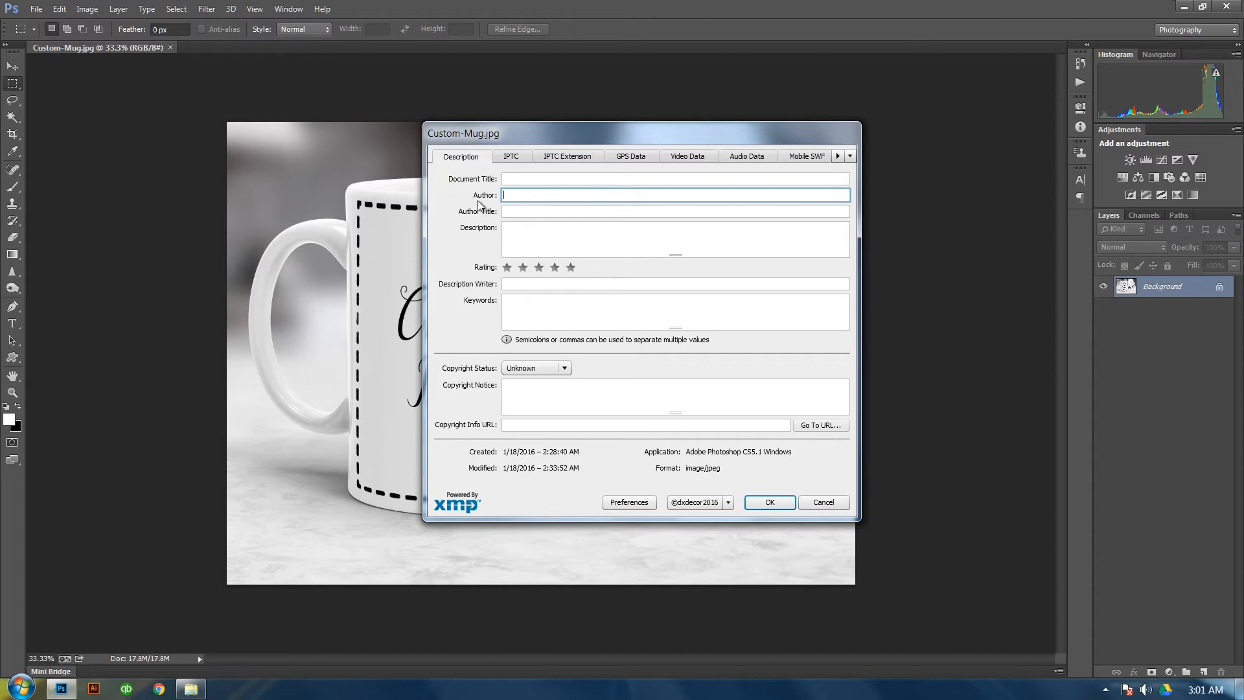
type("Daryl Wilson;")
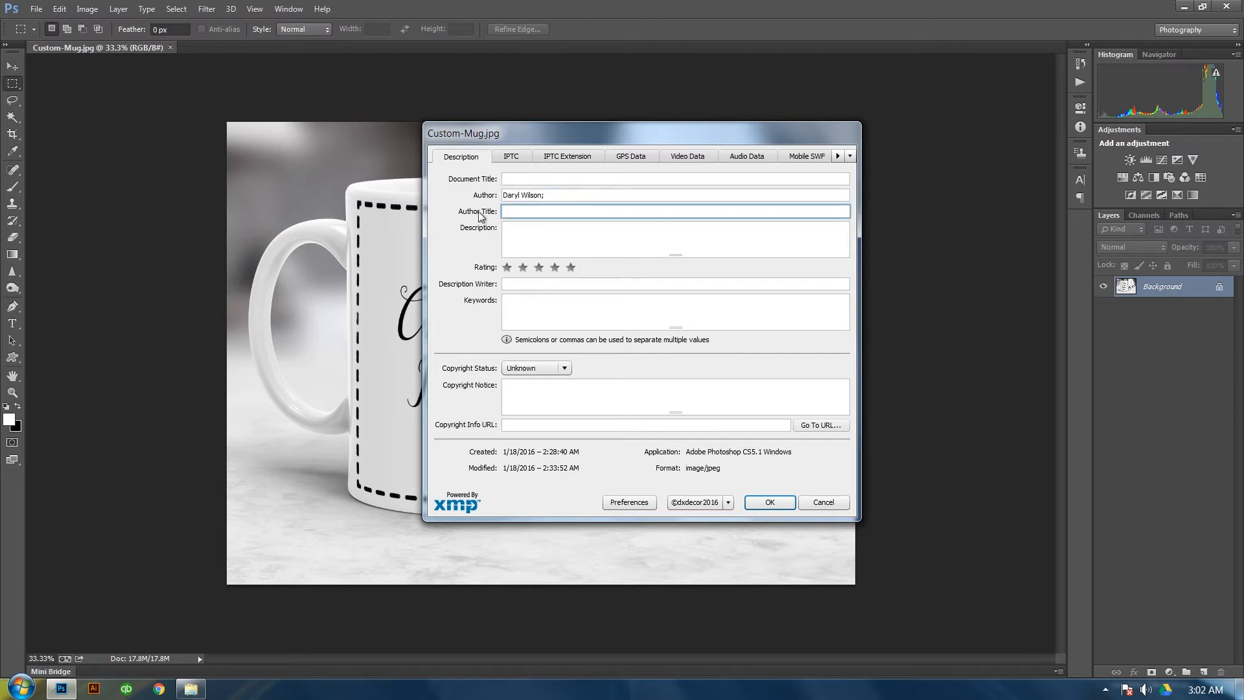
type("Graphics Designer")
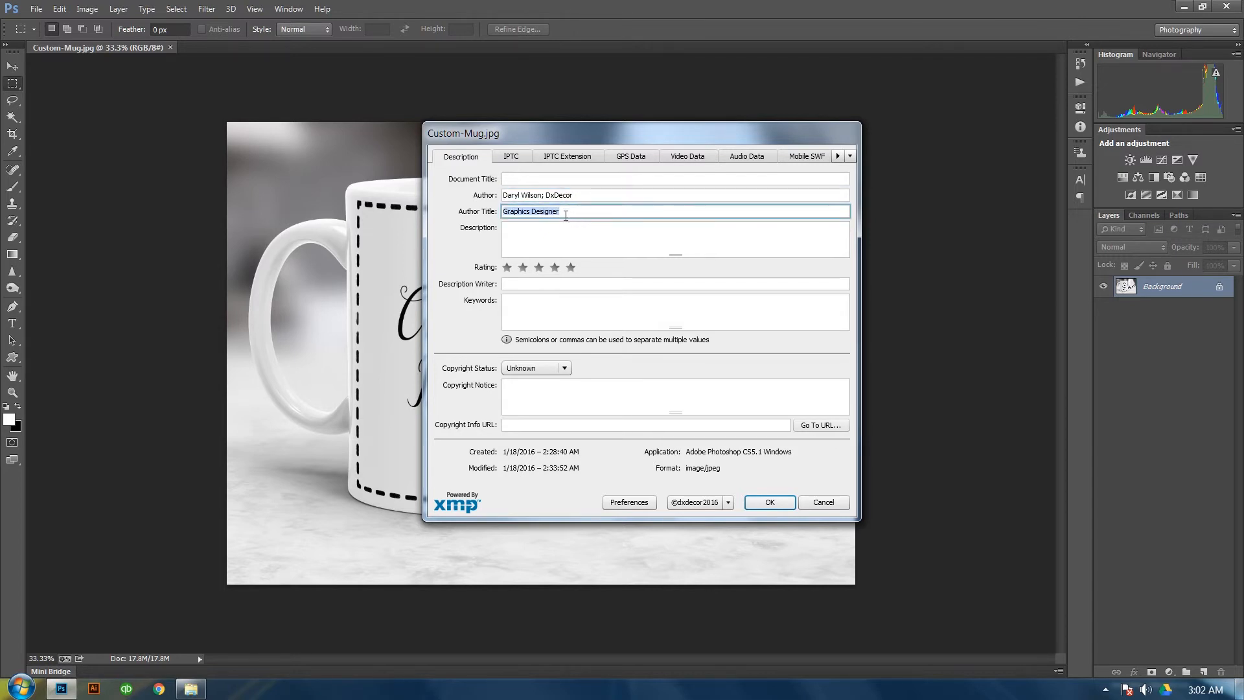
left_click(674, 239)
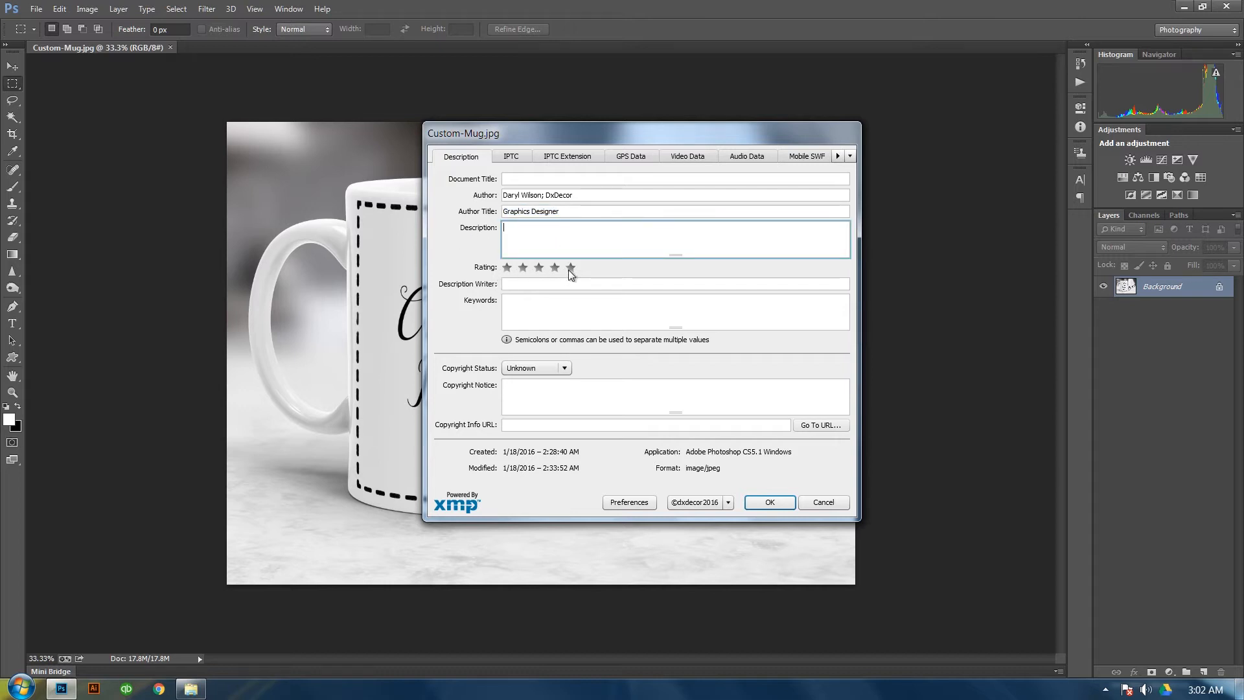
left_click(570, 267)
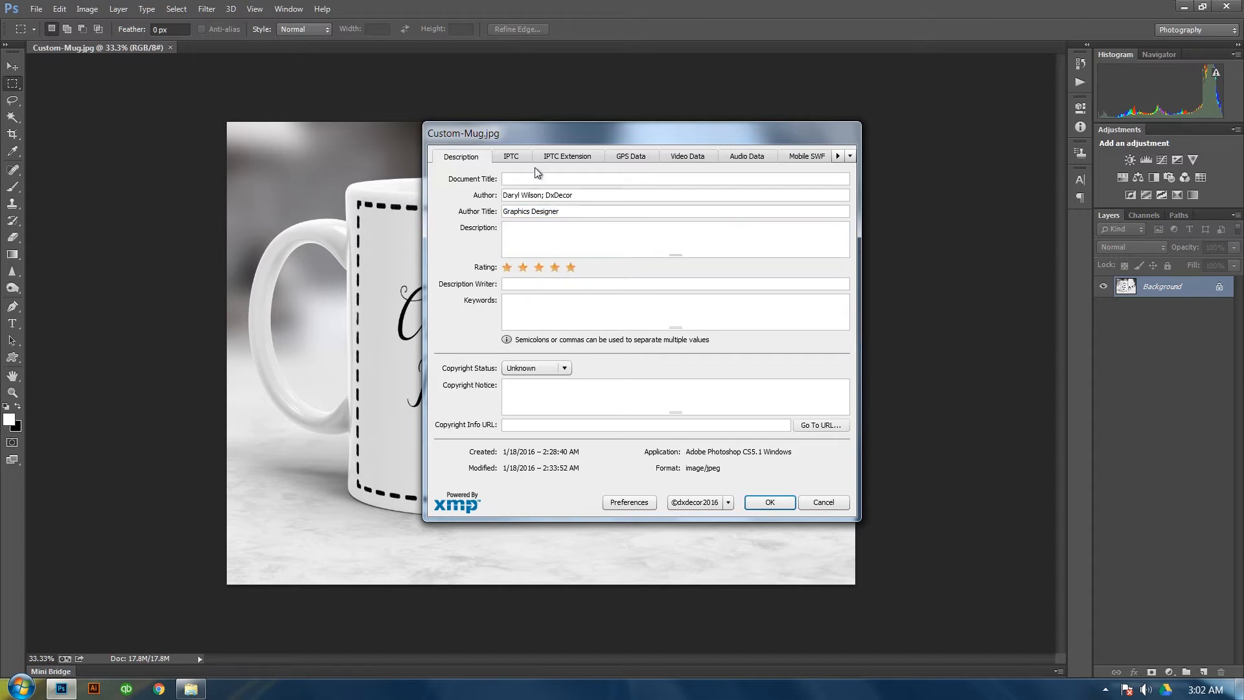
Fill in the description writer and the keyword Dxdecor.
left_click_drag(462, 133, 641, 144)
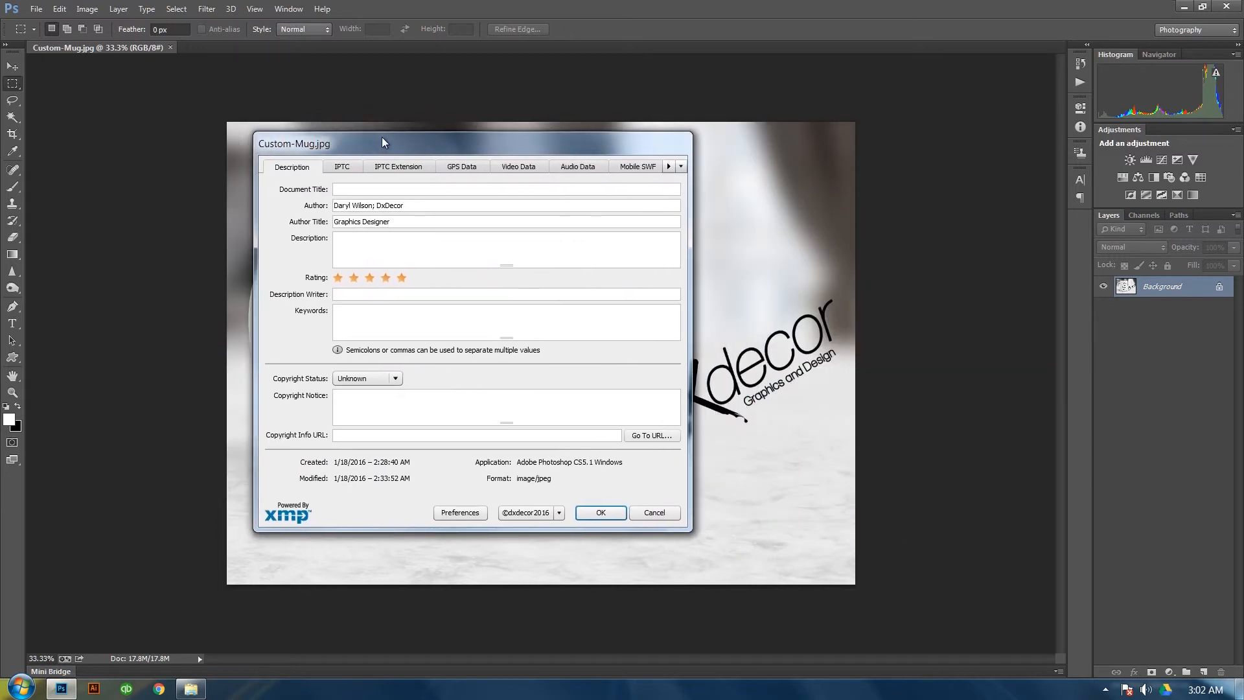
mouse_move(300, 303)
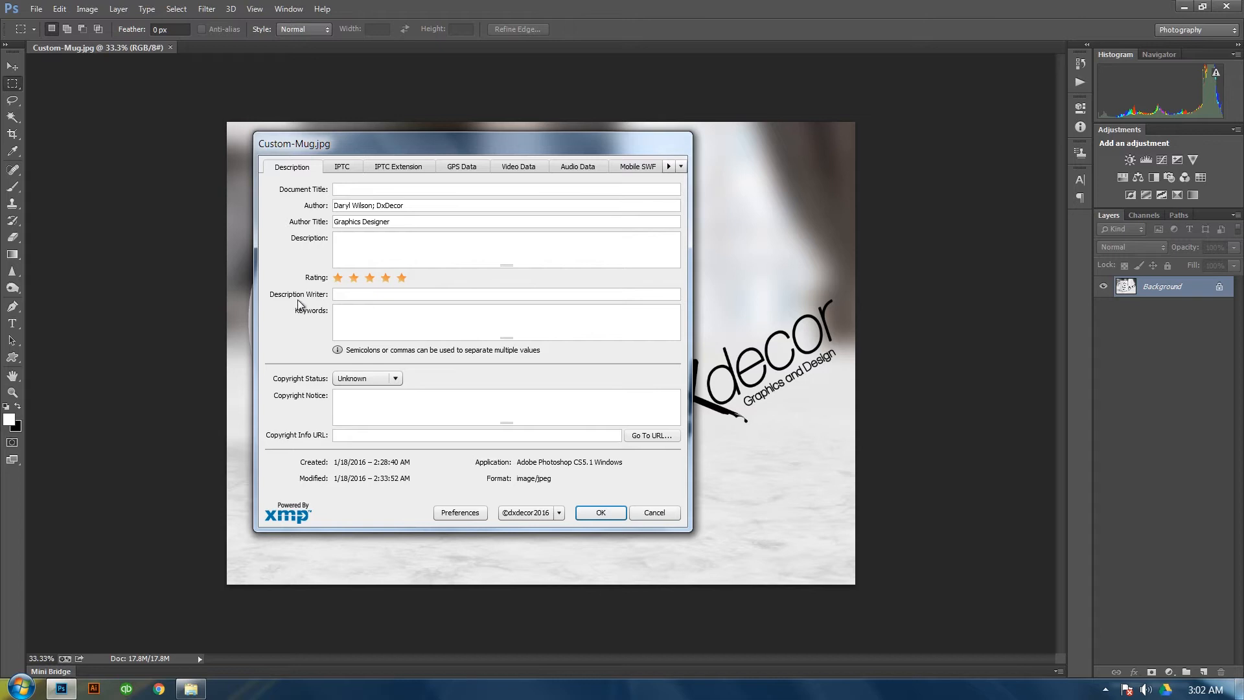
left_click(505, 295)
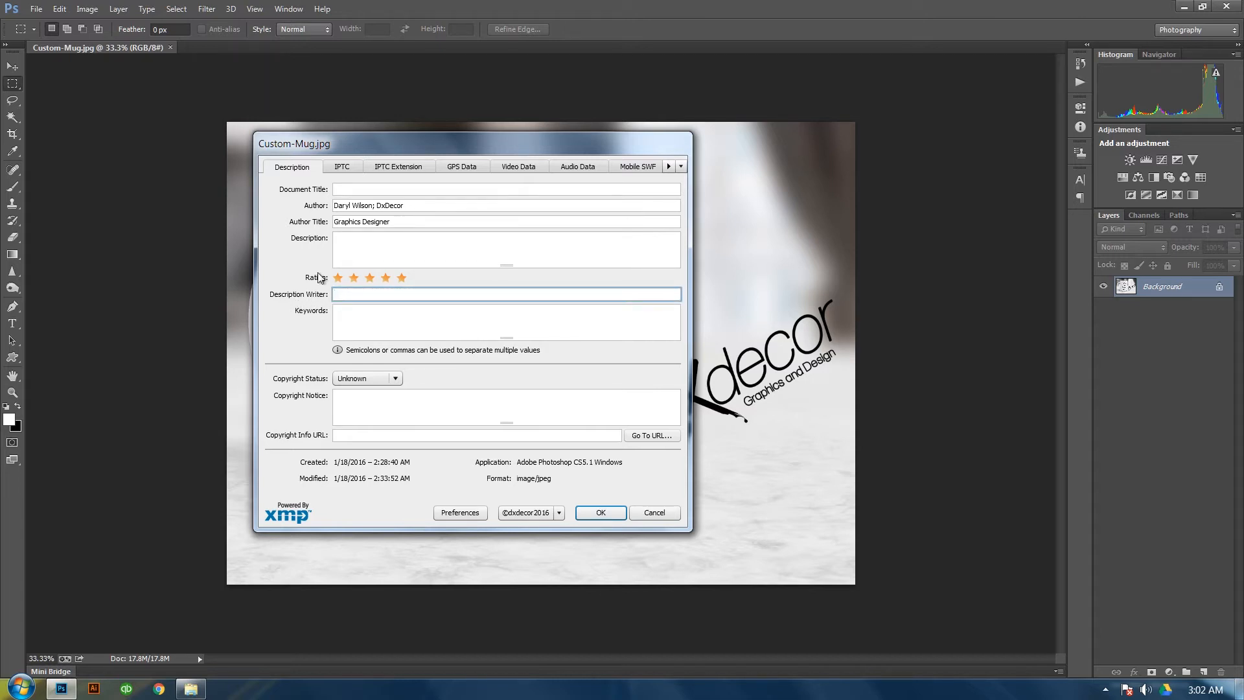
mouse_move(319, 278)
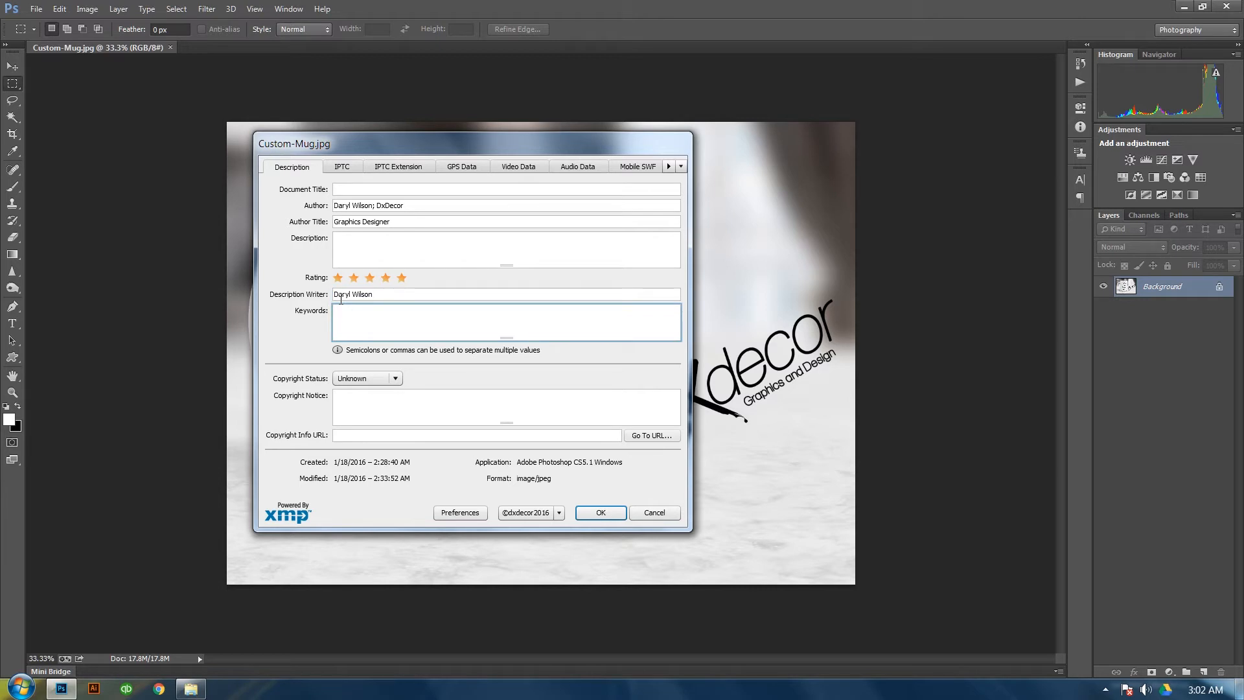
type("M")
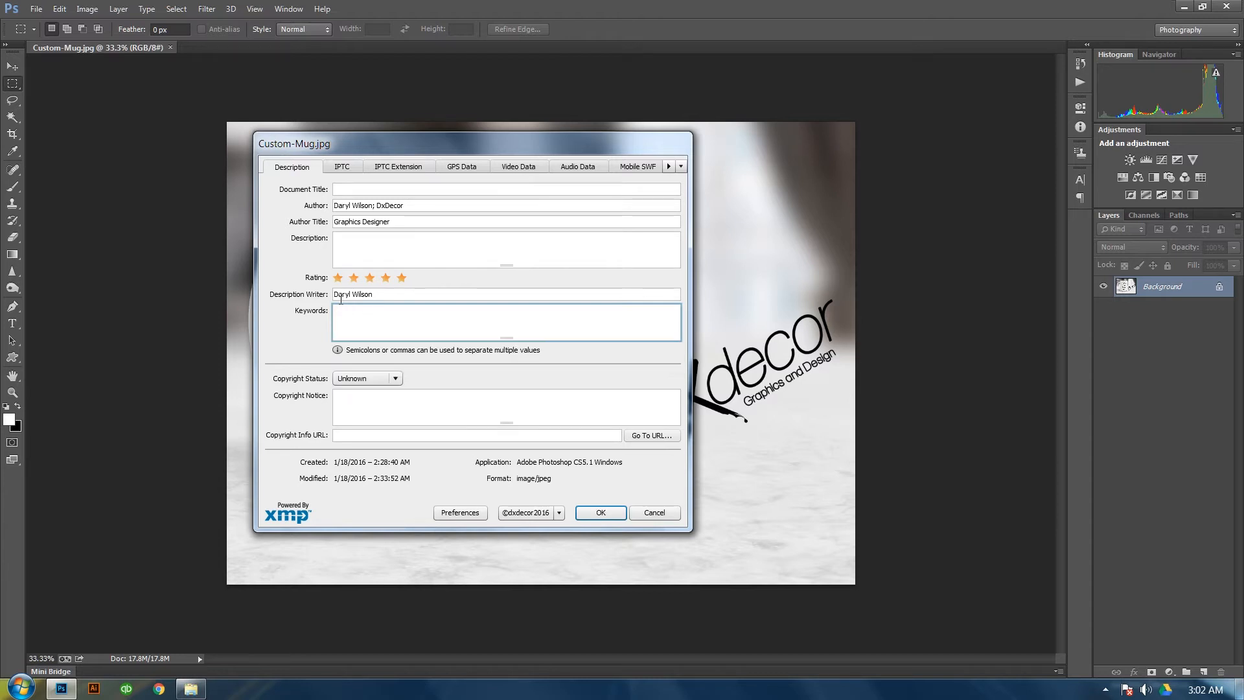
type("Dxdecor,")
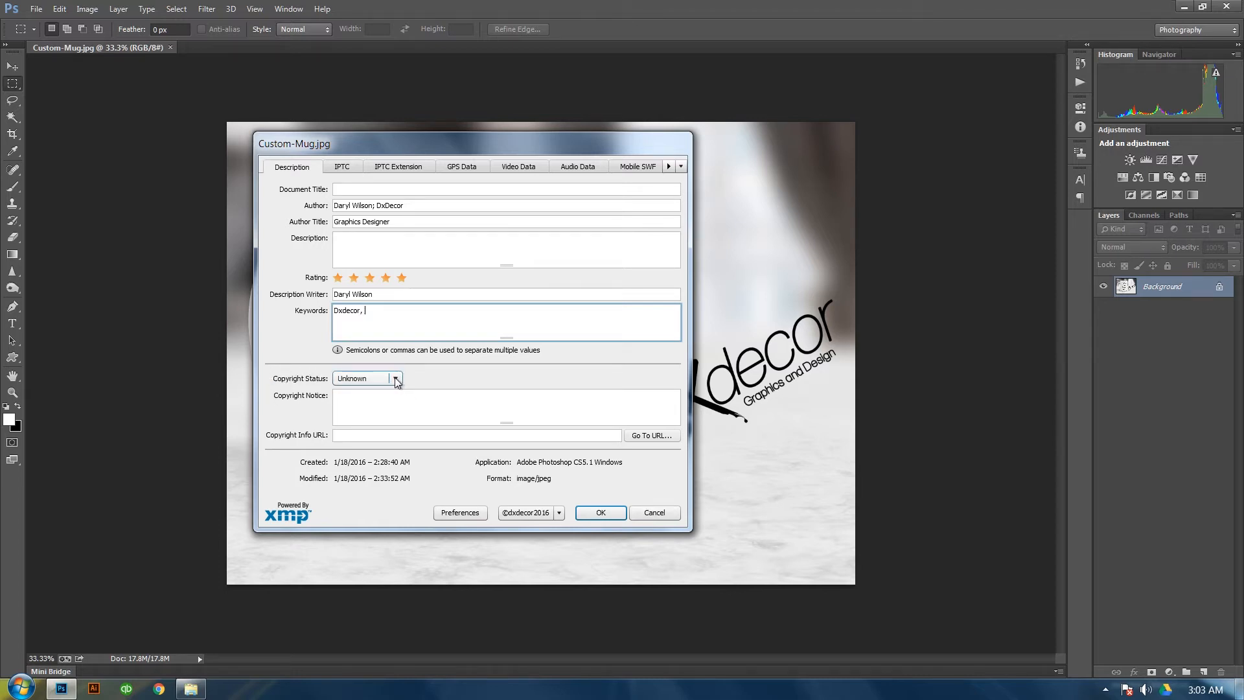
Mark the image Copyrighted and fill in the saved no-reselling copyright notice.
left_click(394, 379)
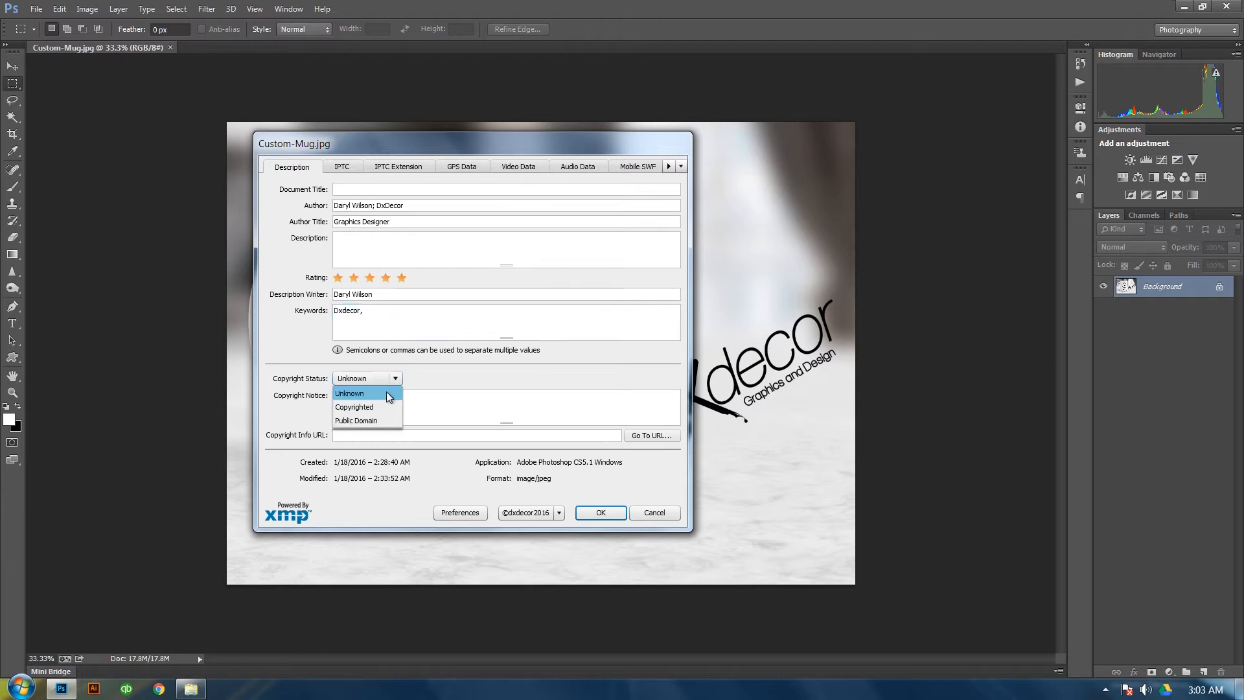
mouse_move(373, 407)
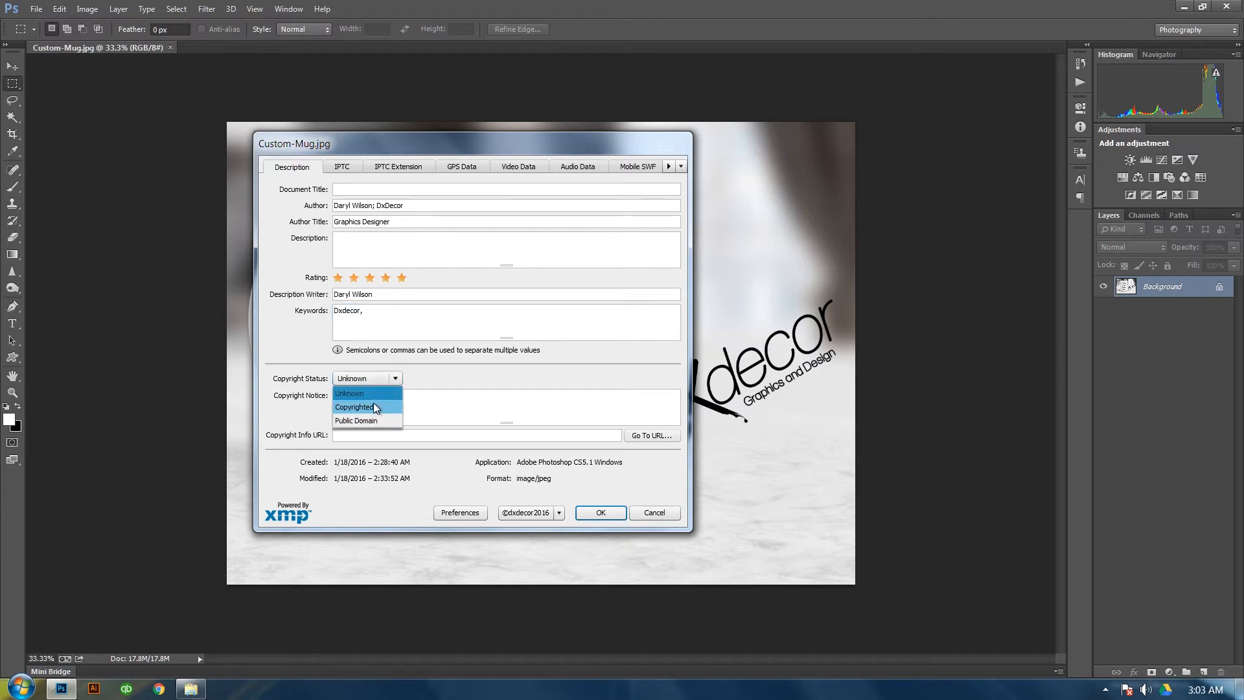
left_click(355, 420)
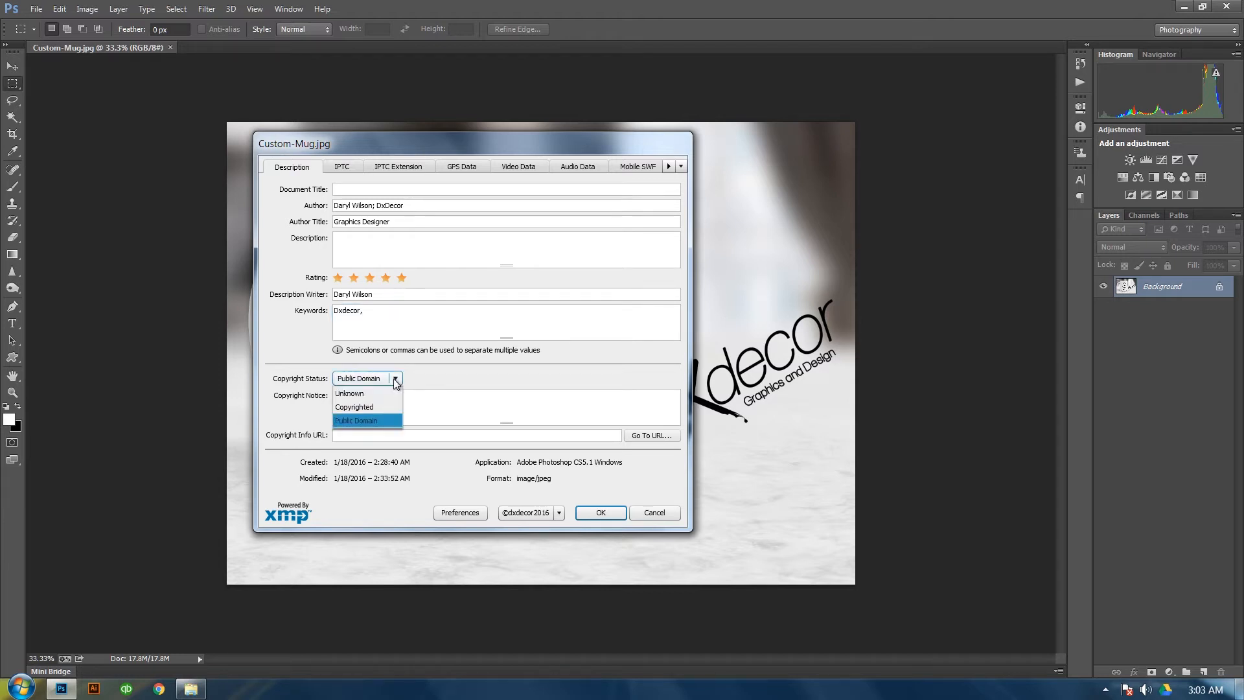
left_click(354, 407)
type("©")
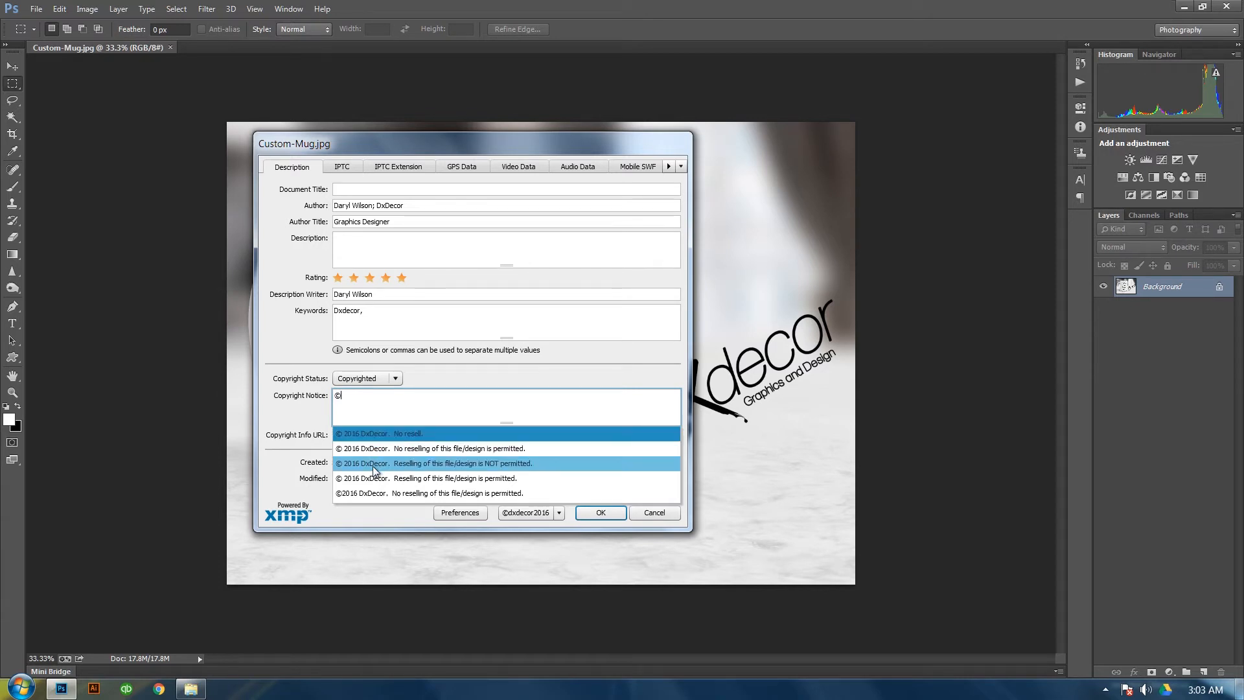
left_click(427, 462)
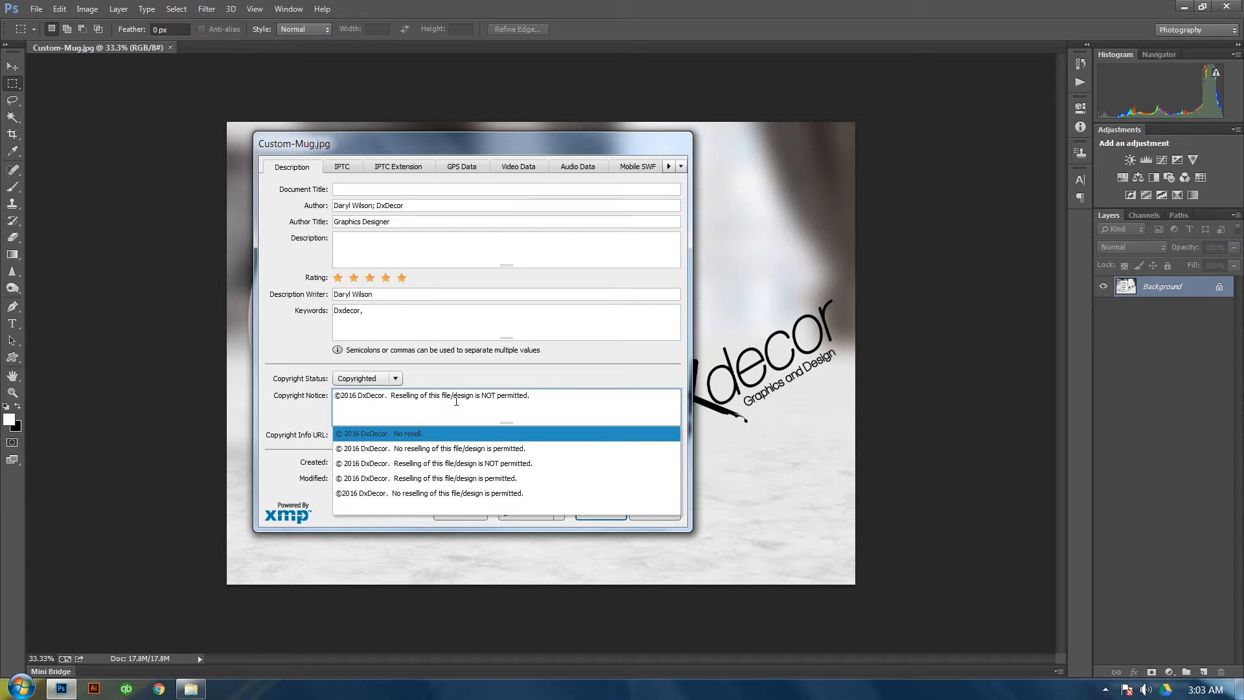
mouse_move(570, 402)
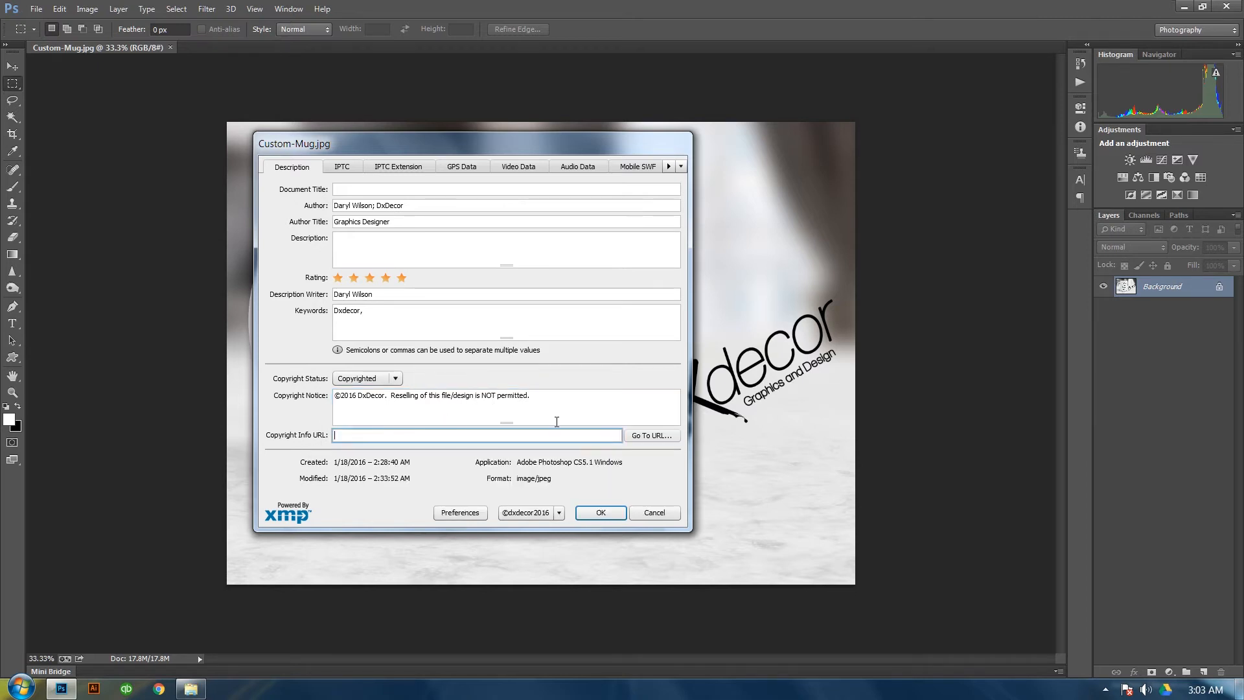
type("w")
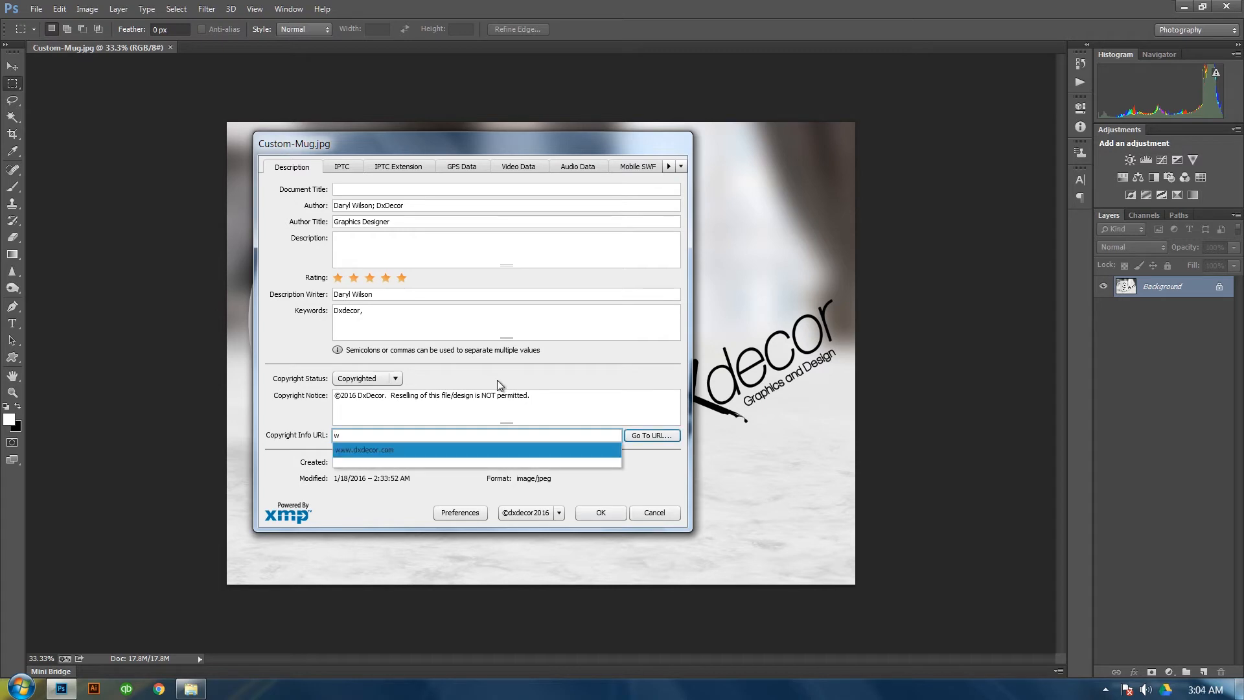
type("ww")
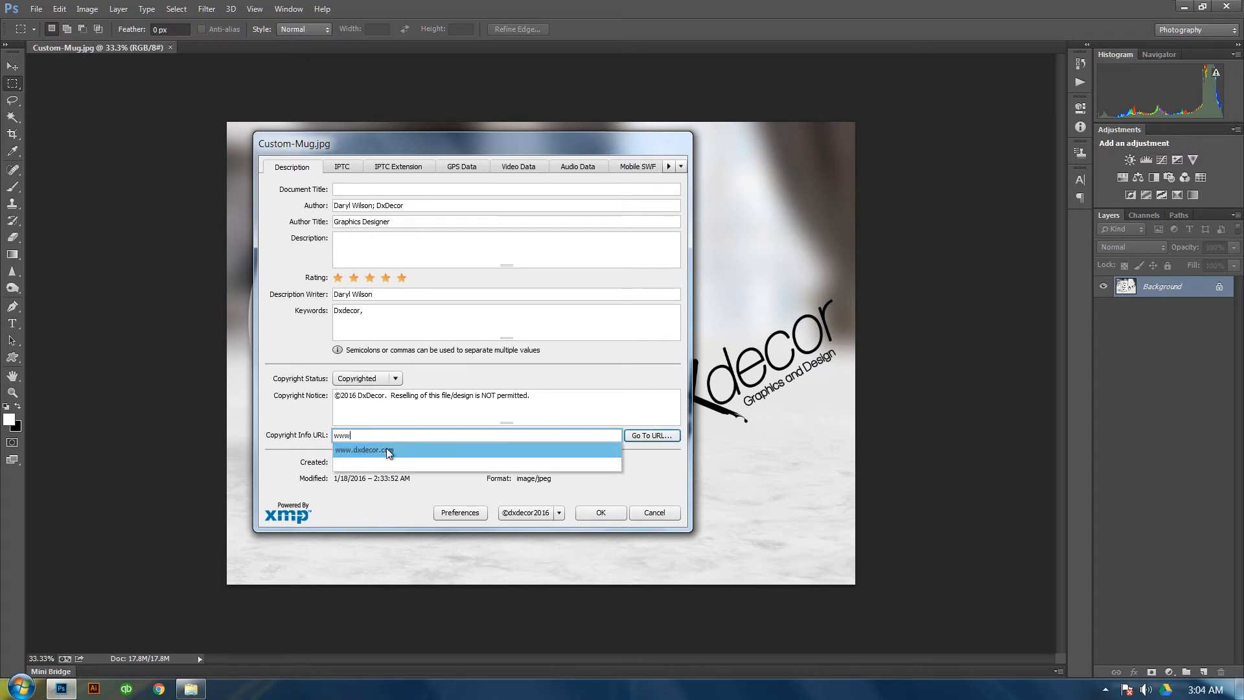
left_click(363, 450)
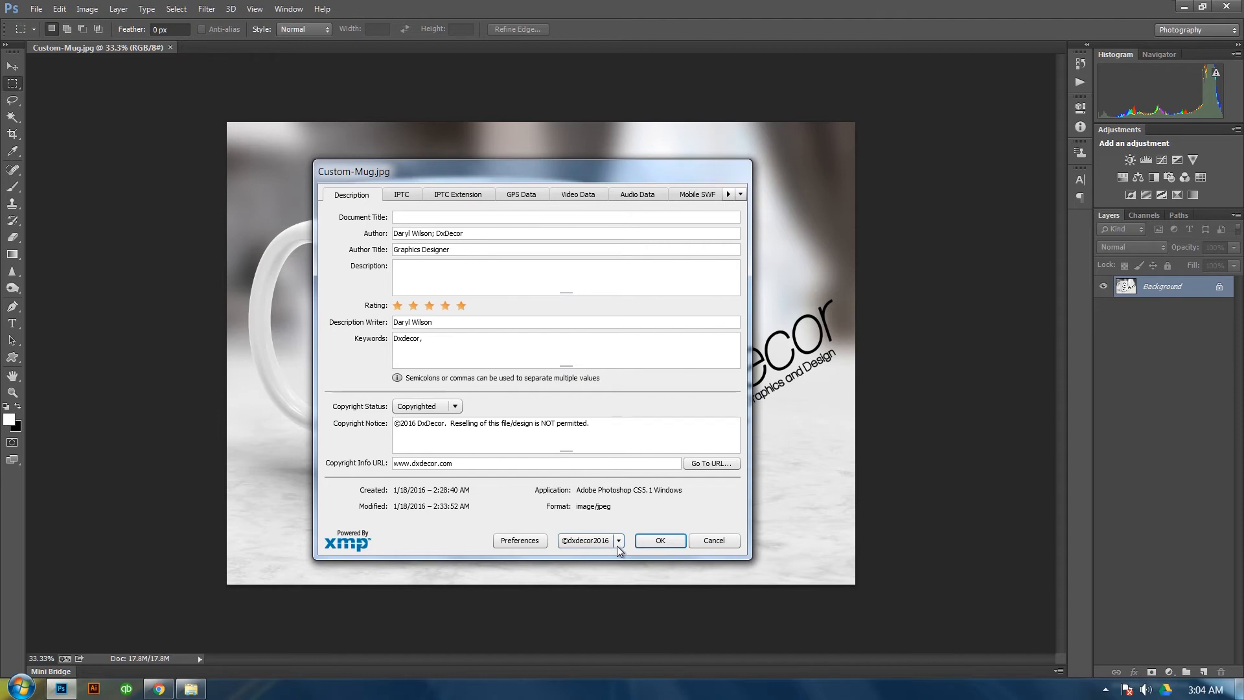
Export the filled-in metadata as an .xmp template named with the © symbol.
left_click(618, 541)
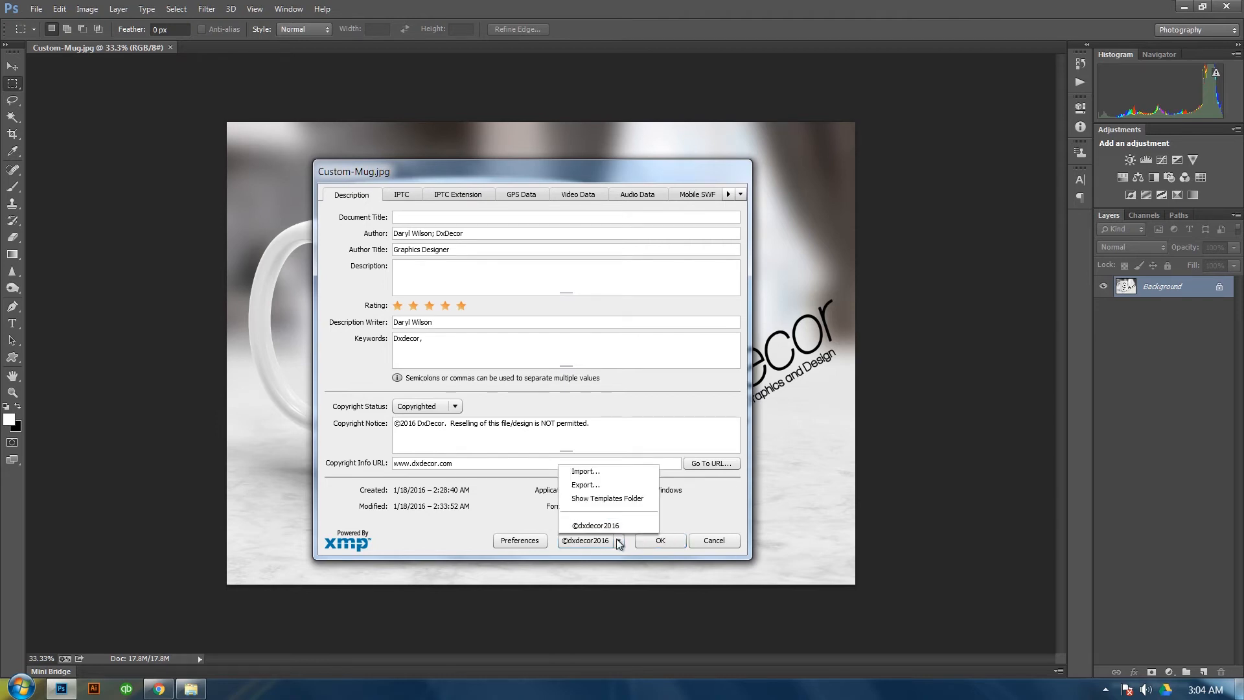
left_click(593, 524)
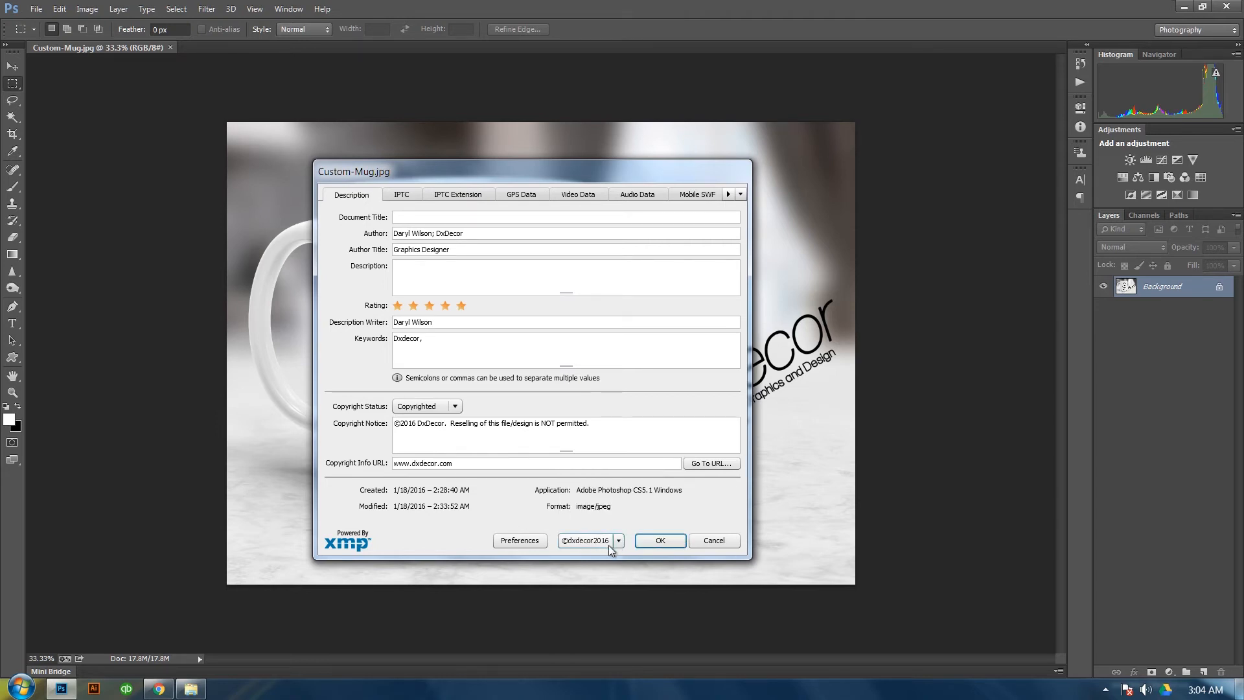
left_click(617, 540)
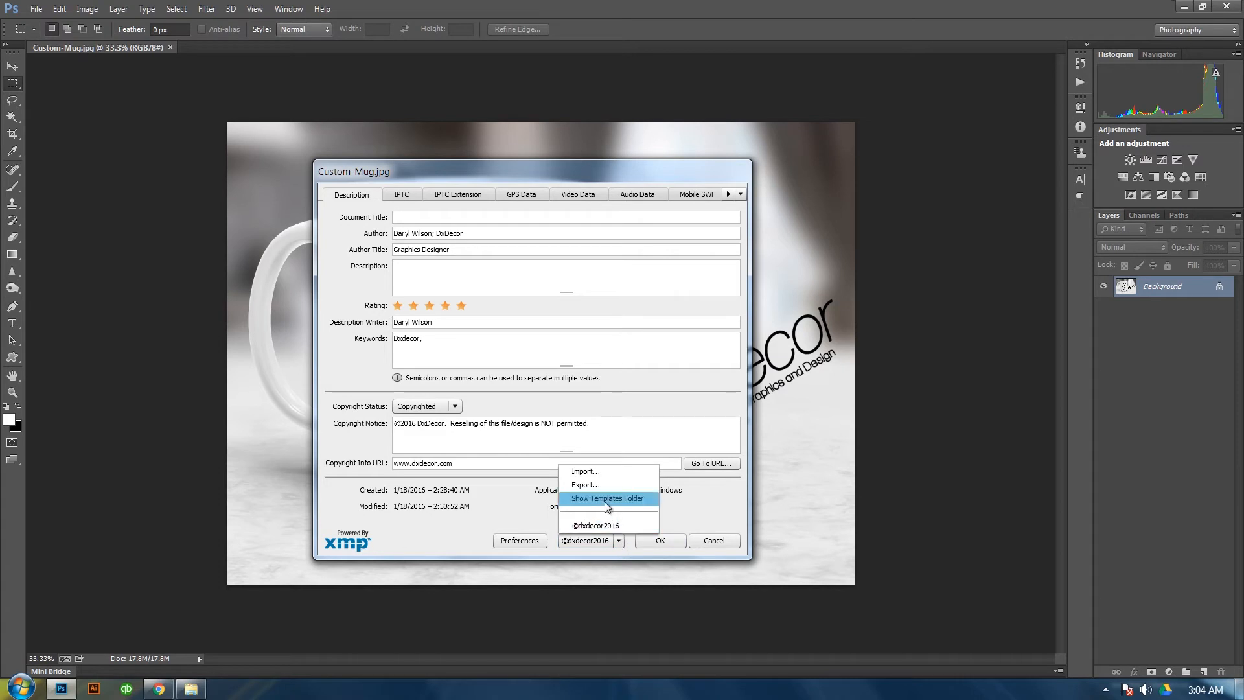
mouse_move(591, 485)
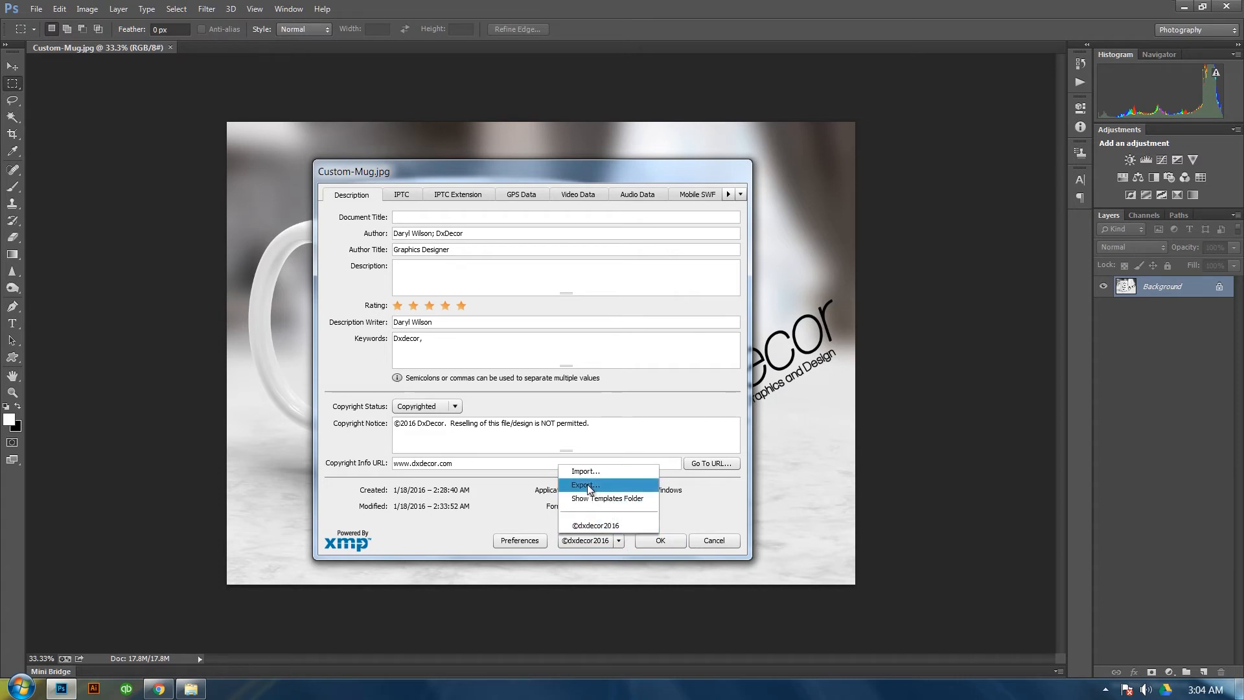
left_click(586, 485)
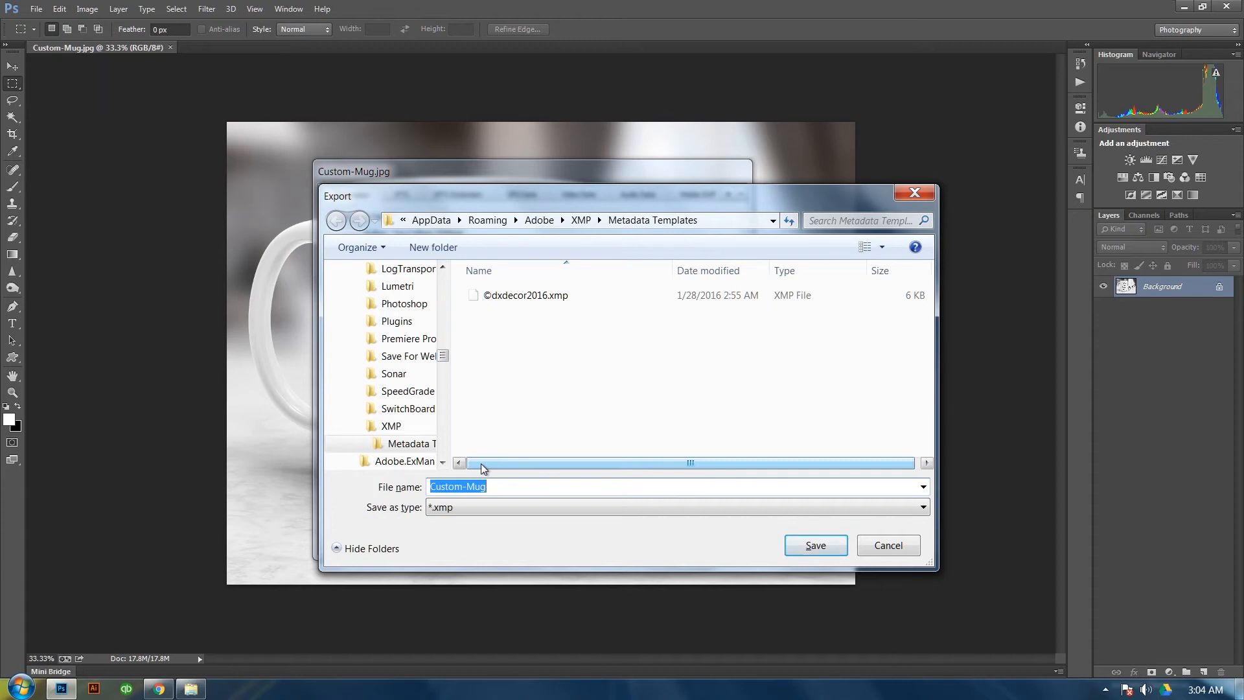
type("©")
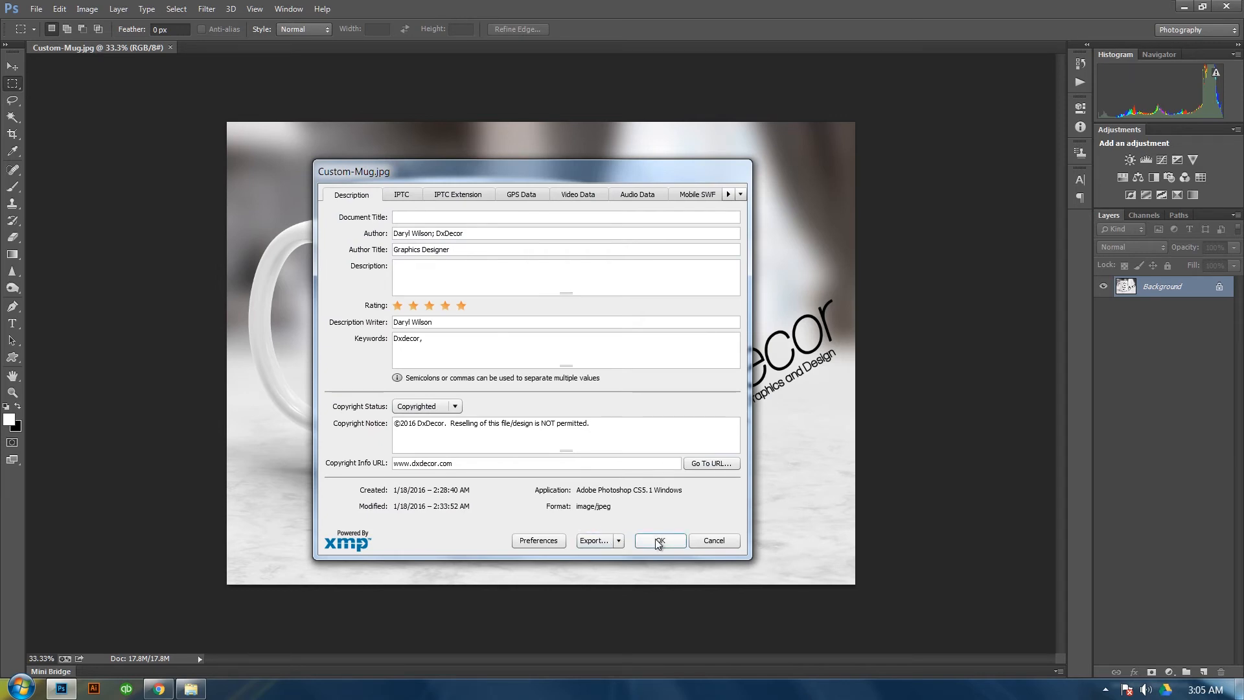
Apply the metadata so the document is marked copyrighted.
left_click(660, 541)
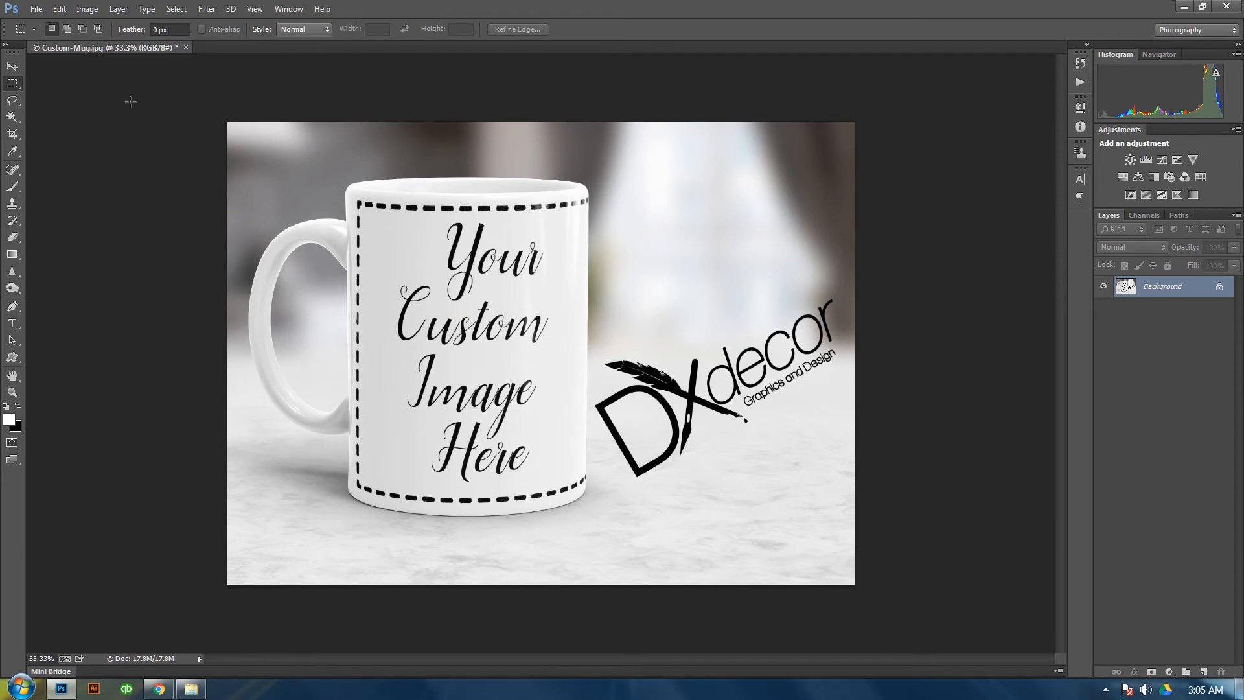
mouse_move(39, 66)
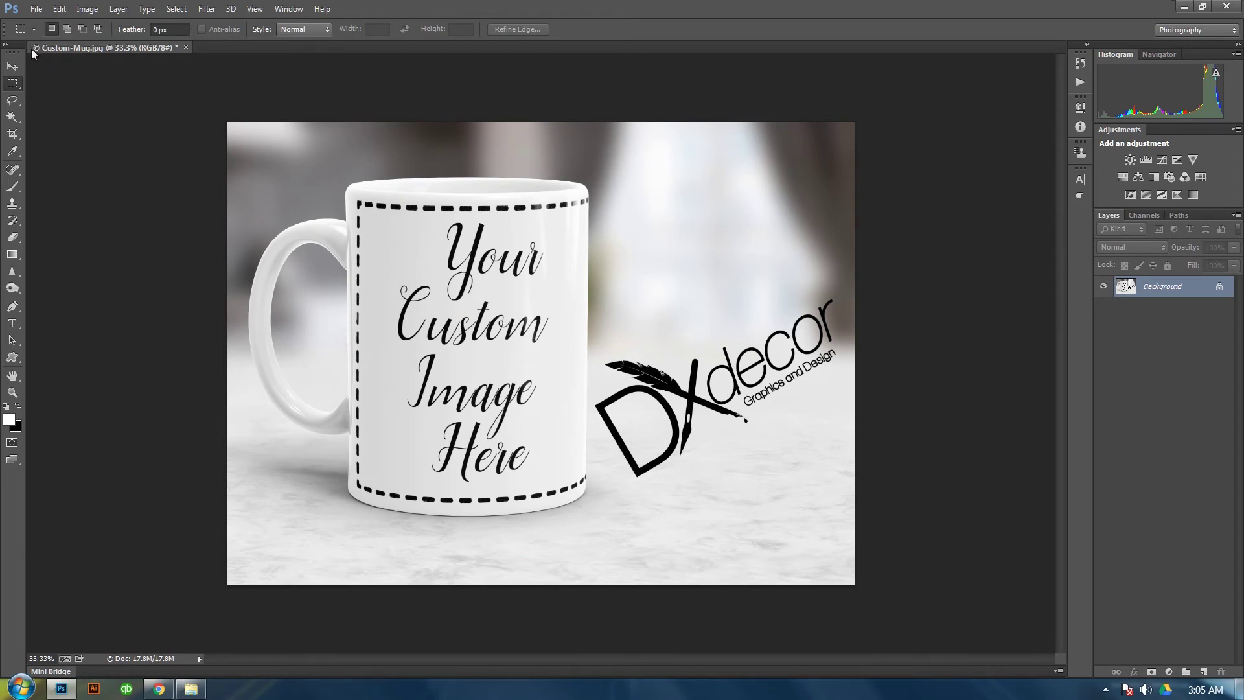
mouse_move(607, 159)
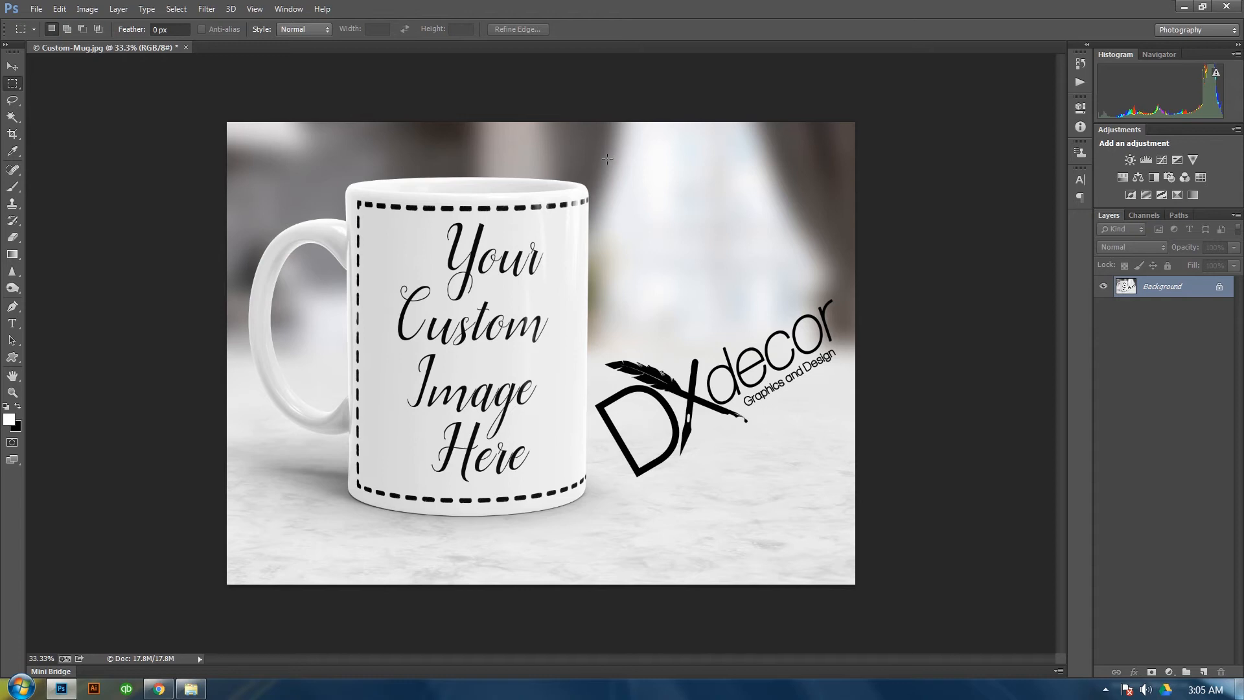
mouse_move(1052, 318)
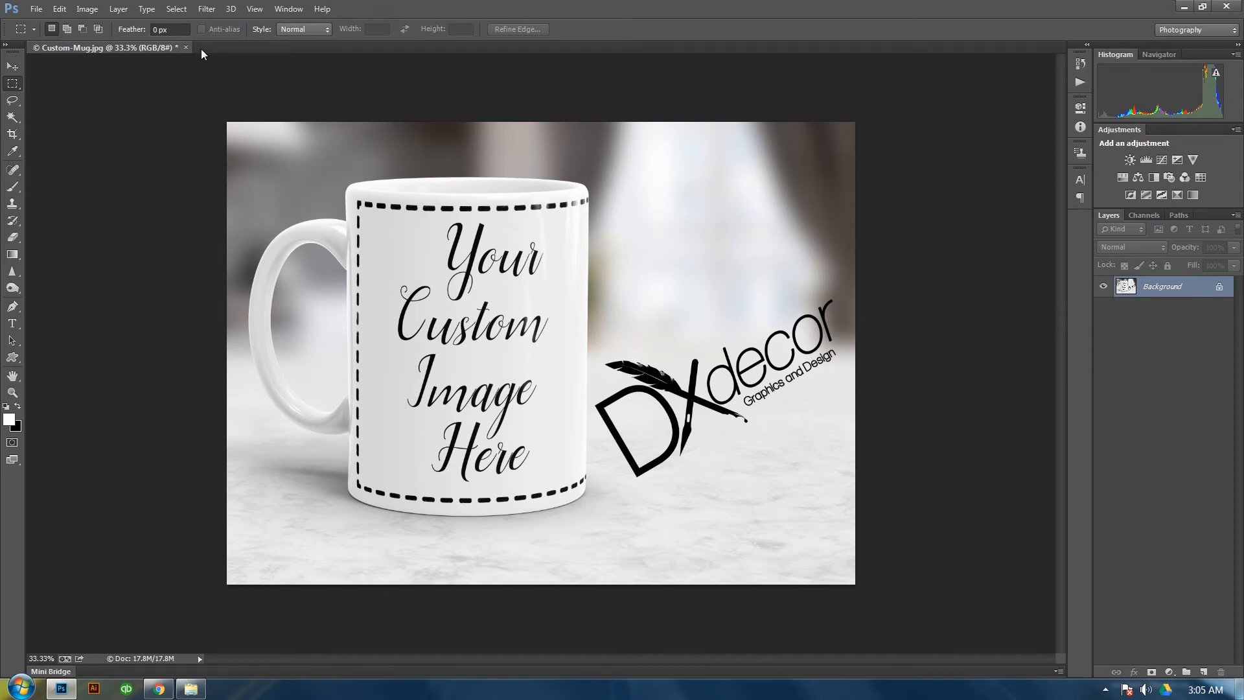
mouse_move(190, 49)
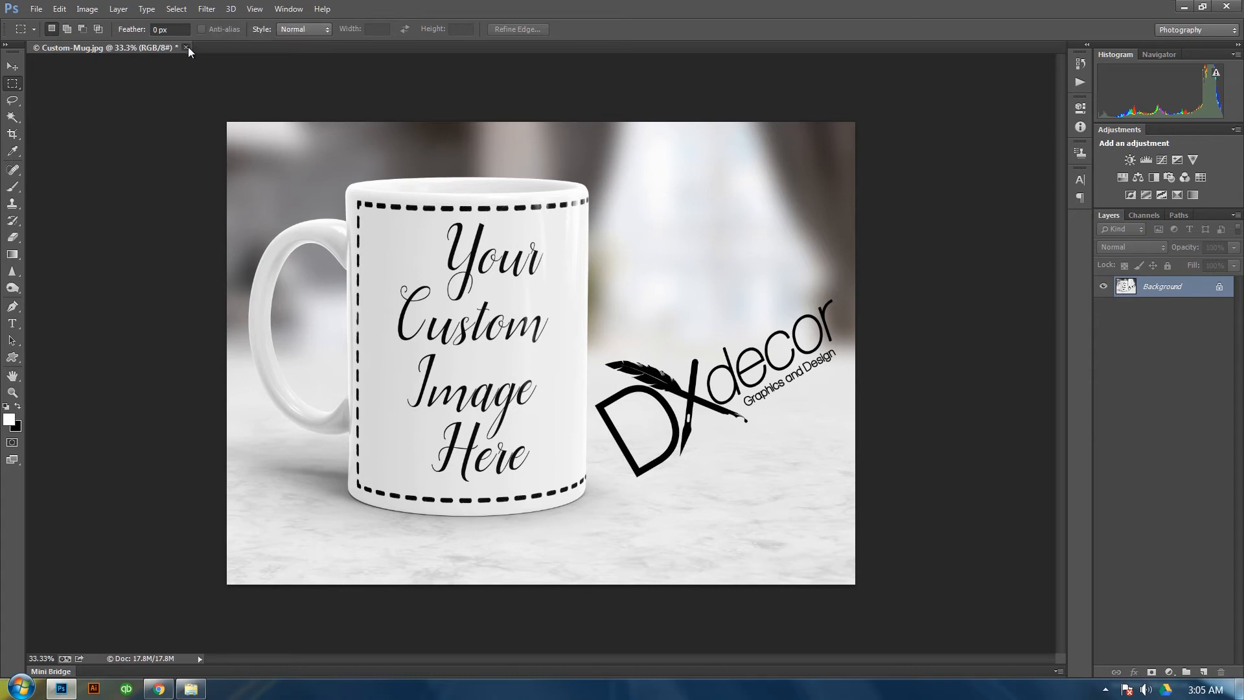
Close the Custom-Mug.jpg document without saving so the original reopens clean.
left_click(189, 48)
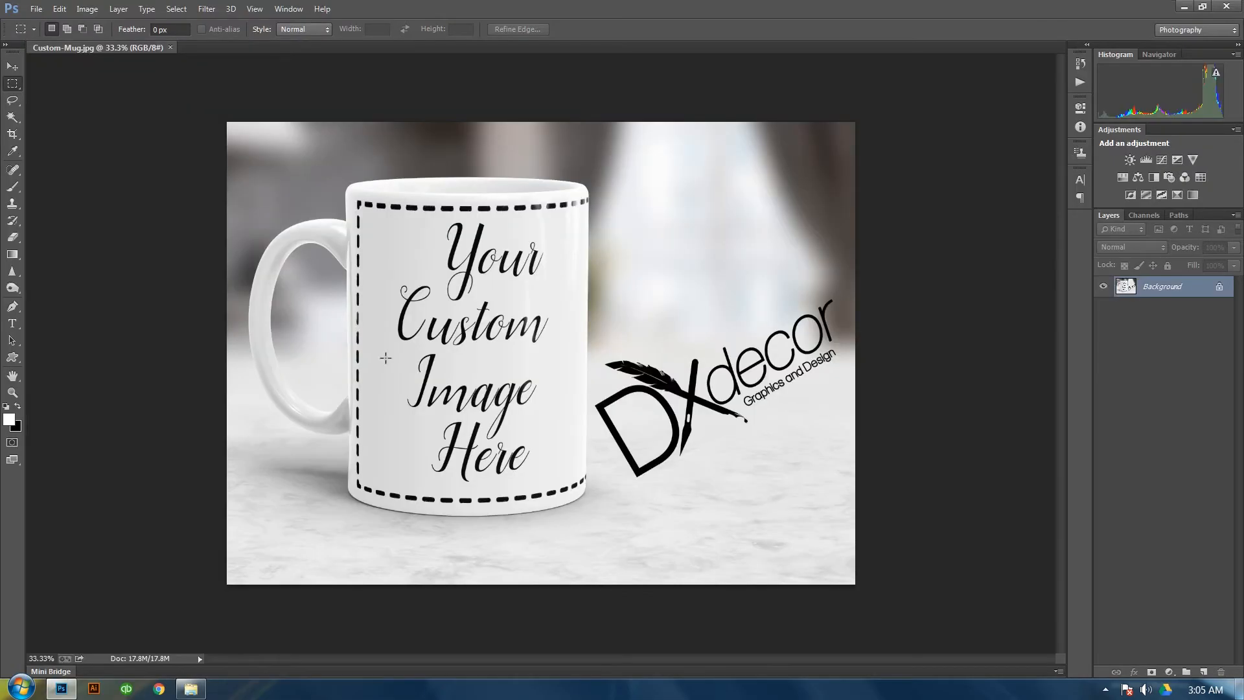
mouse_move(814, 241)
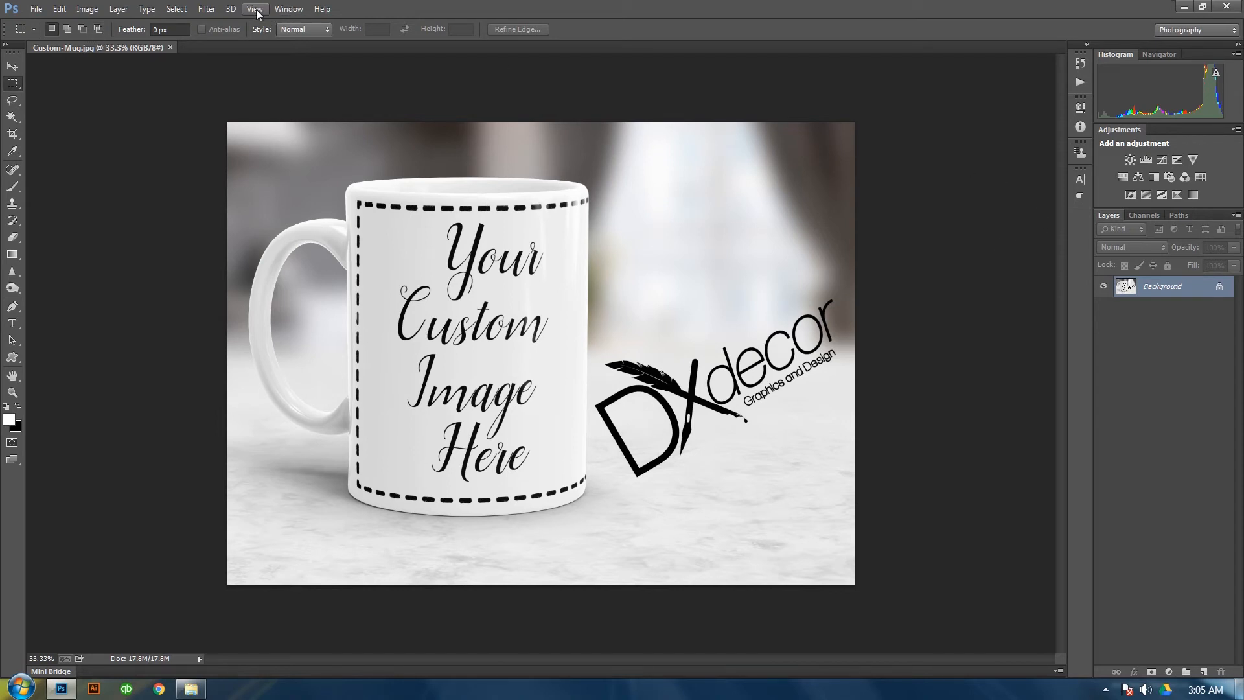
In the Actions panel, create a new action set named Dxdecor's Actions and start a new action.
left_click(289, 9)
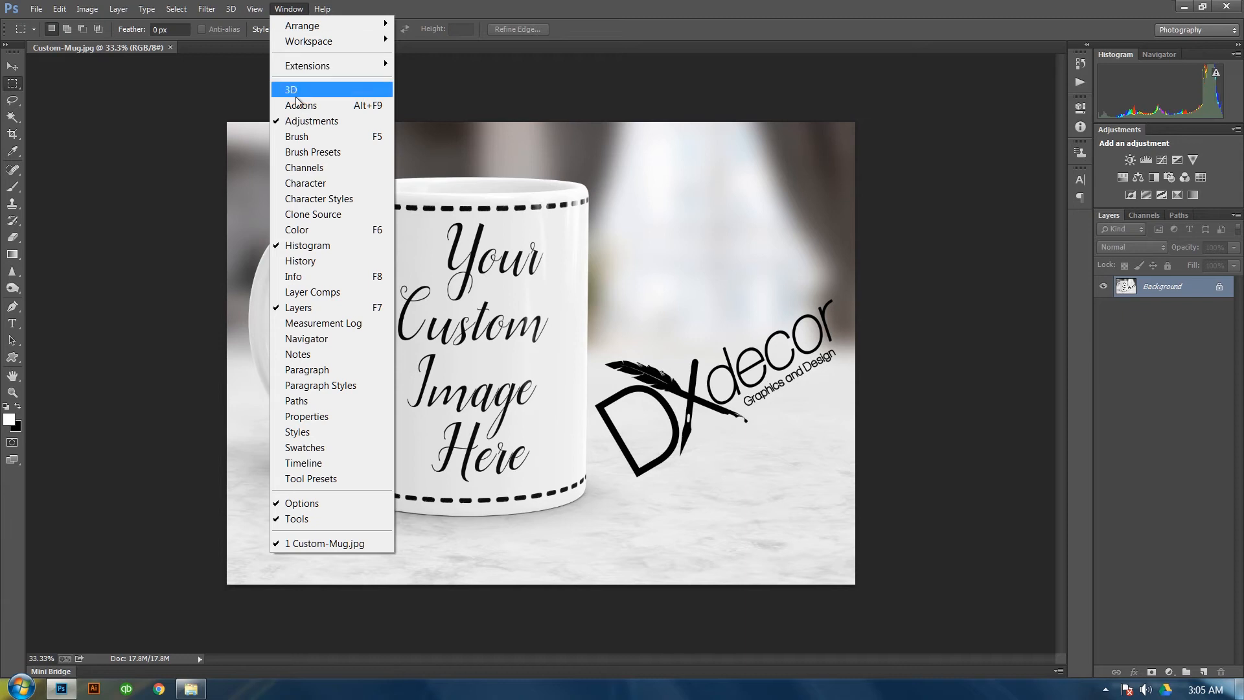
left_click(301, 105)
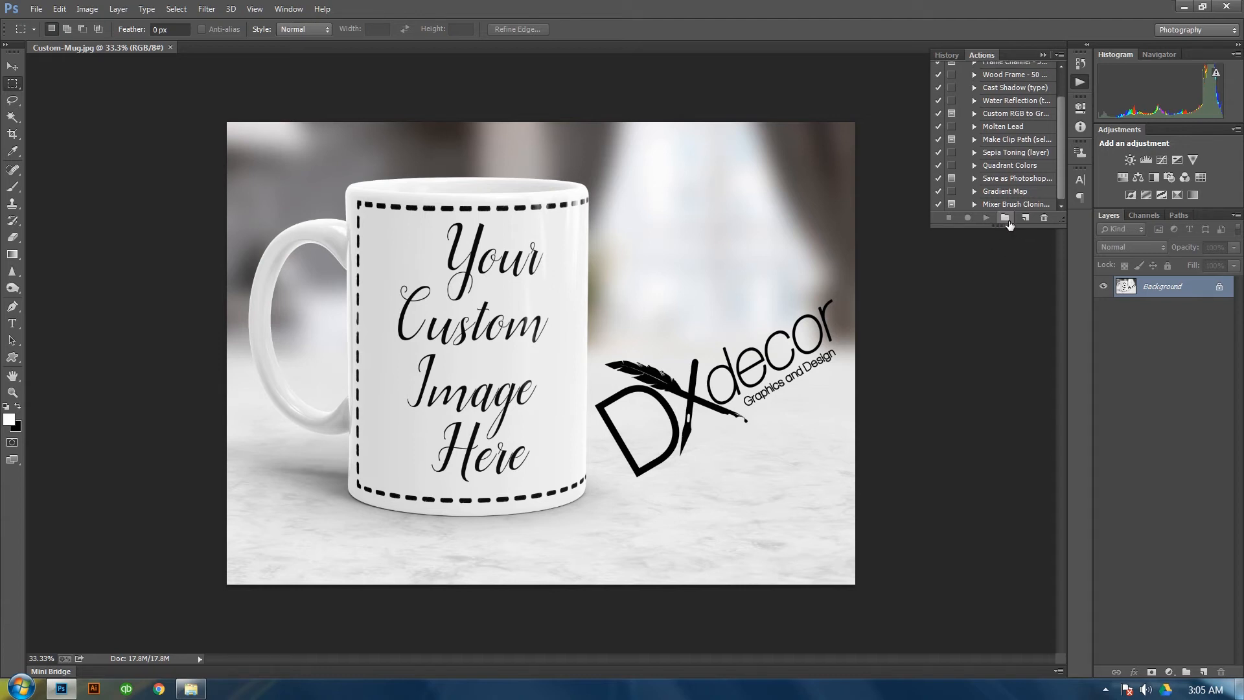
left_click(1005, 218)
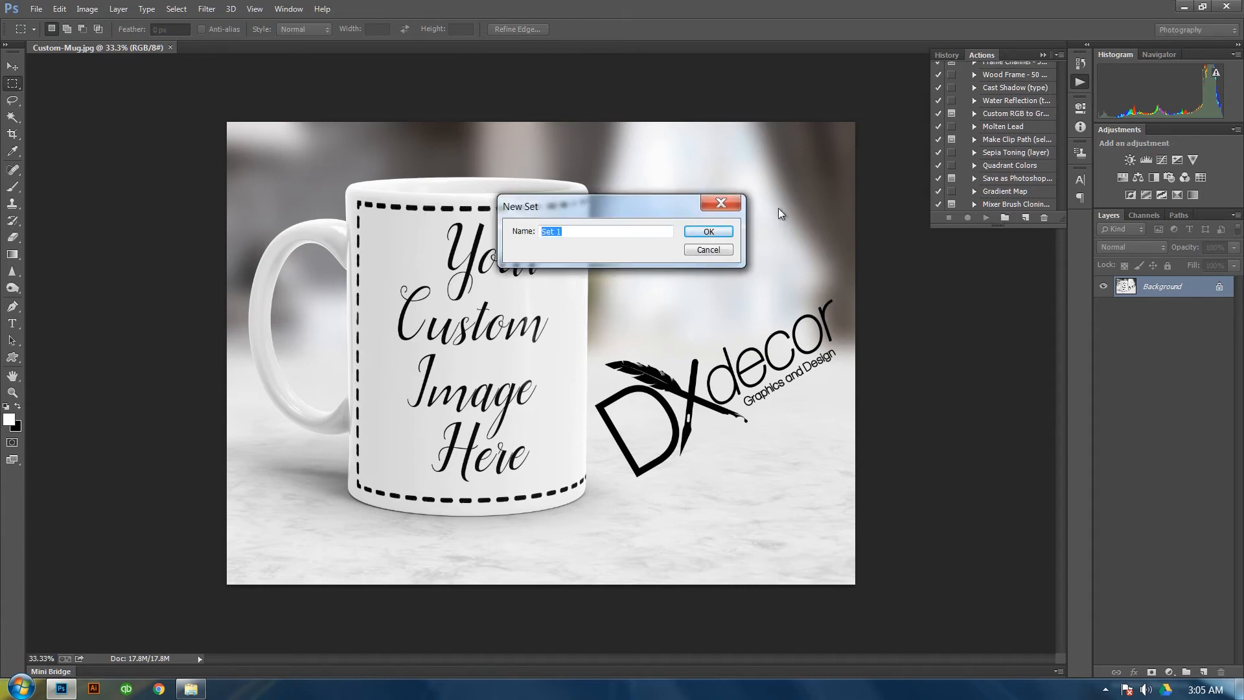
type("Dxdecor's Actions")
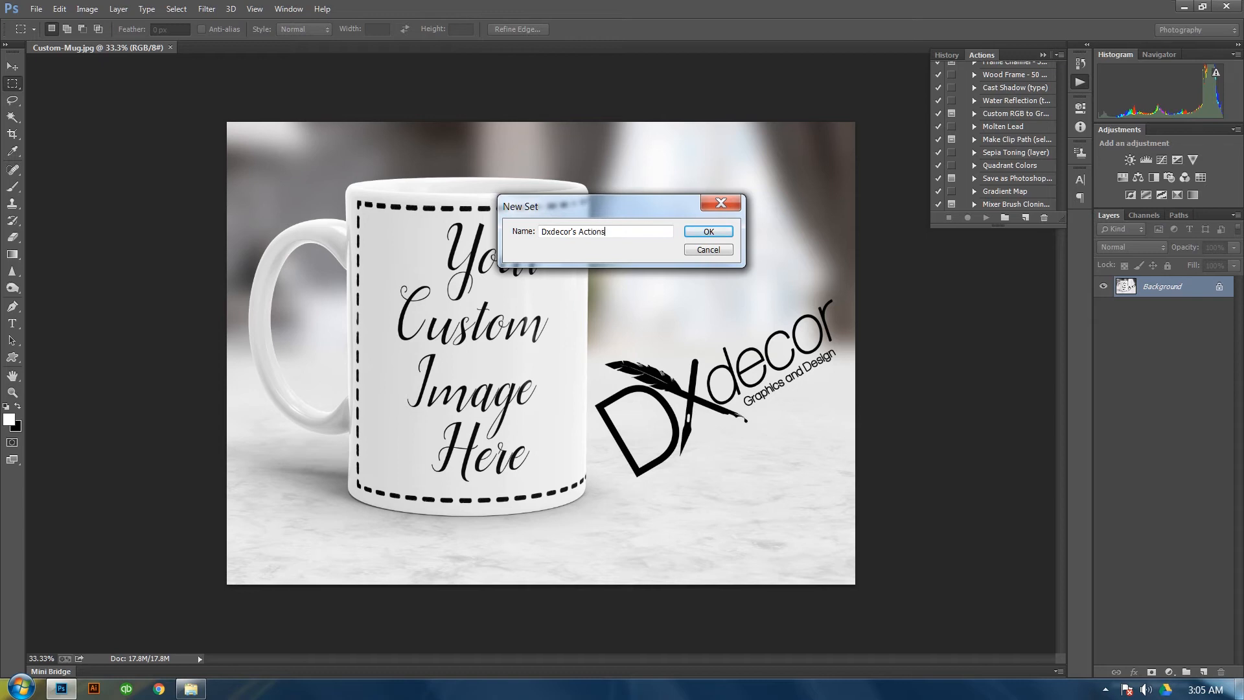
left_click(708, 231)
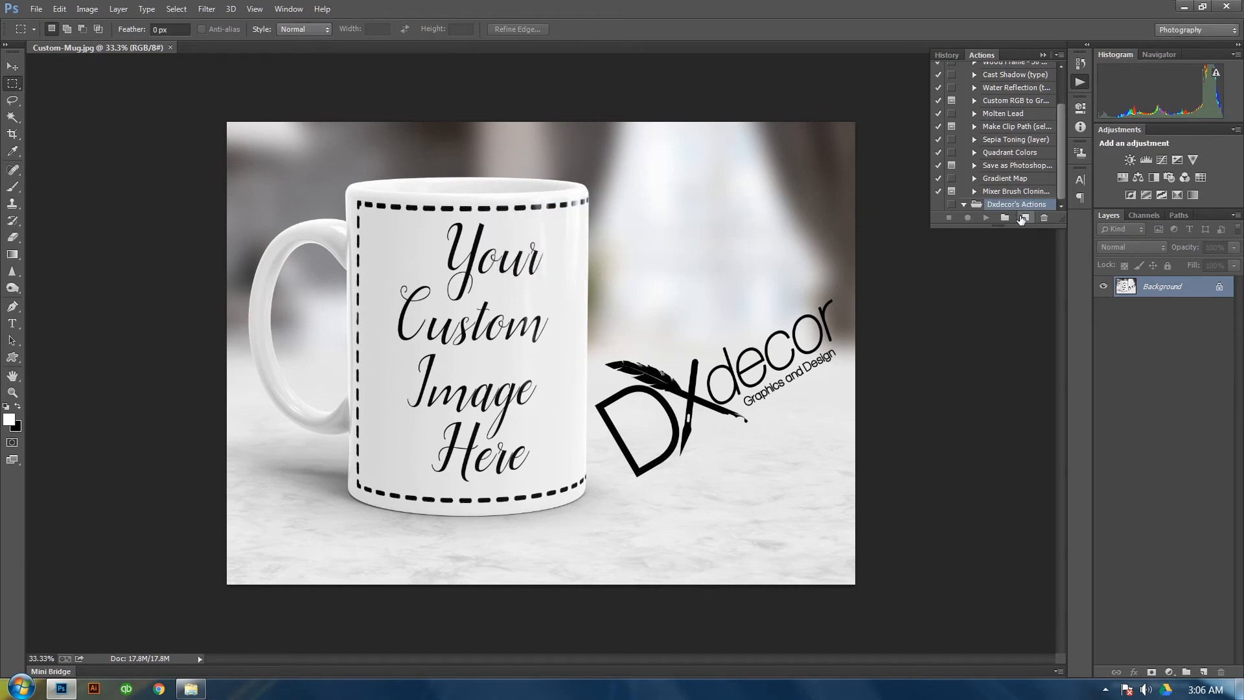
left_click(1024, 217)
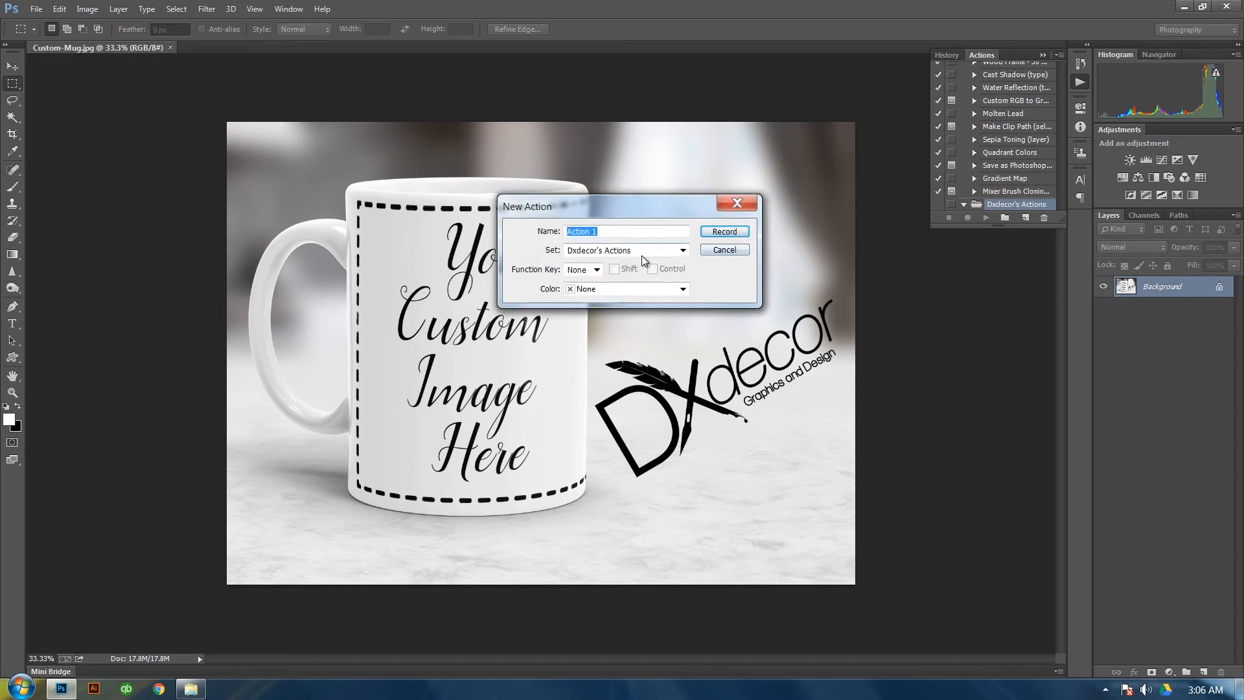
mouse_move(692, 215)
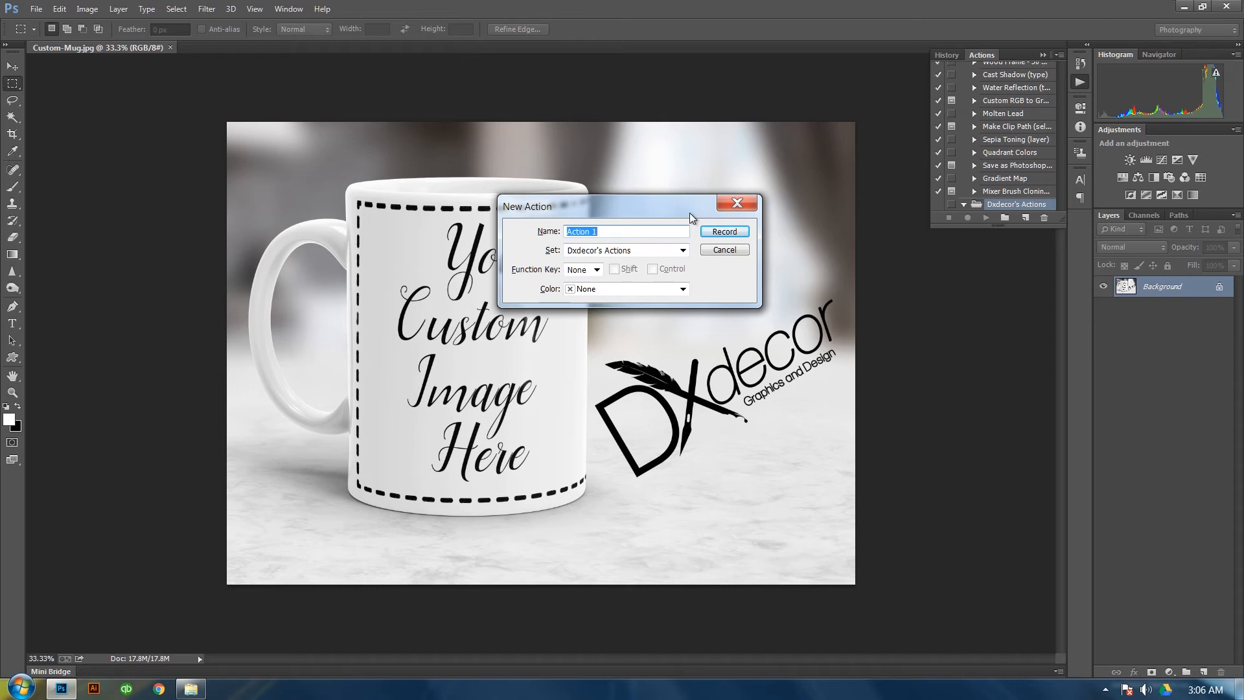
Name the new action ©dxdecor2016 in Dxdecor's Actions and begin recording it.
type("C")
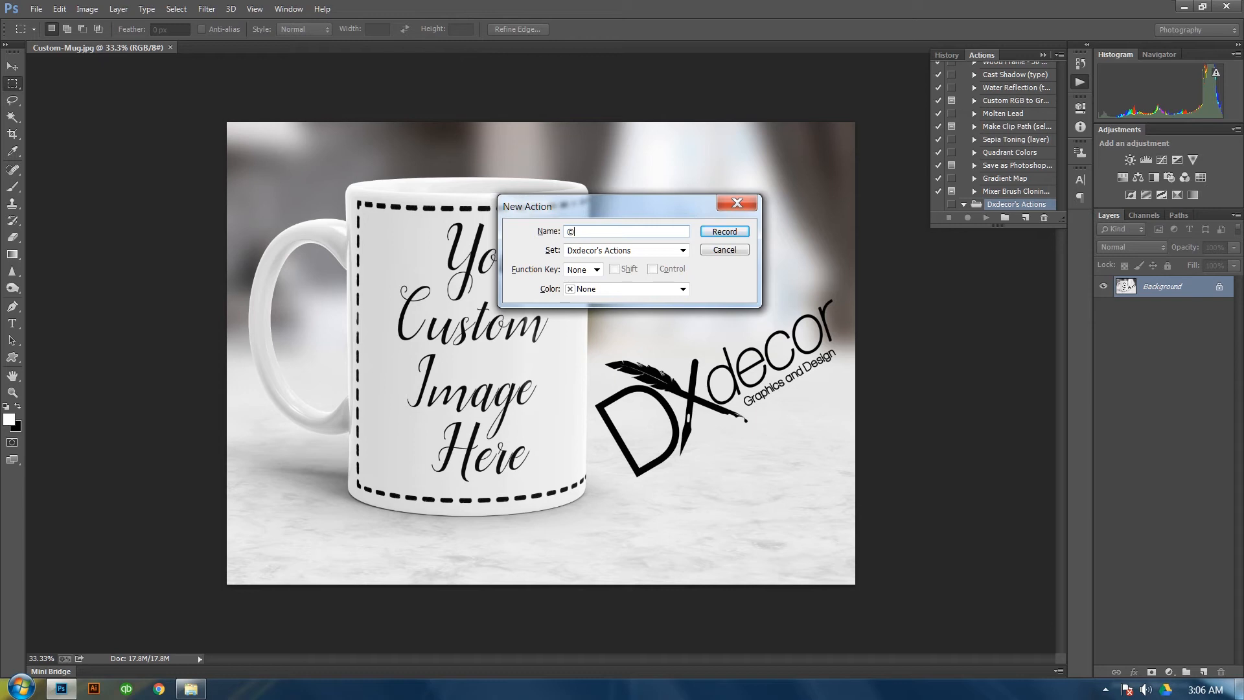
type("dxdecor20")
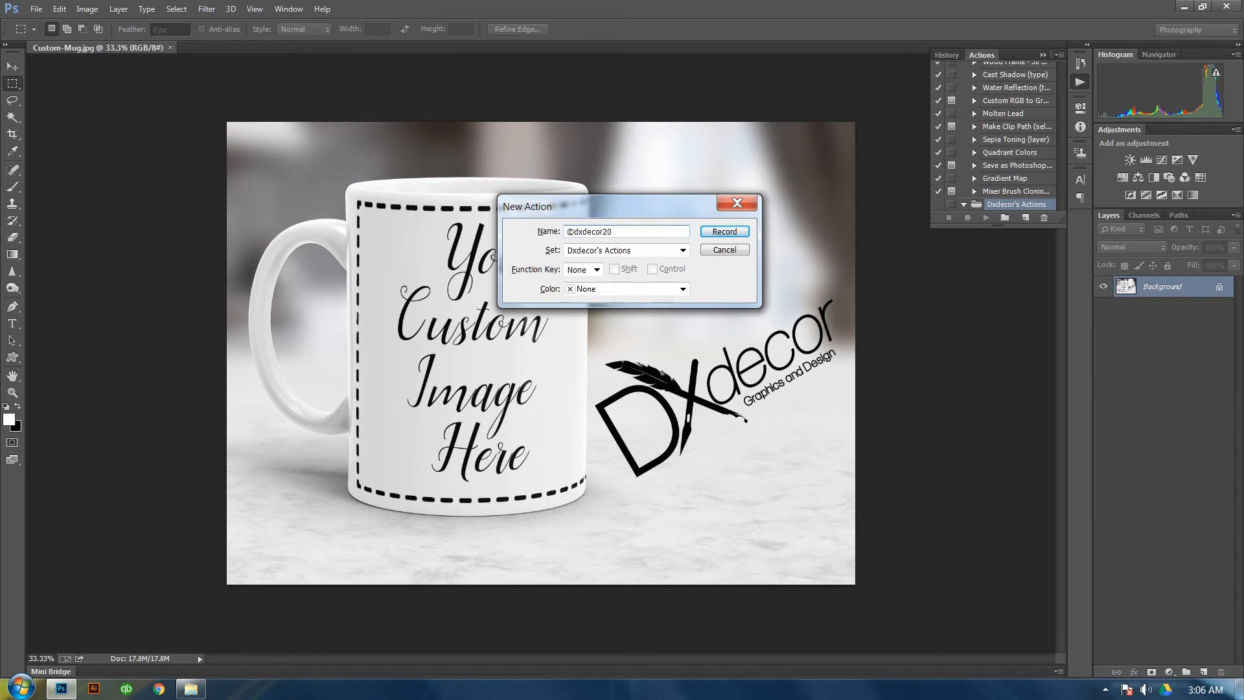
type("16")
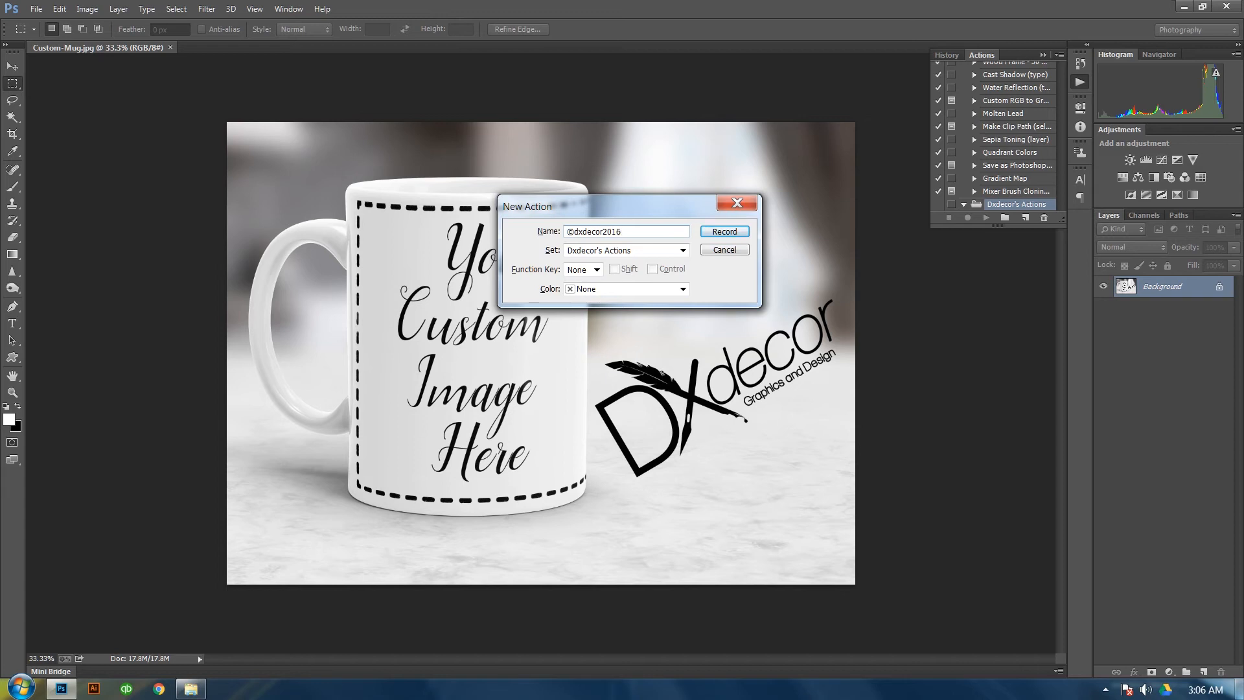
mouse_move(599, 262)
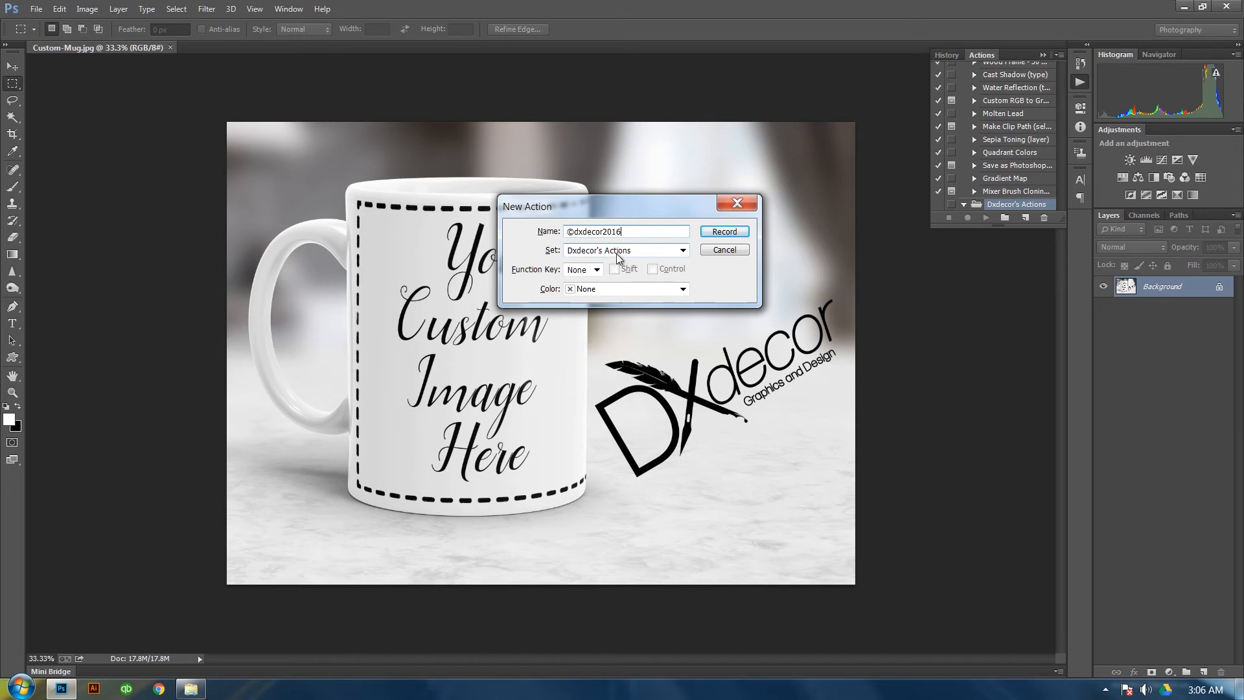
mouse_move(578, 299)
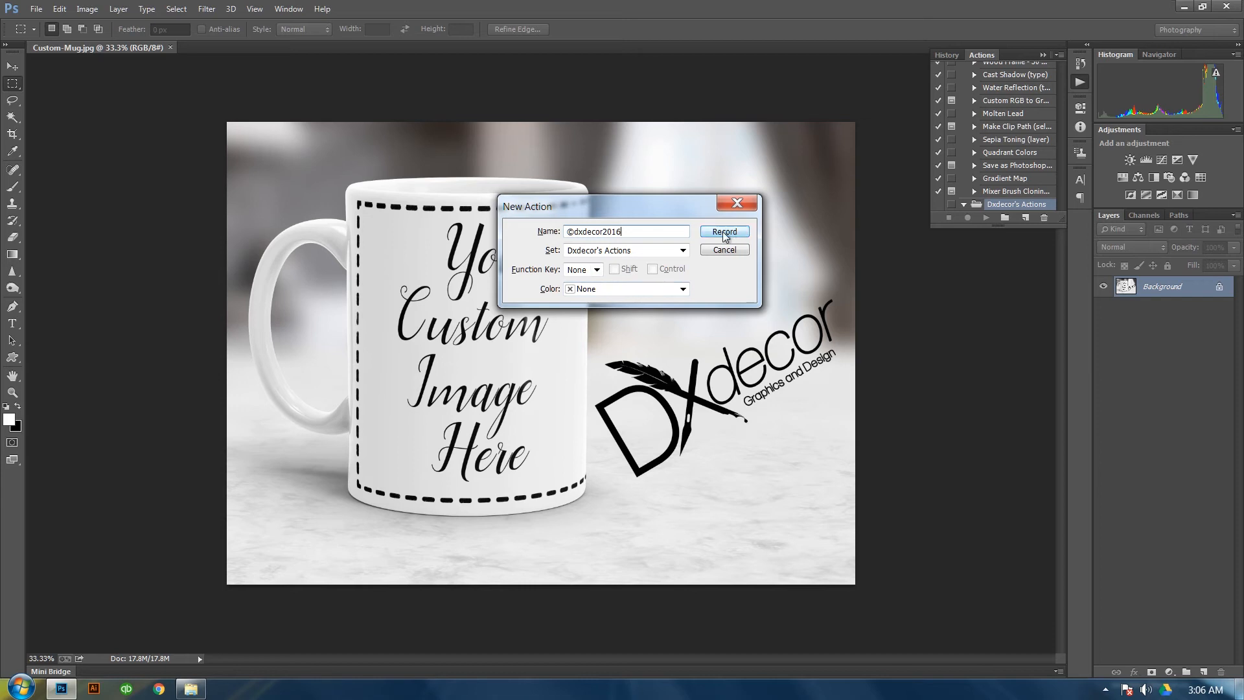
left_click(725, 231)
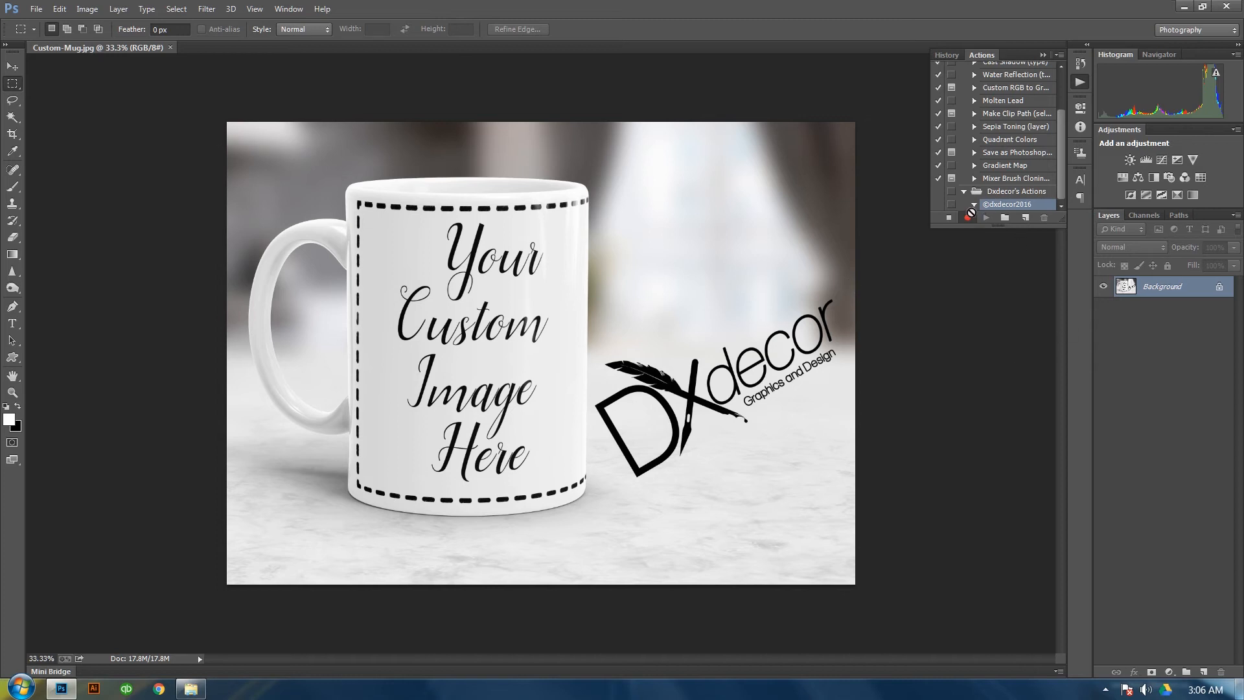
left_click(968, 218)
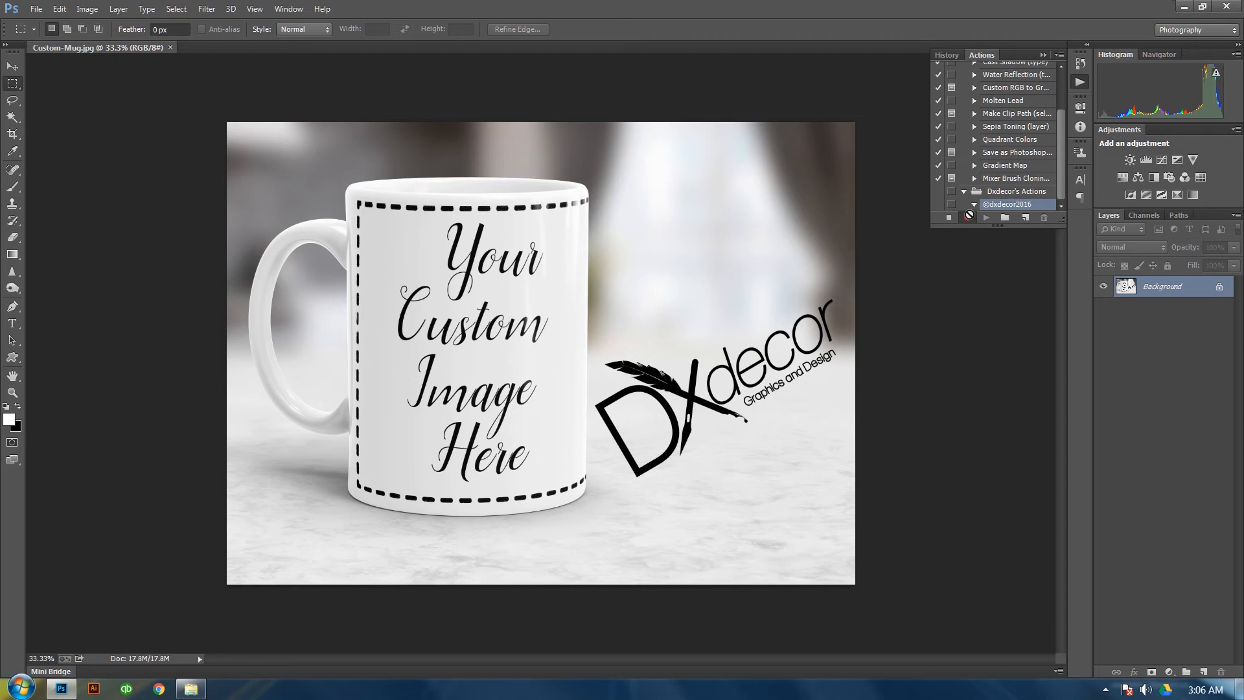
left_click(967, 218)
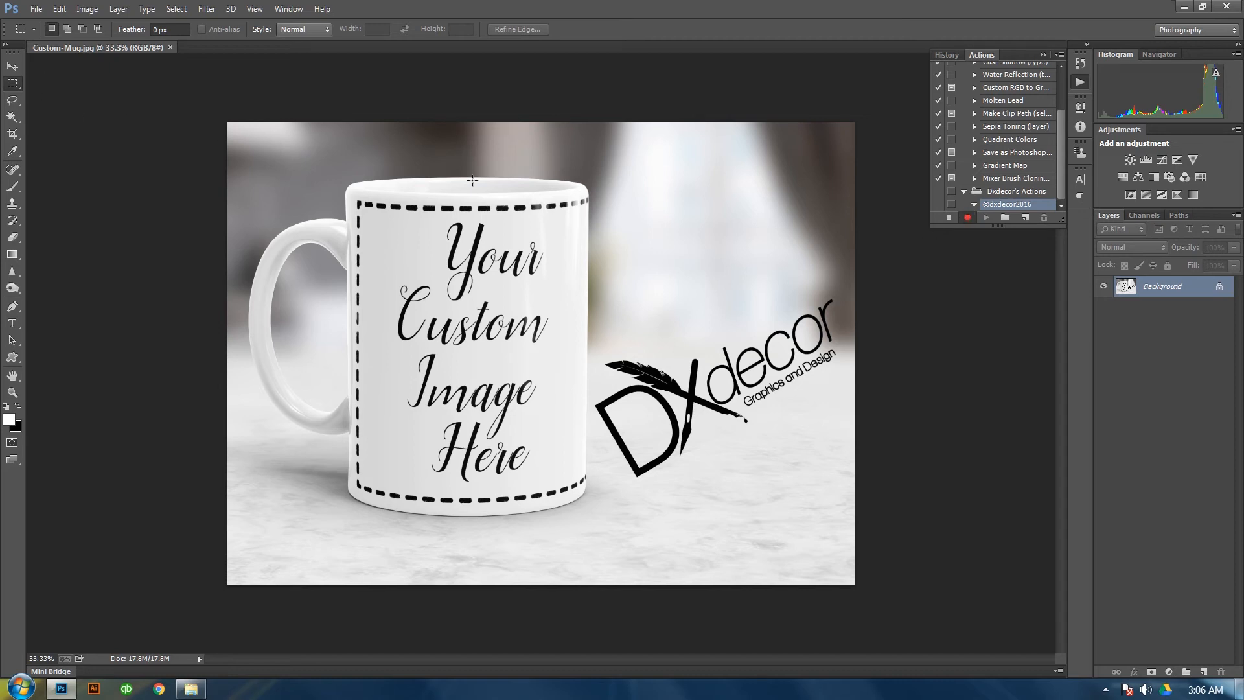
Record a File Info step applying the ©dxdecor2016 template, appending to existing metadata.
left_click(39, 10)
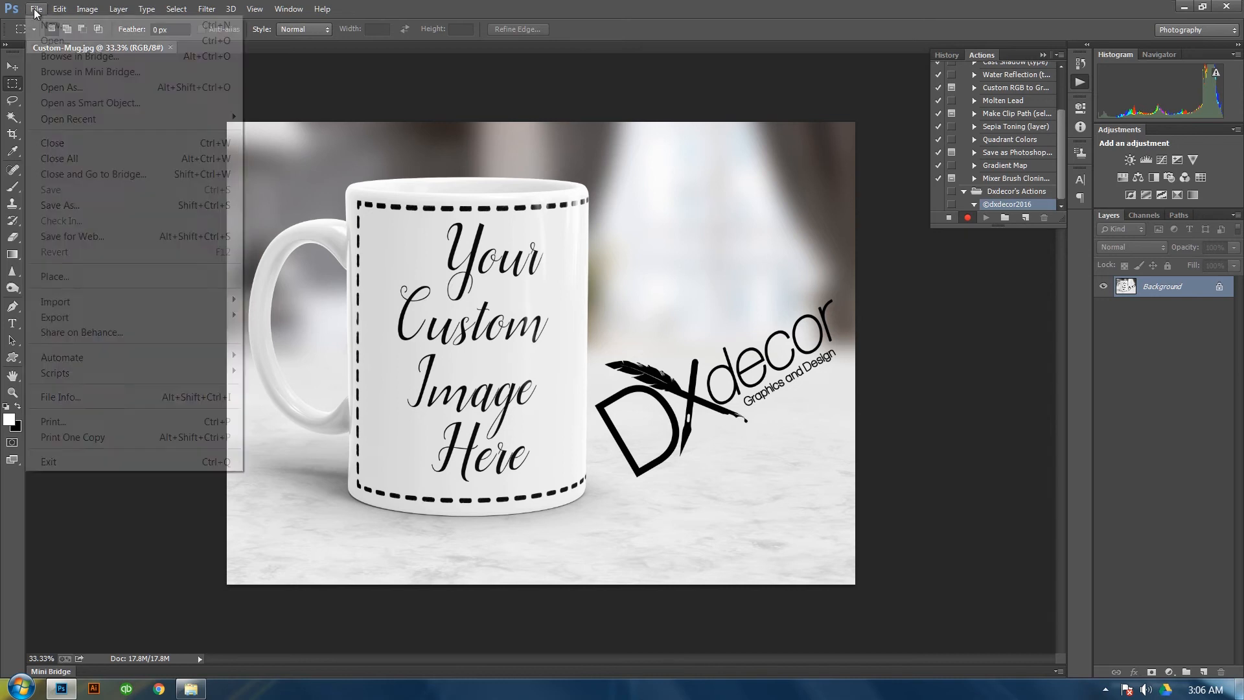
left_click(71, 415)
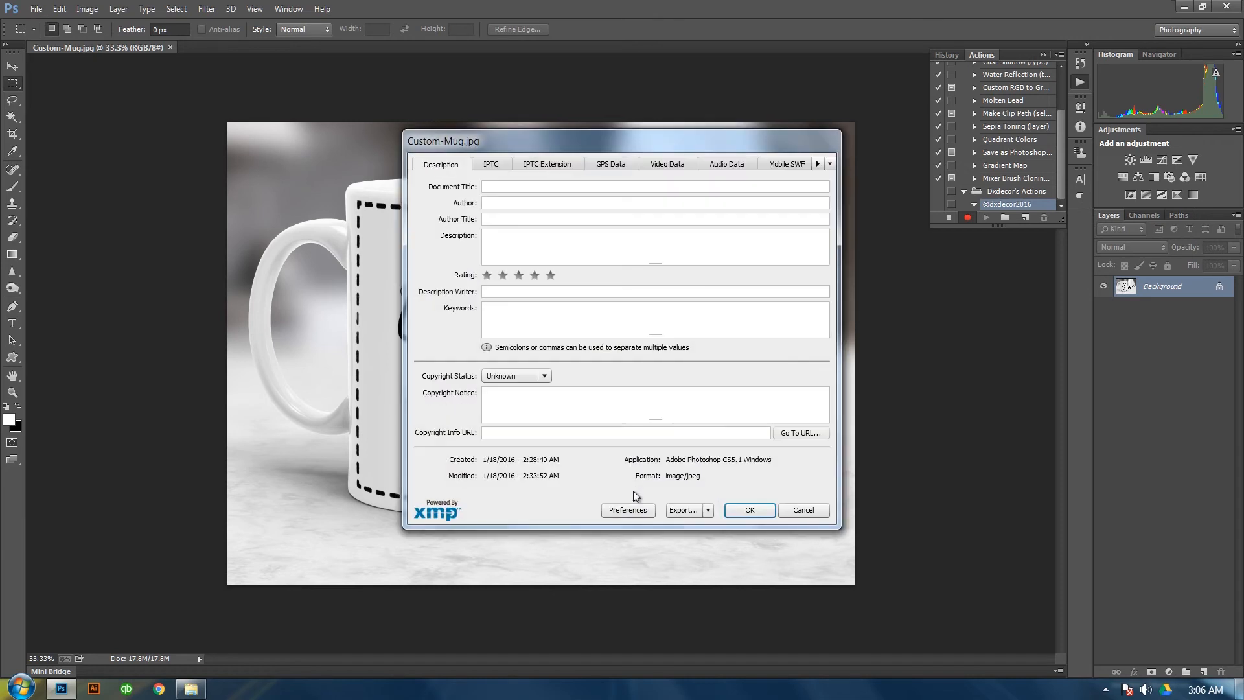
mouse_move(709, 514)
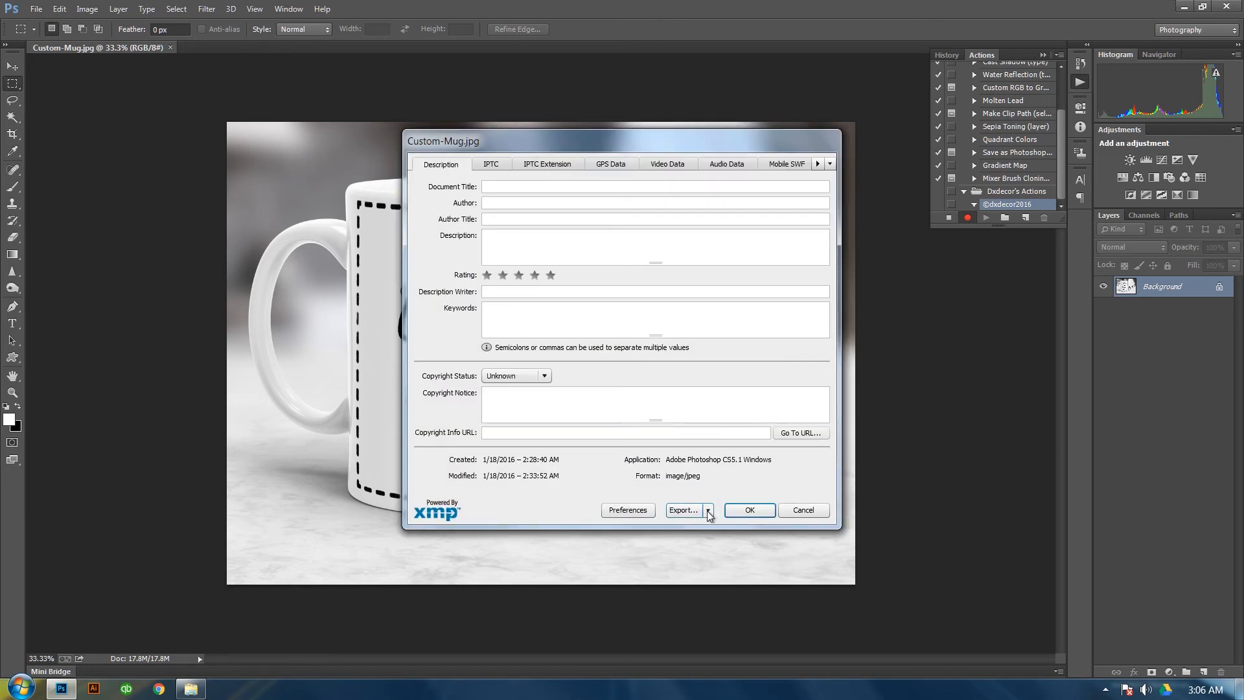
left_click(710, 510)
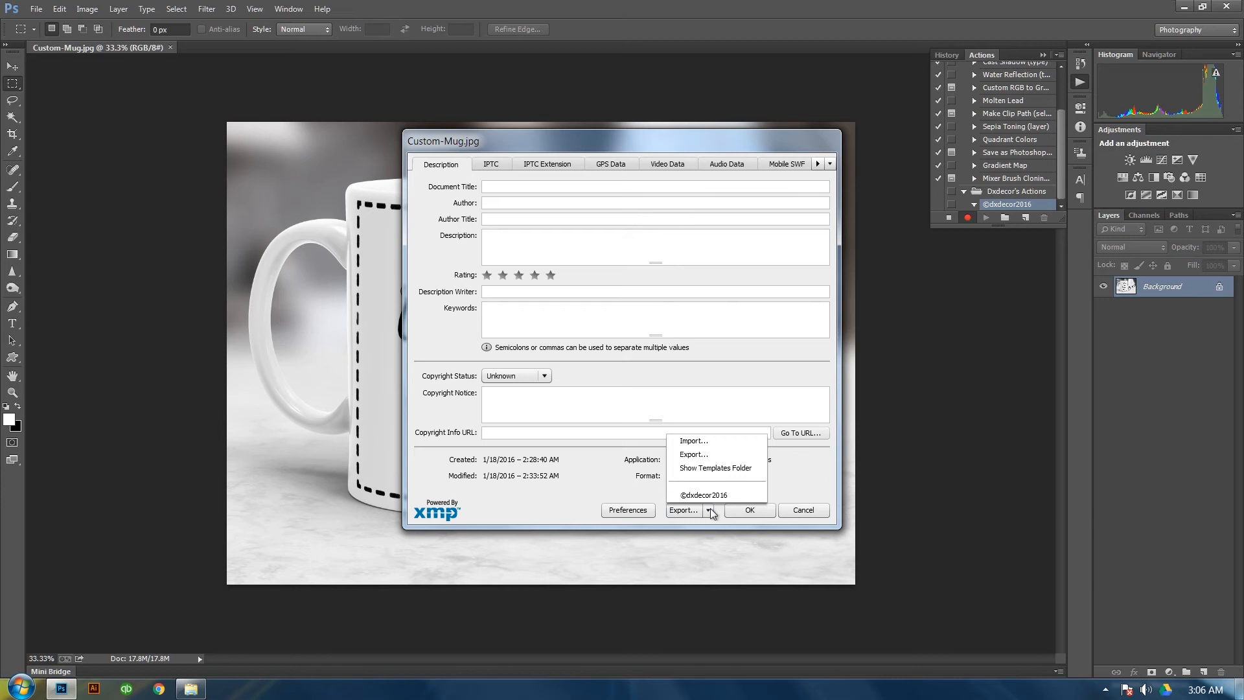
mouse_move(711, 501)
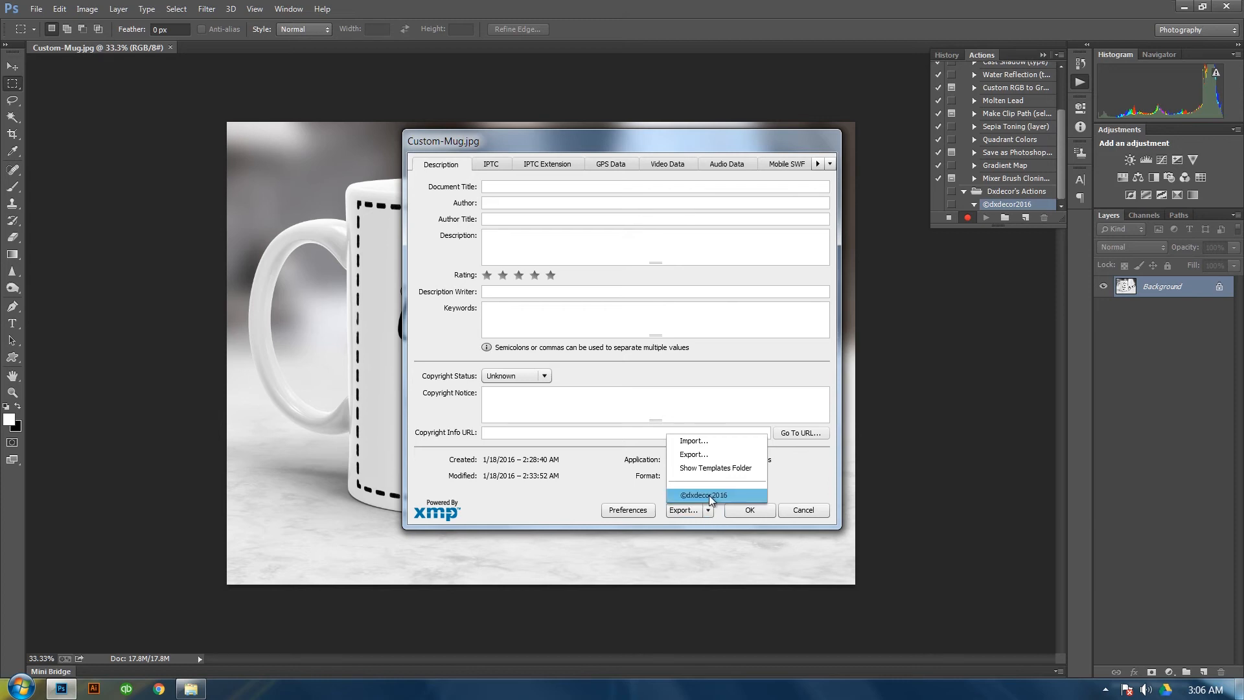
left_click(704, 495)
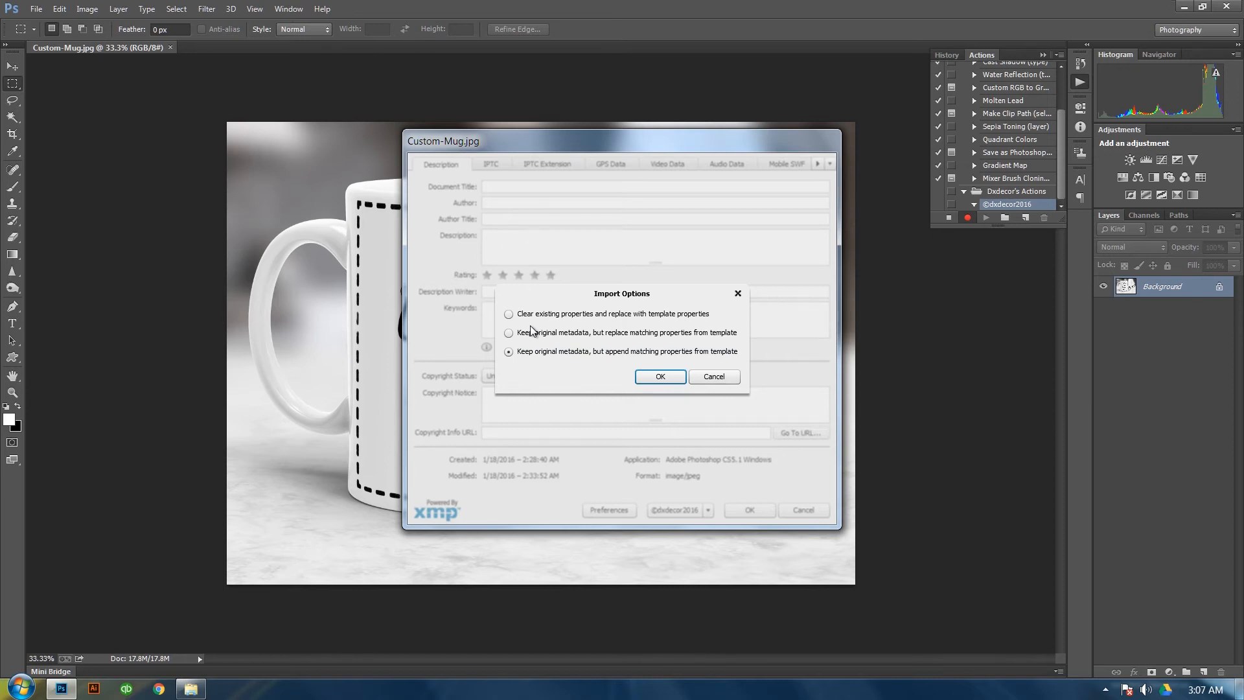
mouse_move(648, 332)
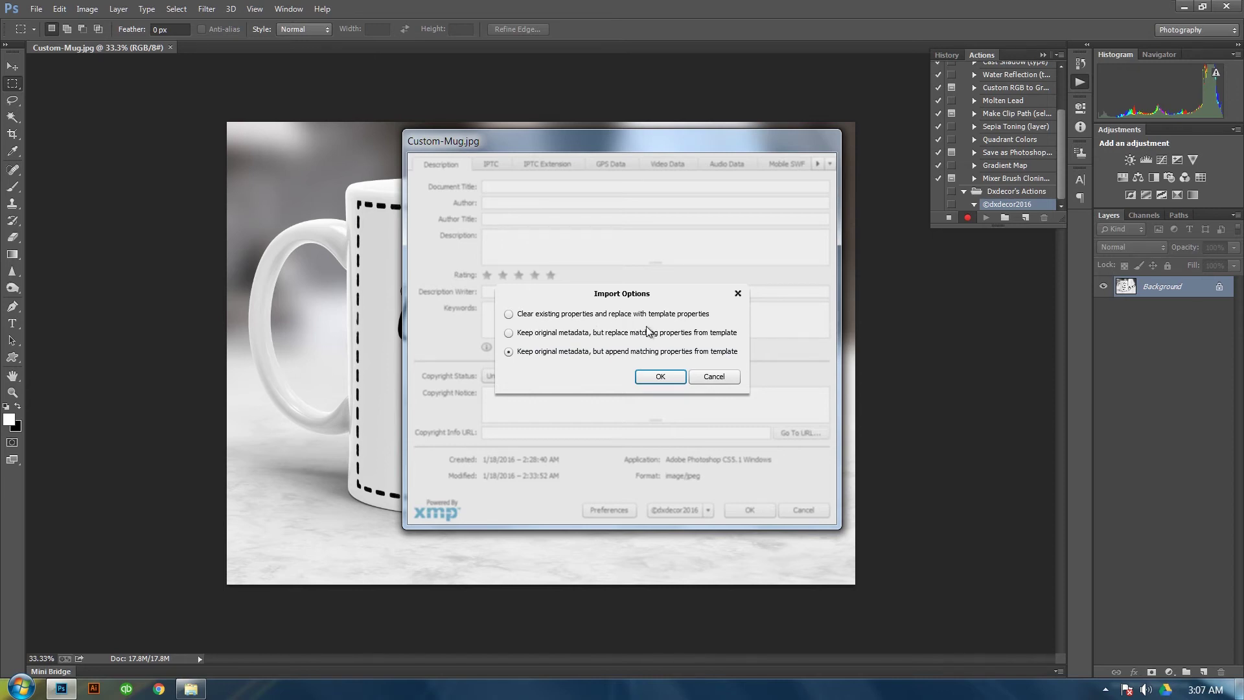
mouse_move(682, 329)
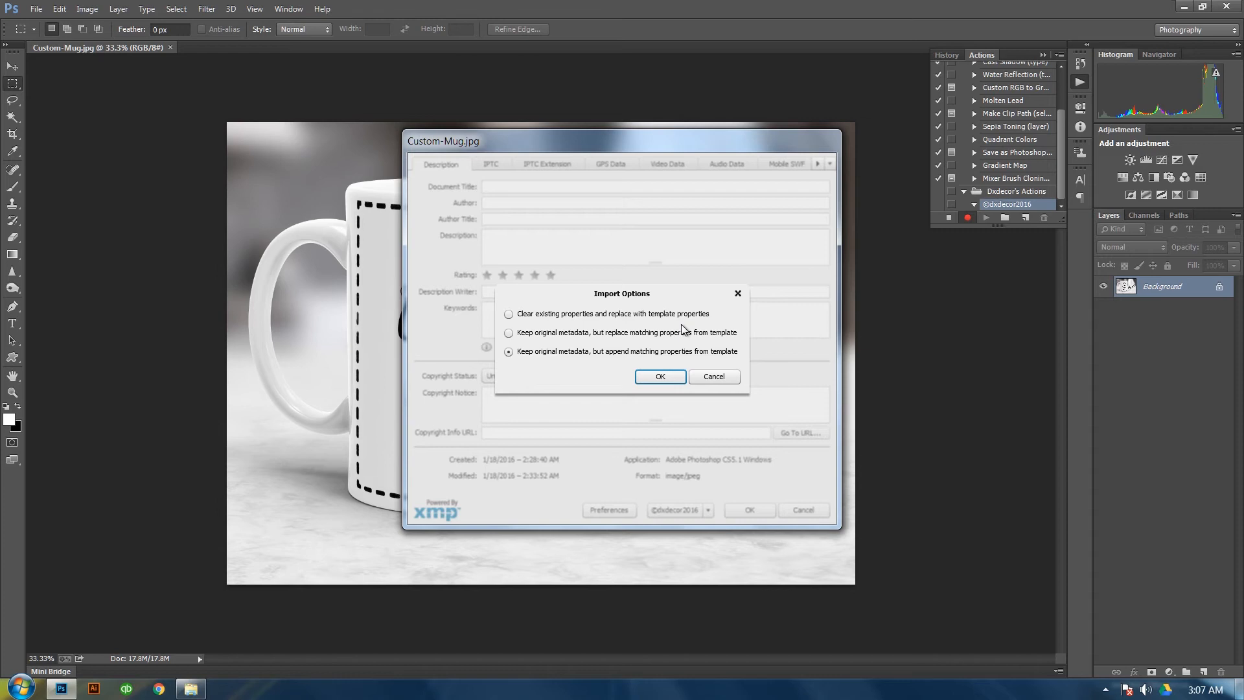
mouse_move(555, 358)
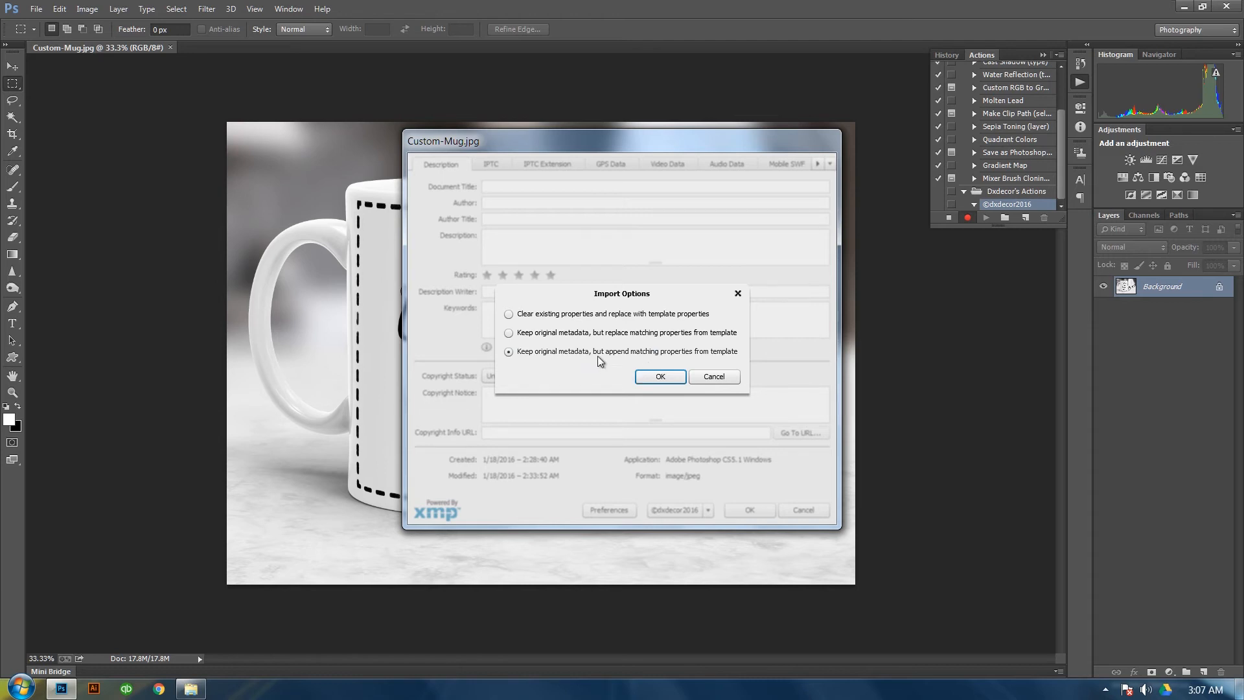
mouse_move(614, 367)
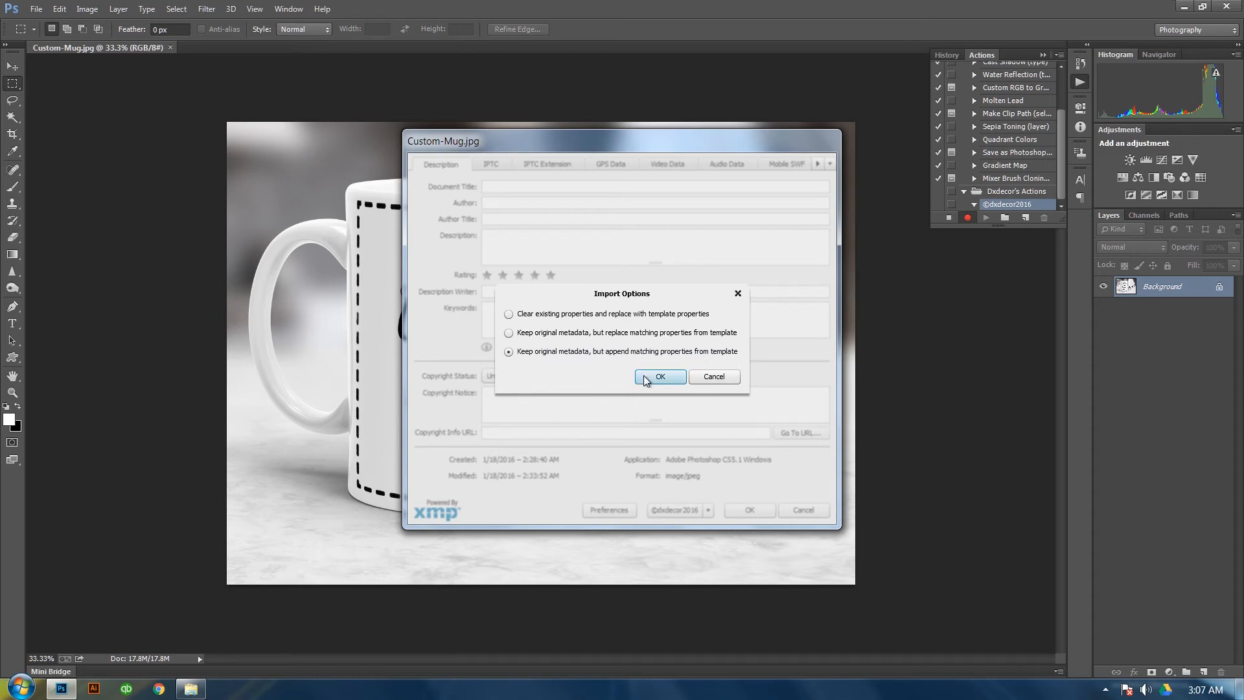
left_click(660, 376)
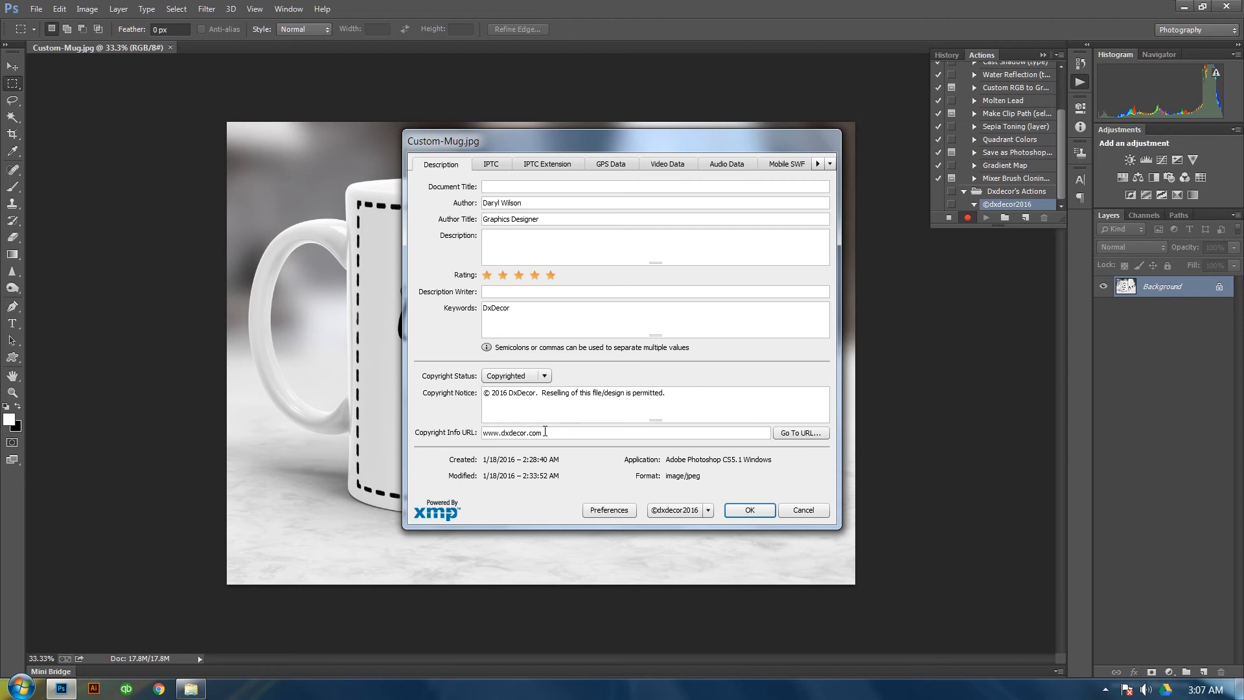
mouse_move(536, 423)
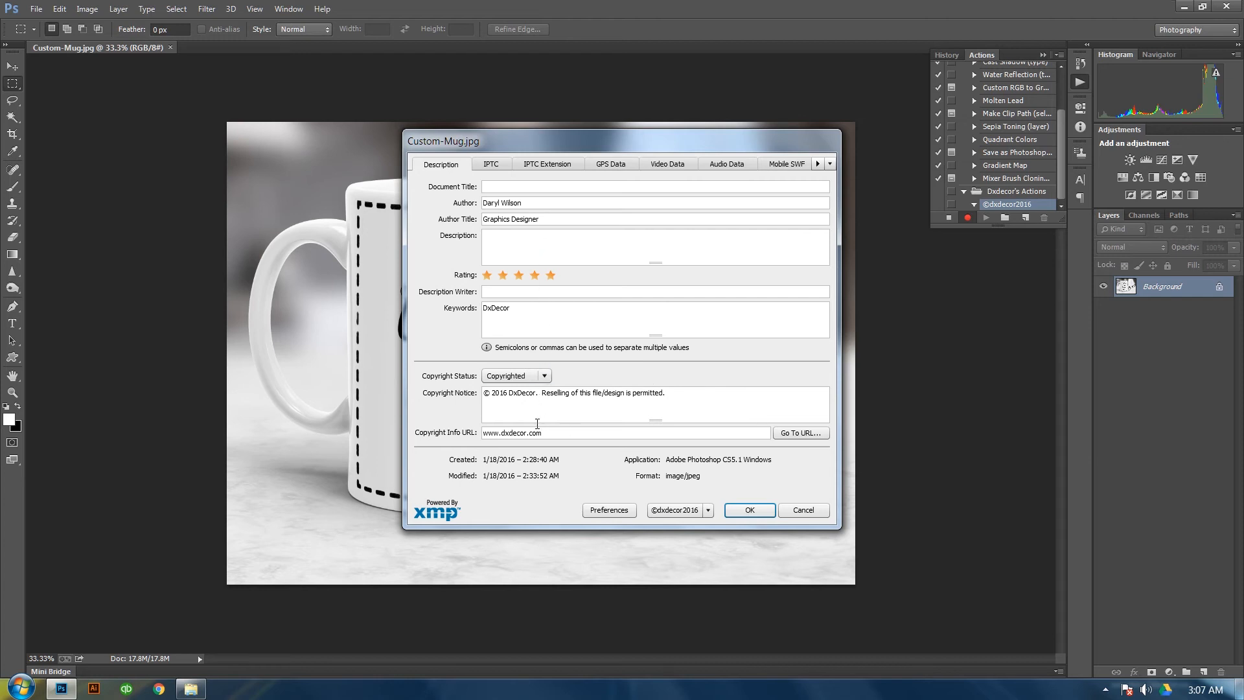
left_click(749, 510)
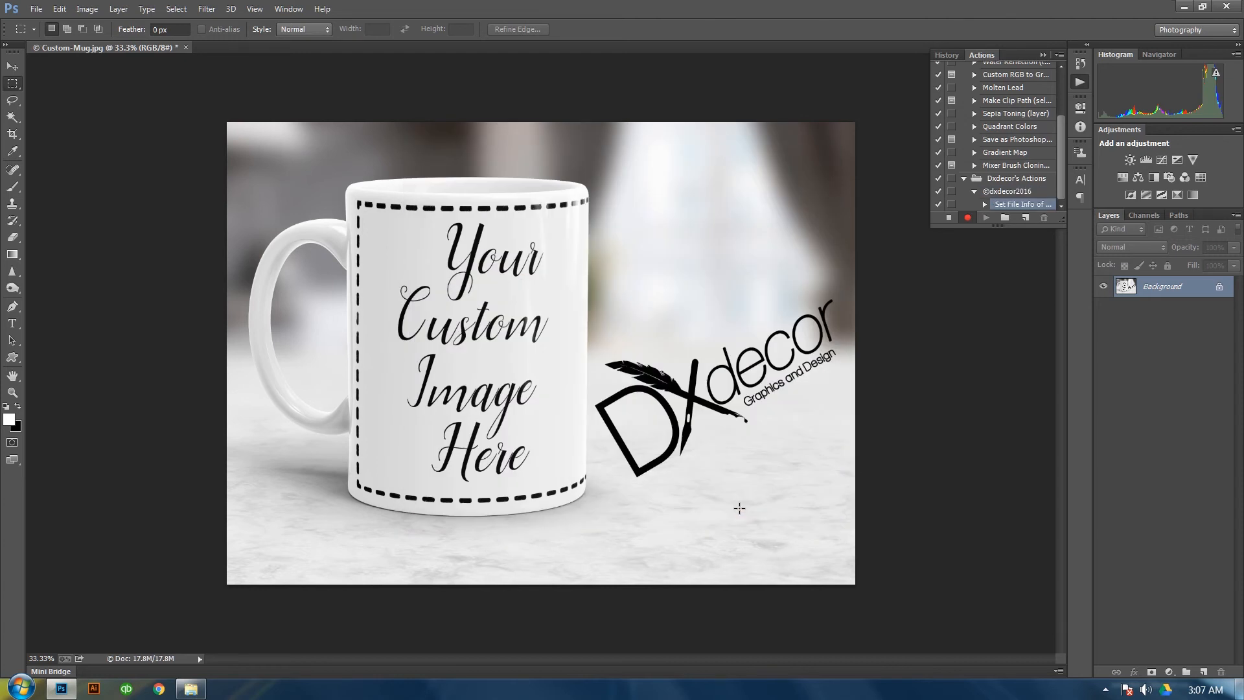
mouse_move(919, 373)
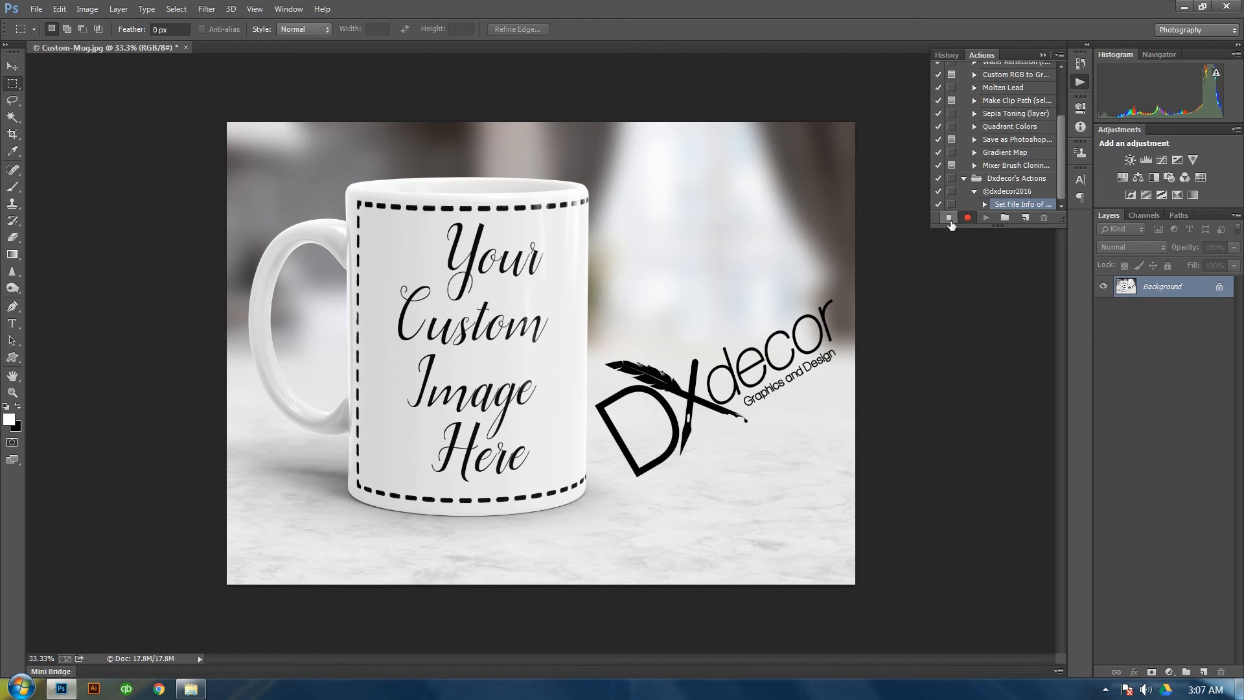
mouse_move(949, 218)
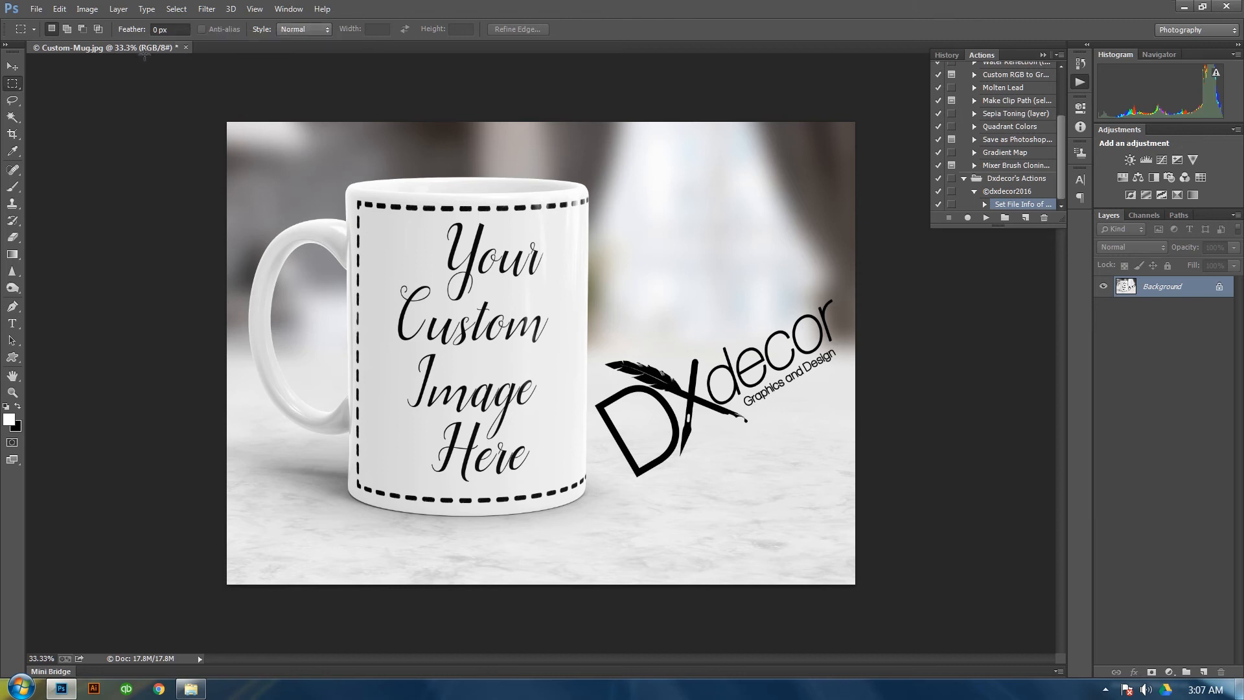
mouse_move(383, 284)
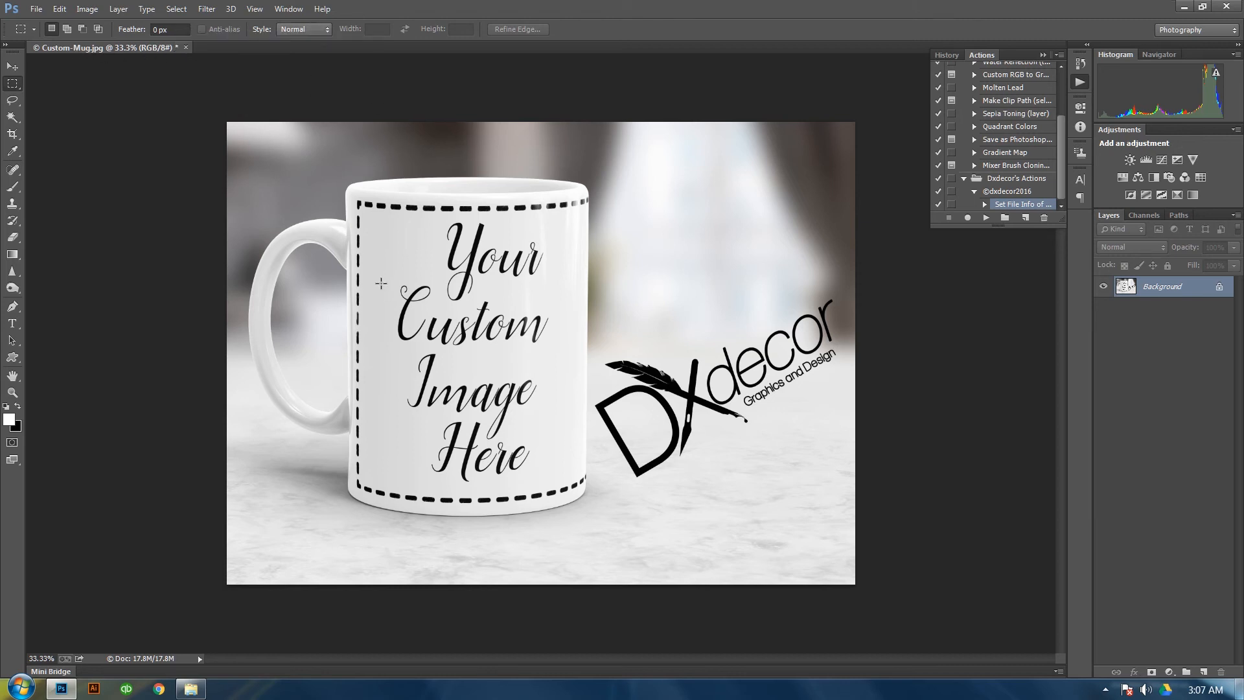
mouse_move(122, 131)
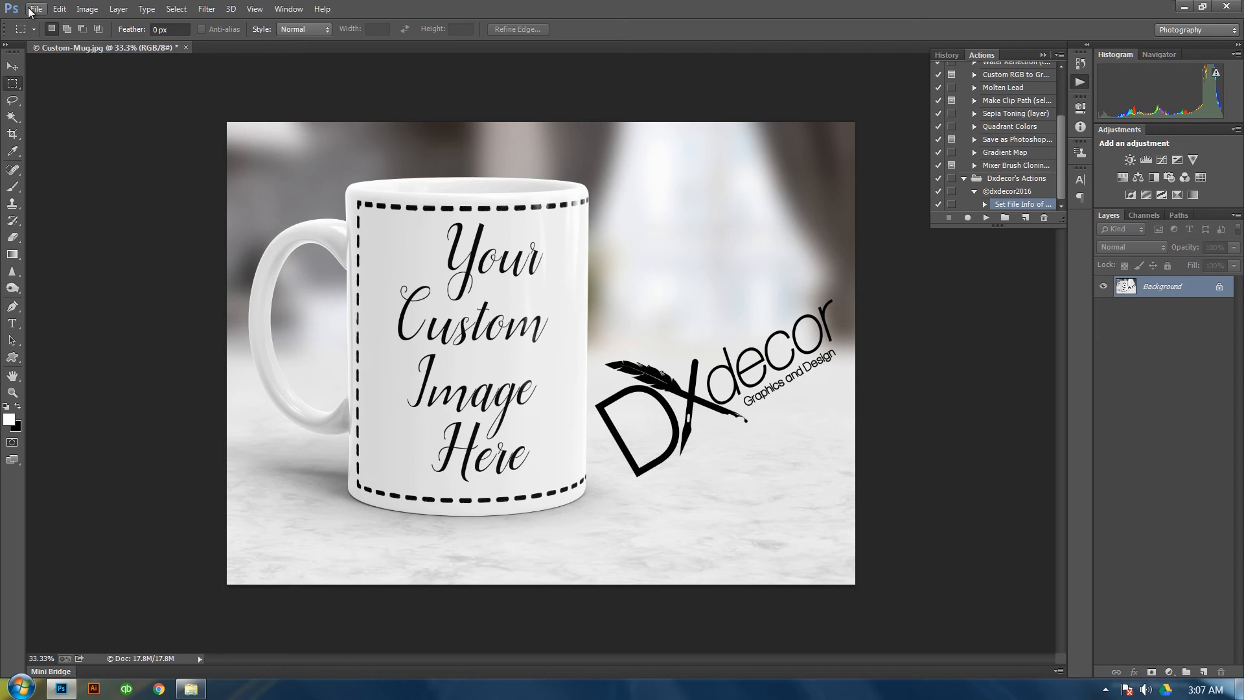
In Script Events Manager, enable events and choose the Dxdecor's Actions ©dxdecor2016 action.
left_click(40, 10)
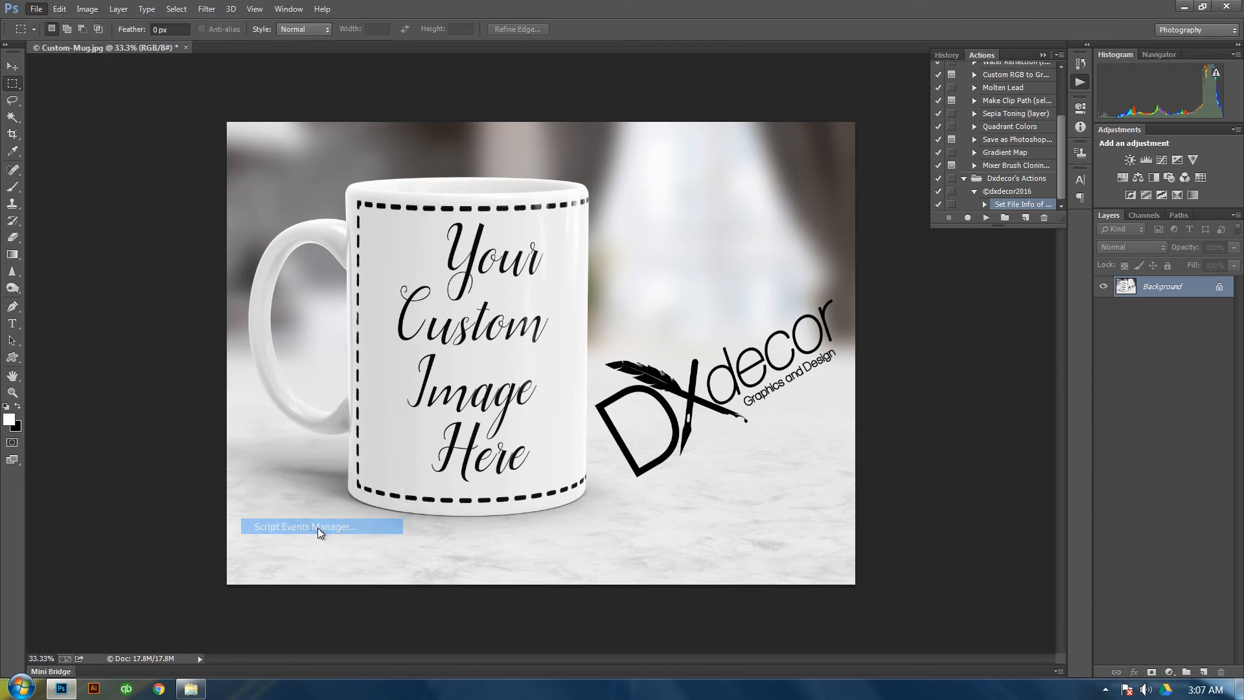
left_click(306, 526)
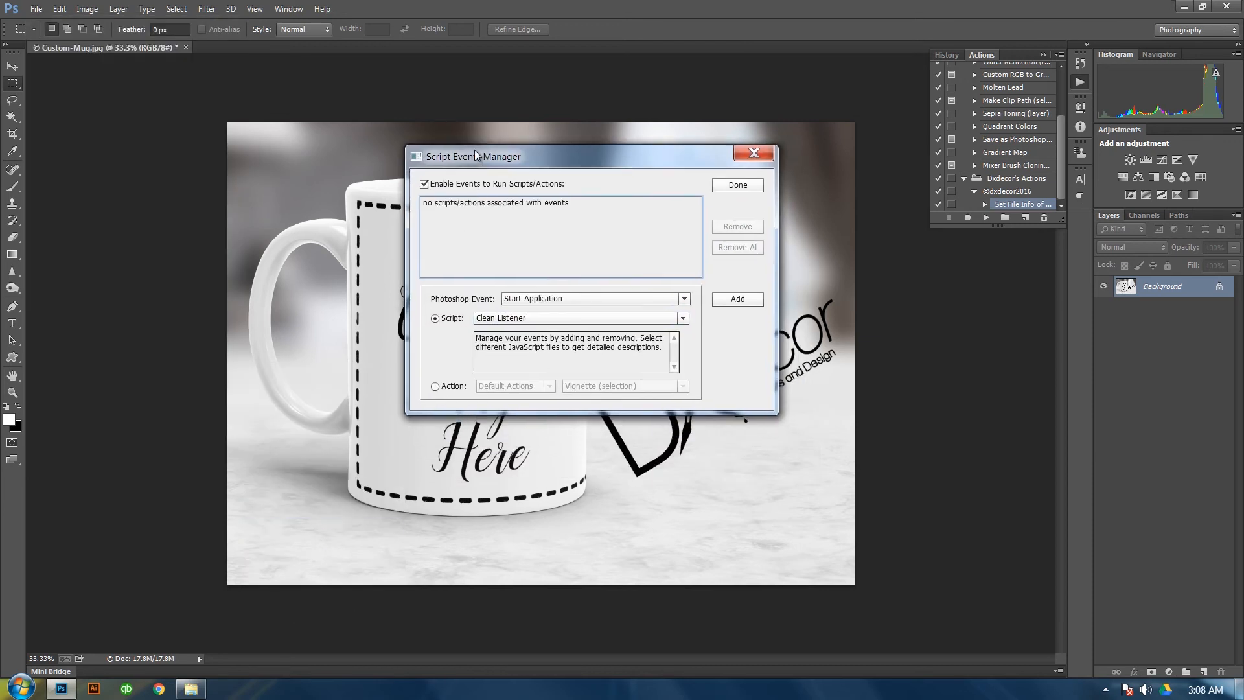
left_click(425, 184)
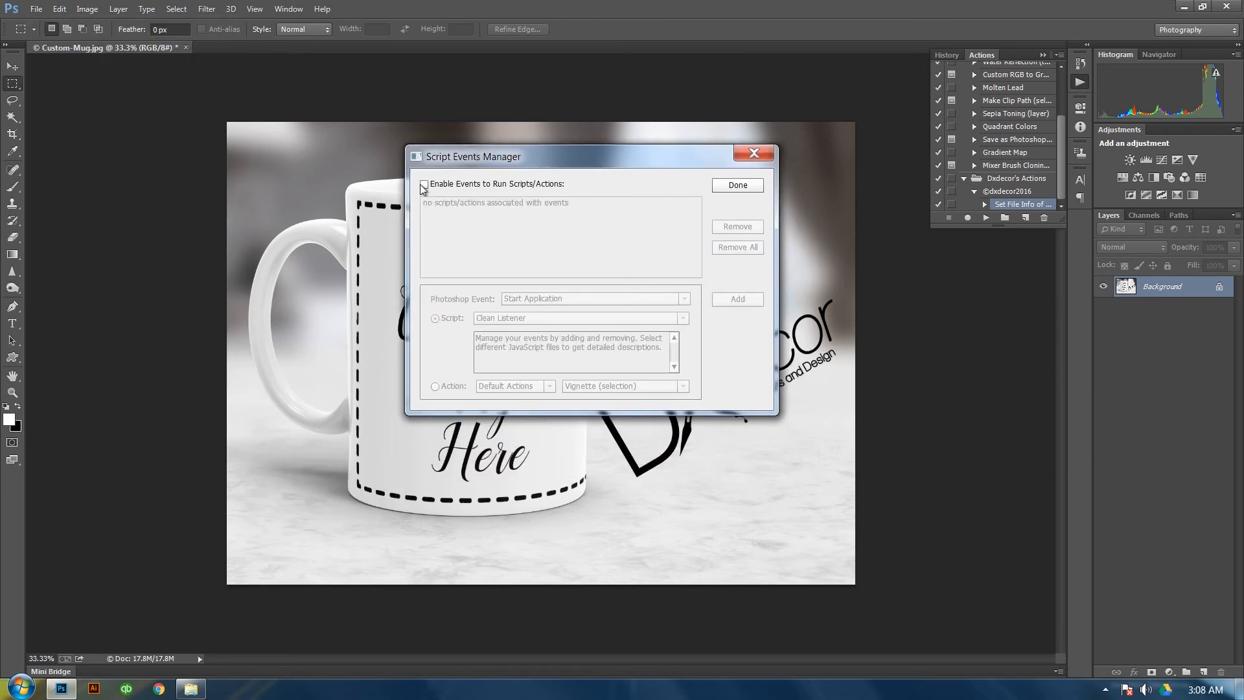
left_click(425, 184)
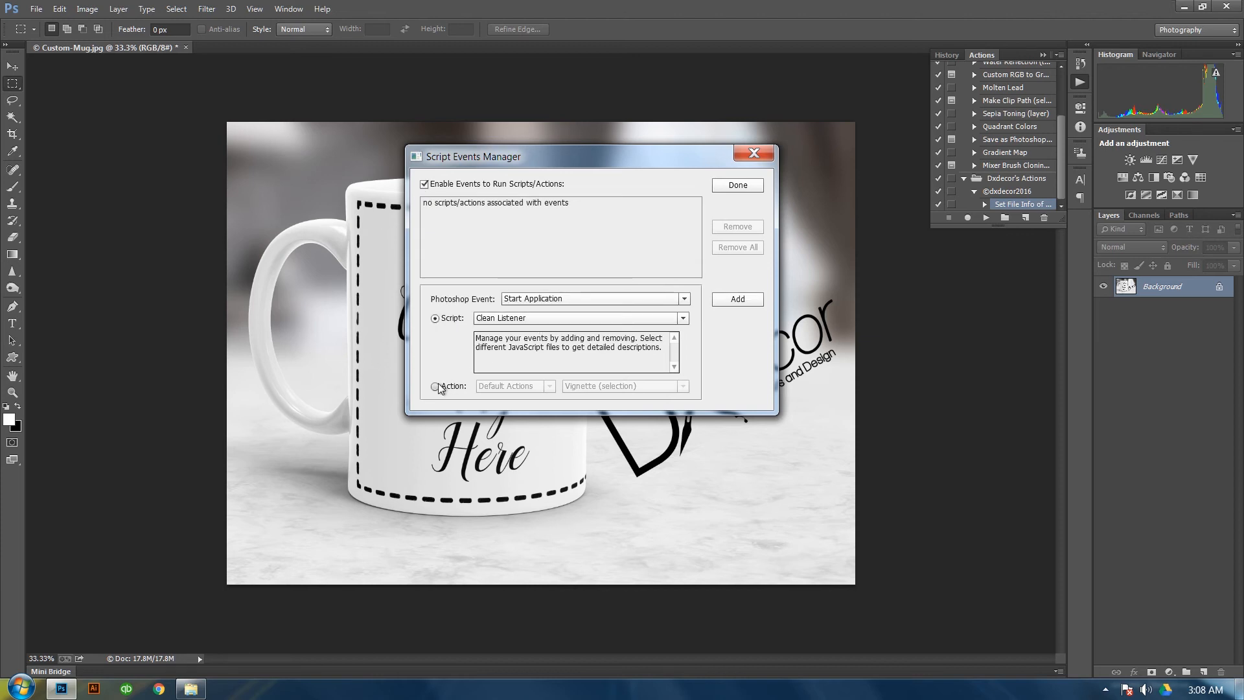
left_click(436, 387)
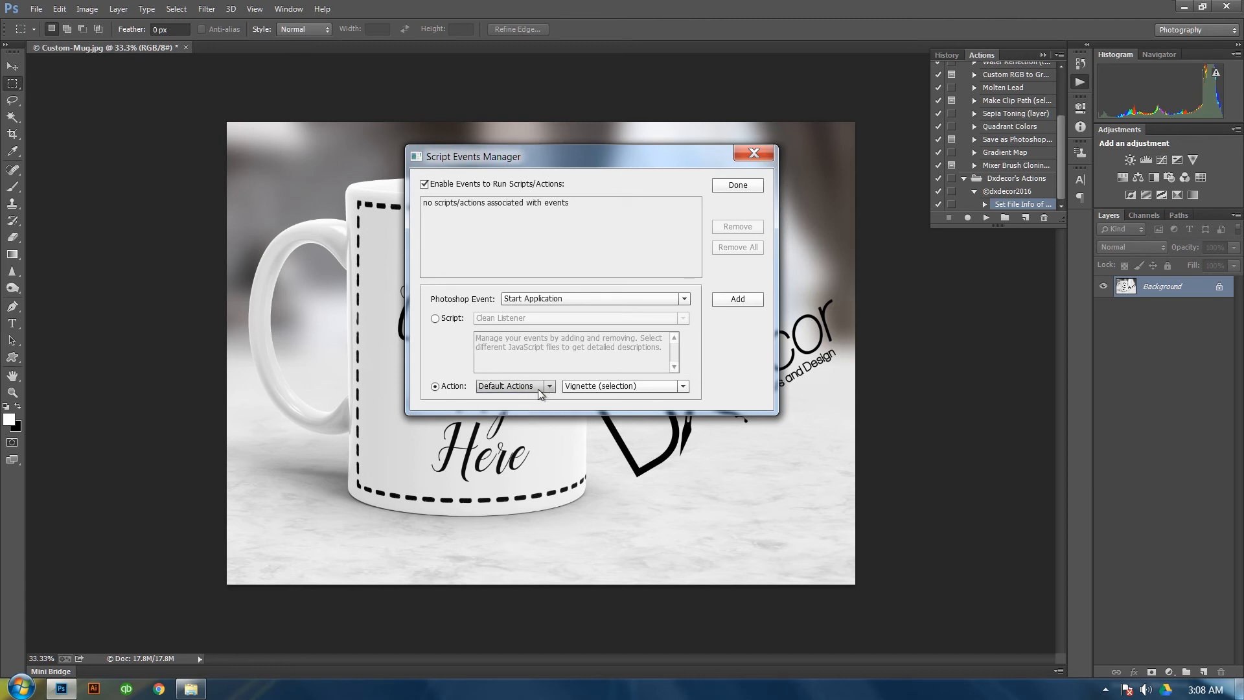
left_click(548, 386)
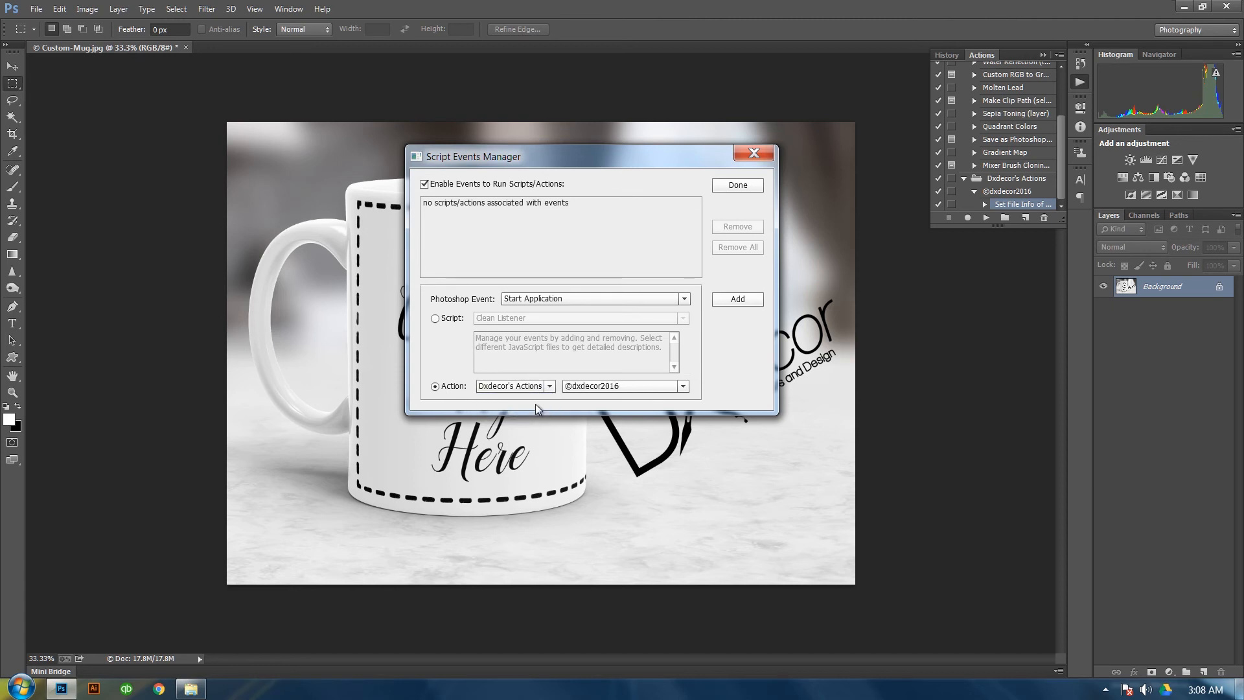
mouse_move(624, 388)
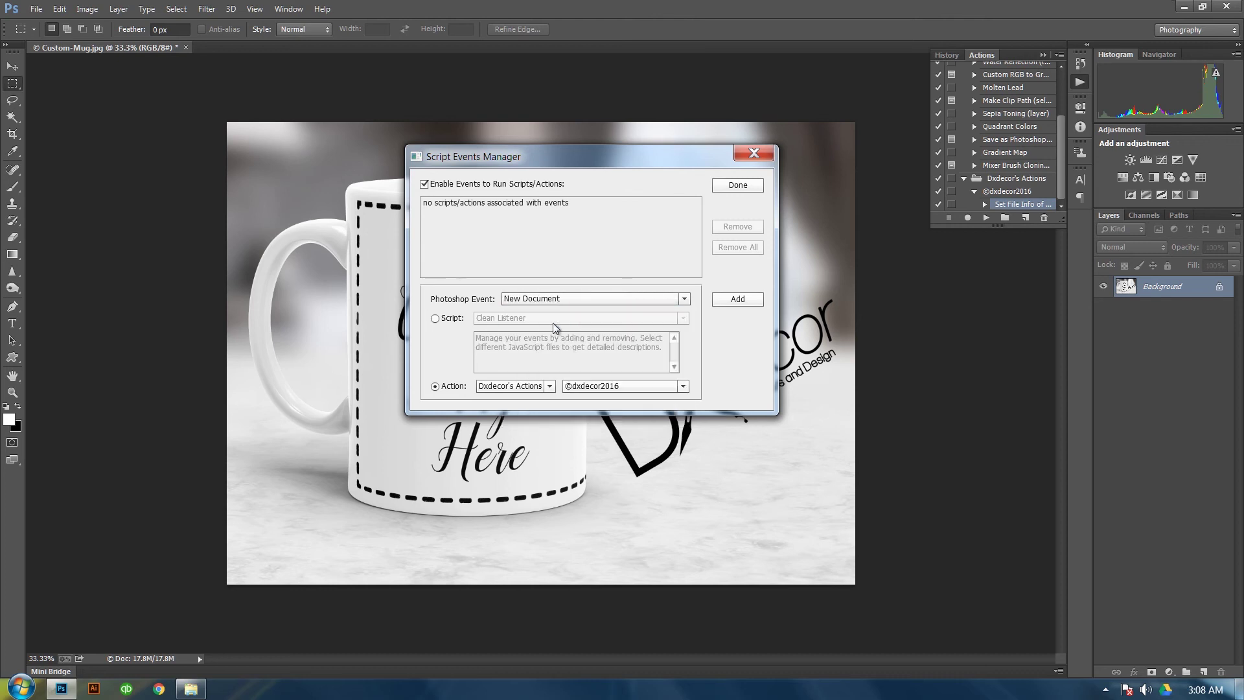
Register New Document and Open Document events to run the action, then finish.
left_click(737, 300)
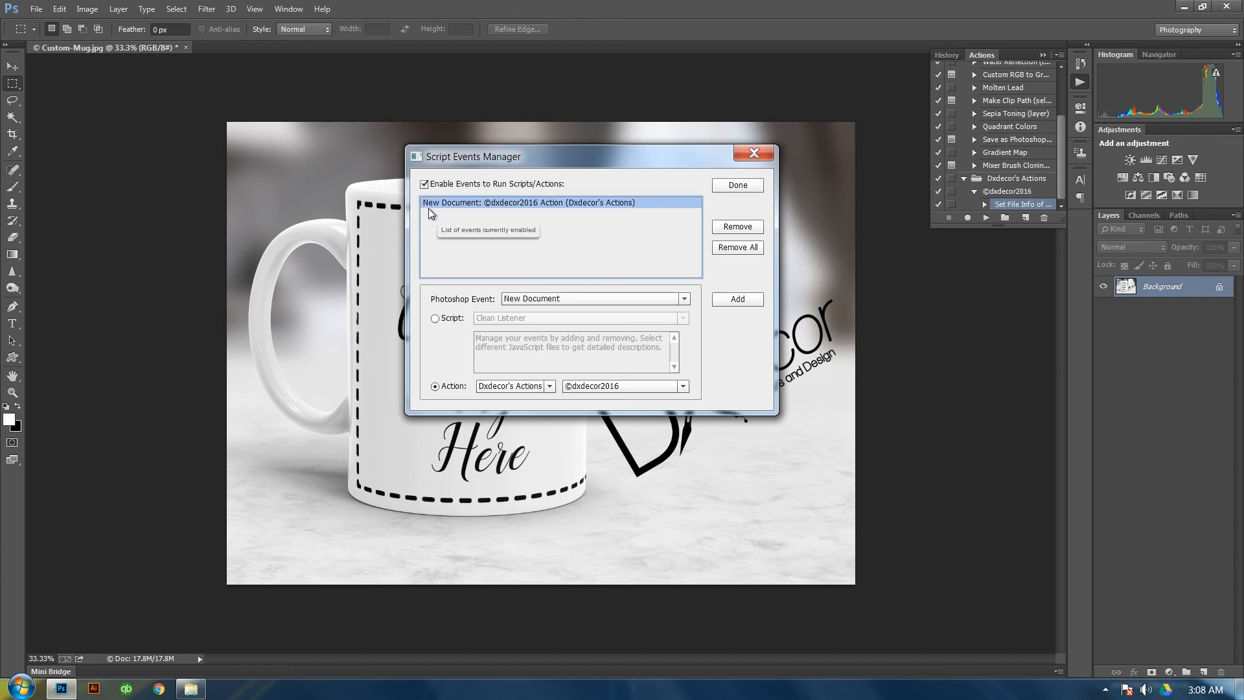
mouse_move(513, 220)
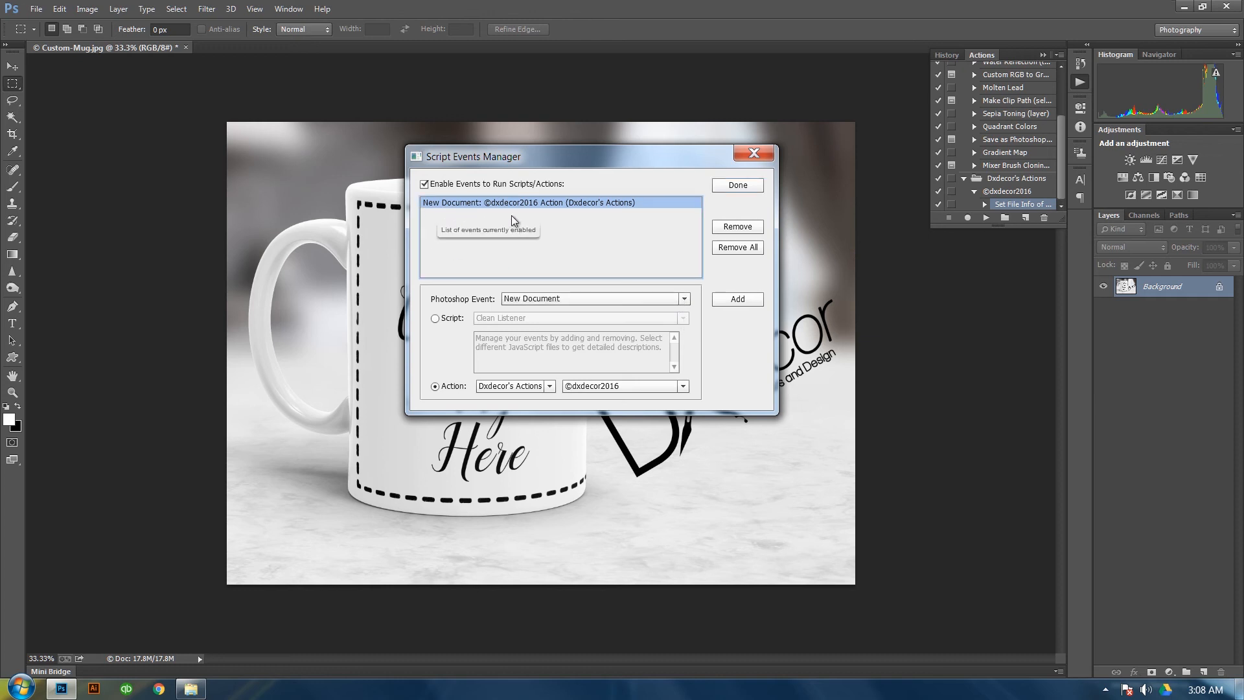
mouse_move(590, 251)
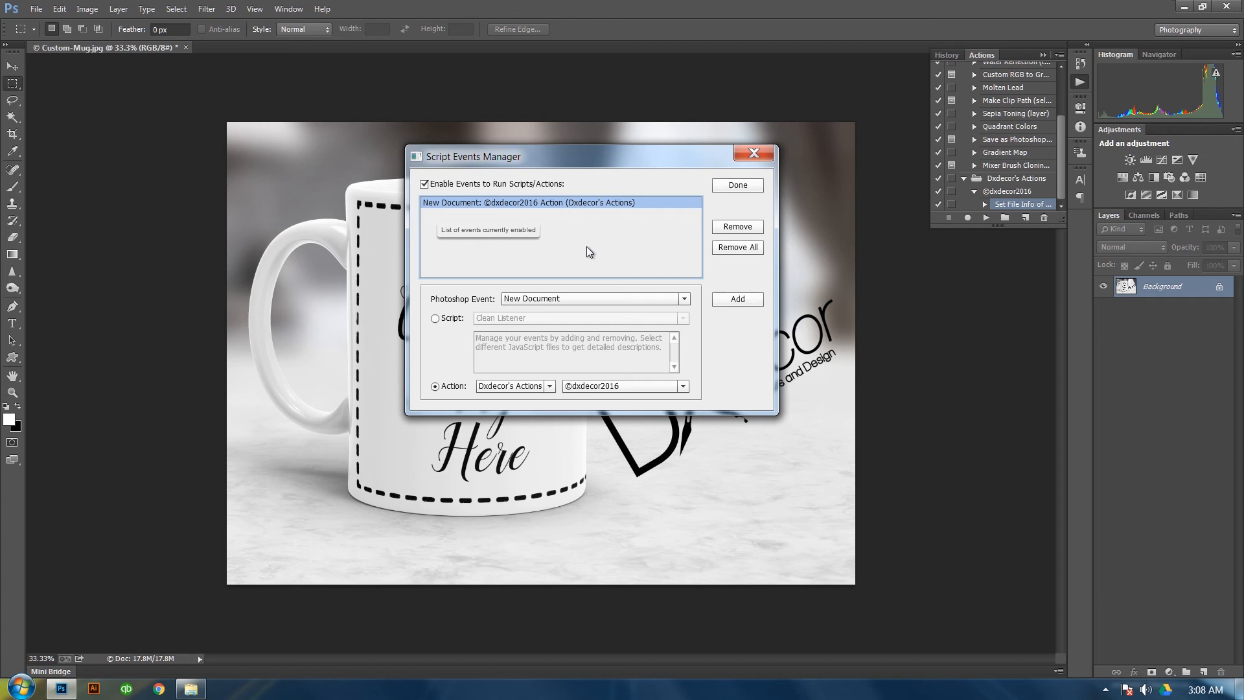
mouse_move(589, 270)
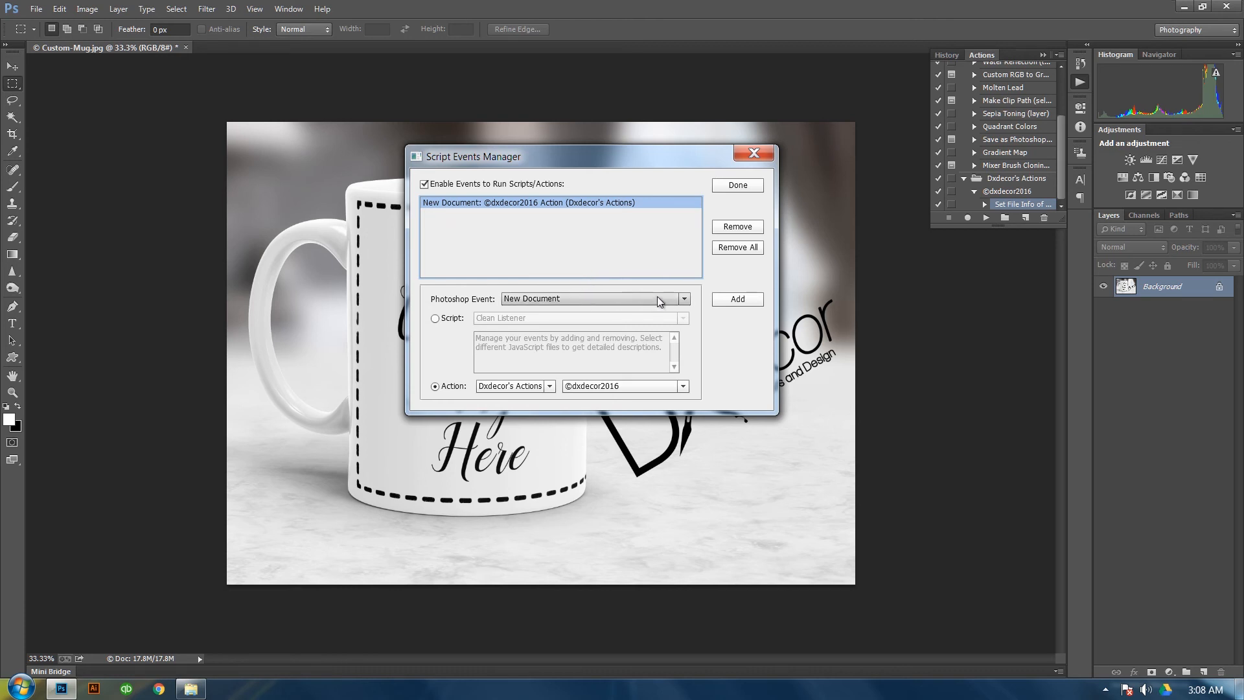
left_click(685, 298)
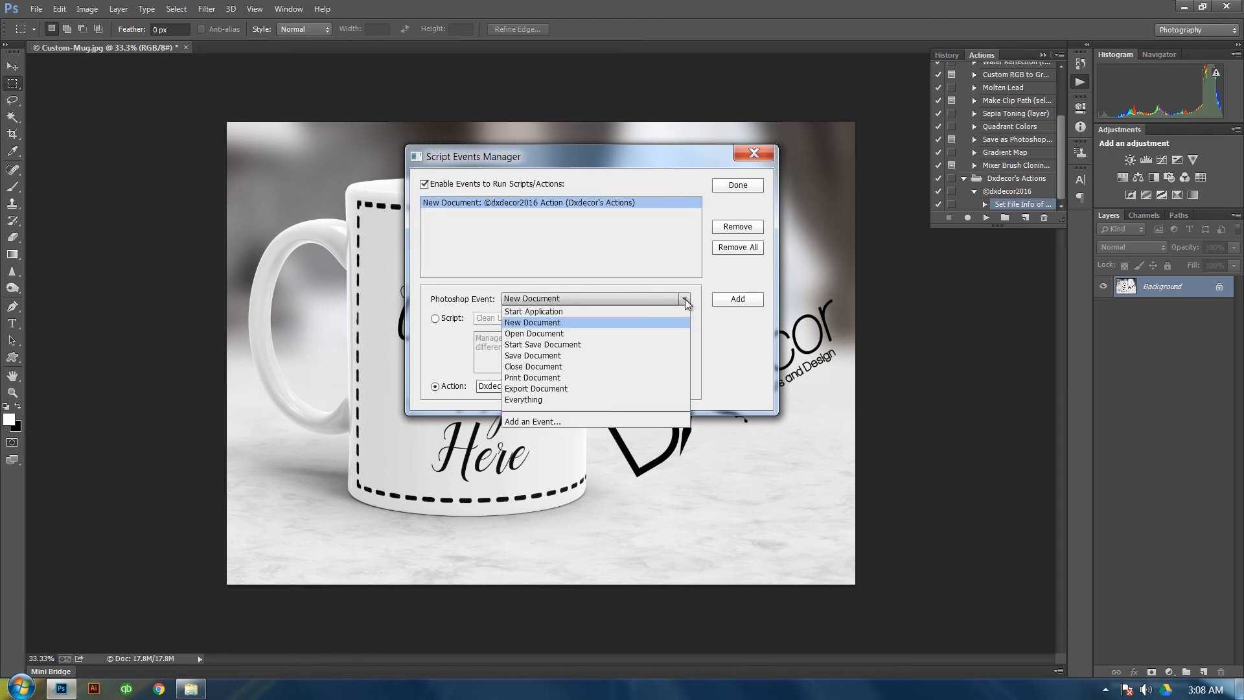
mouse_move(568, 337)
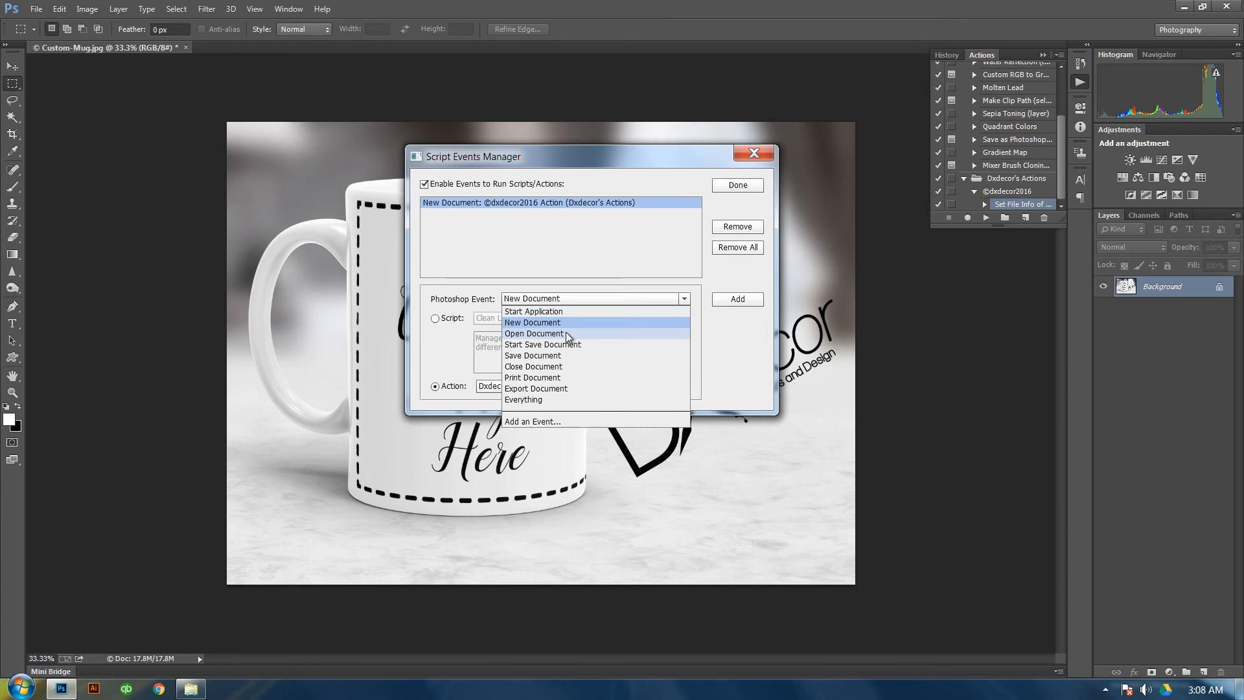
left_click(535, 333)
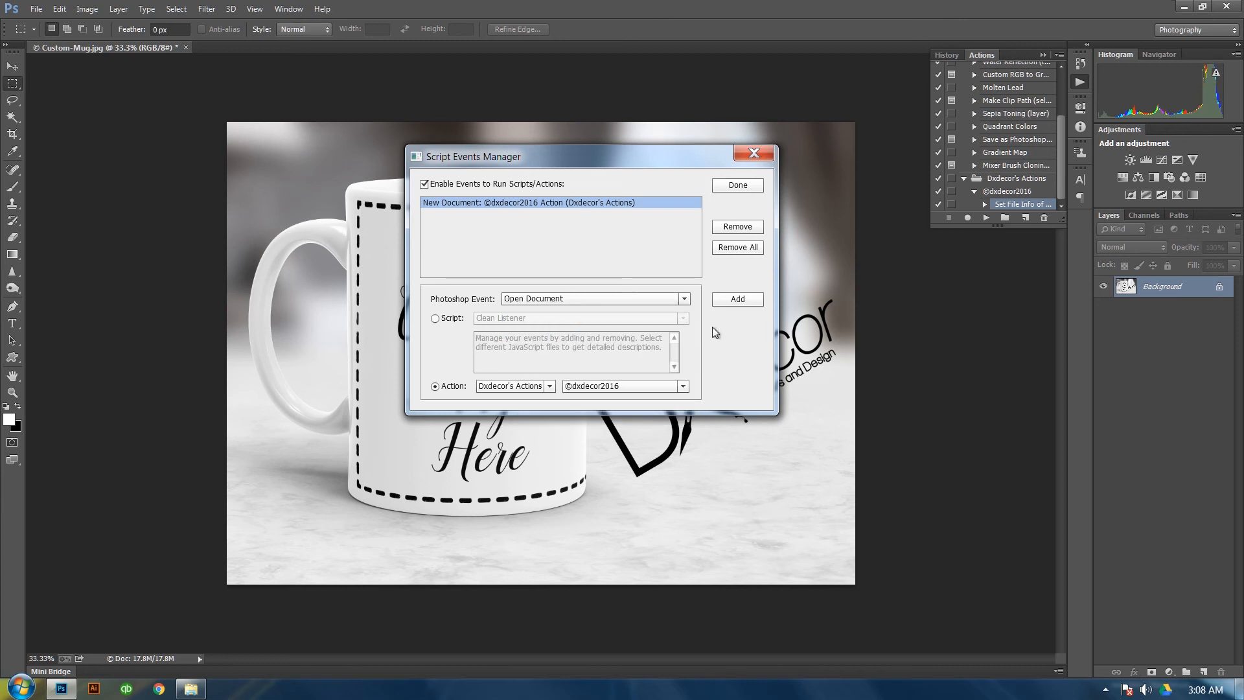
mouse_move(616, 315)
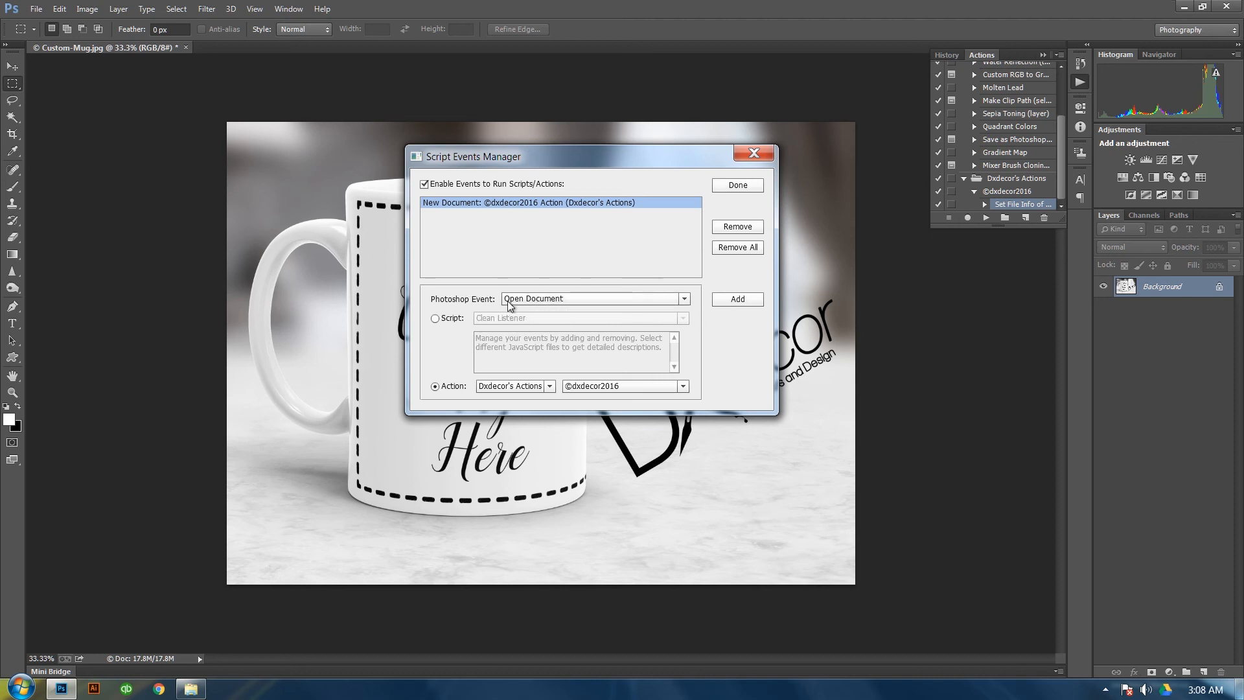
left_click(684, 298)
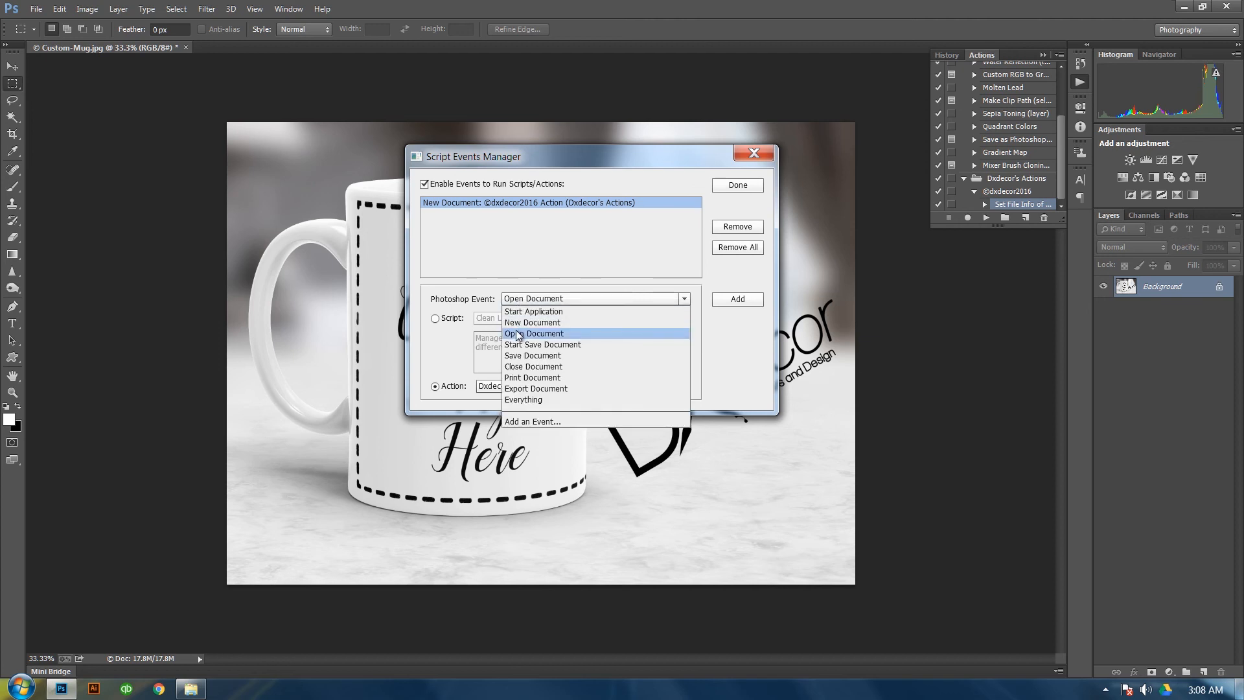
left_click(534, 333)
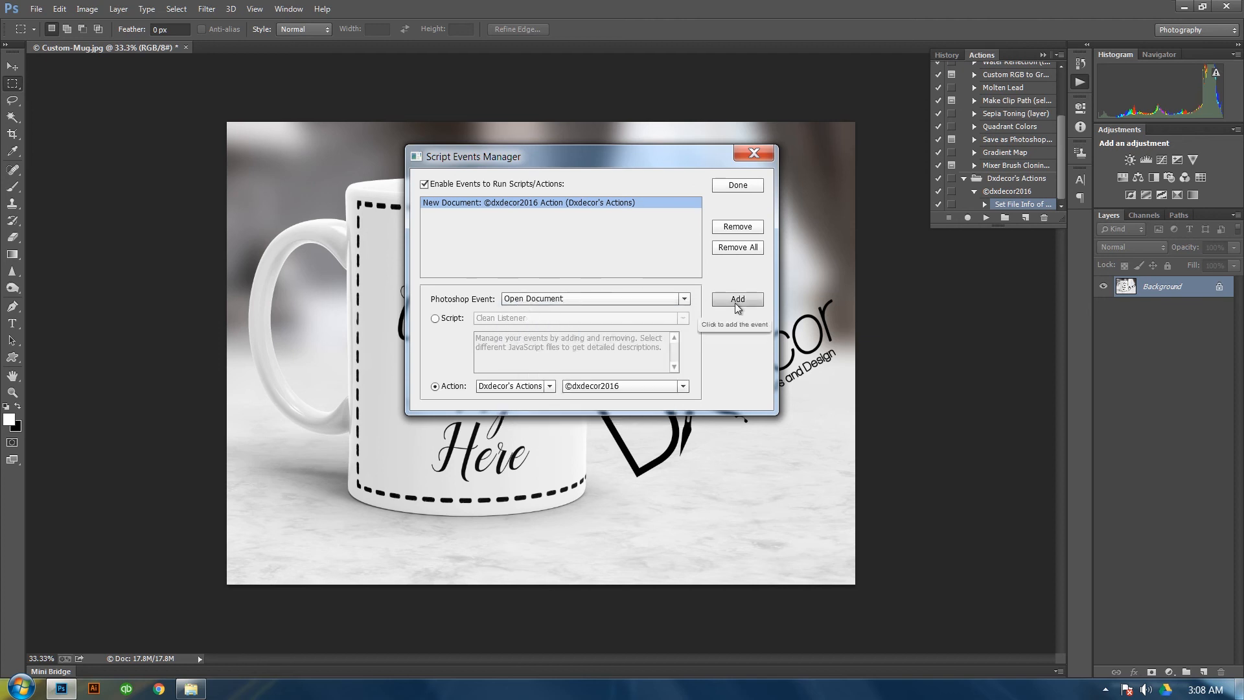
left_click(738, 300)
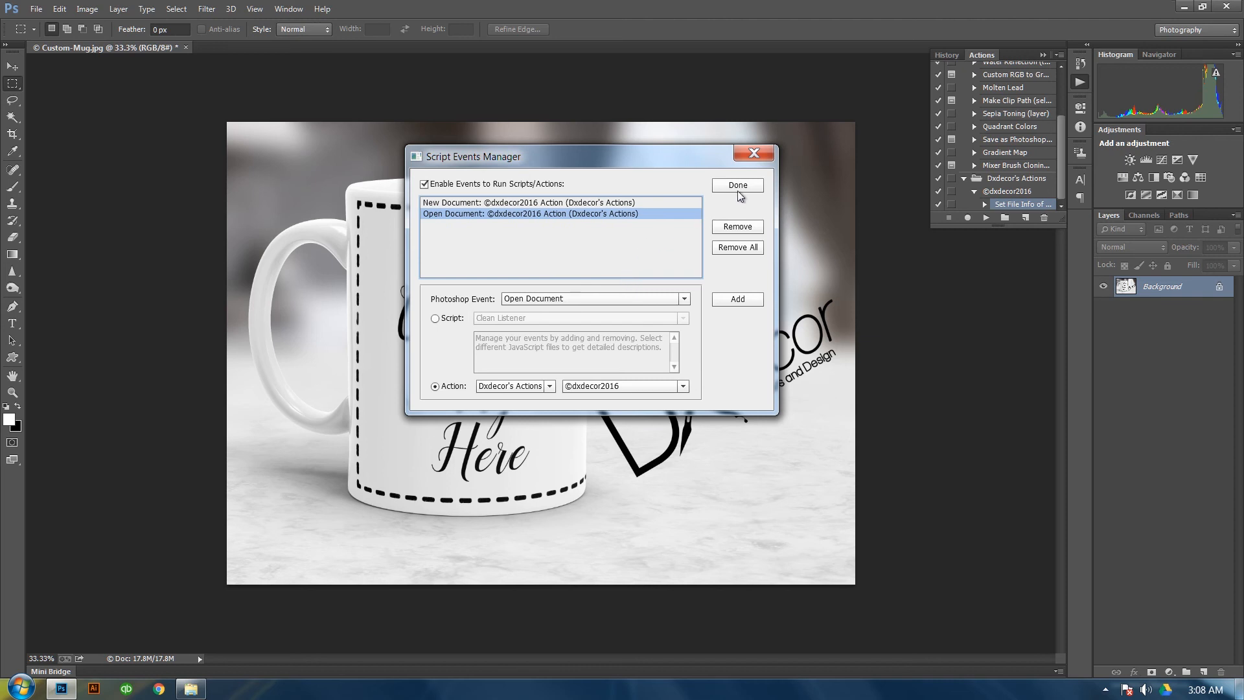
left_click(737, 186)
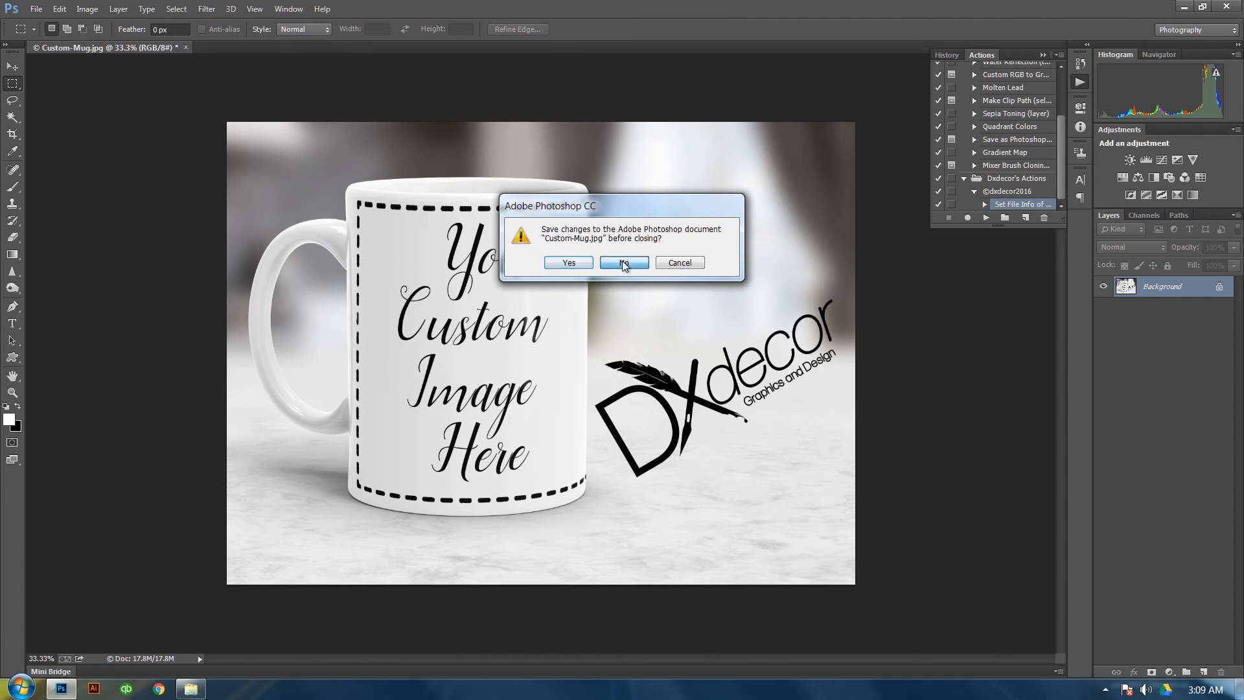
left_click(623, 262)
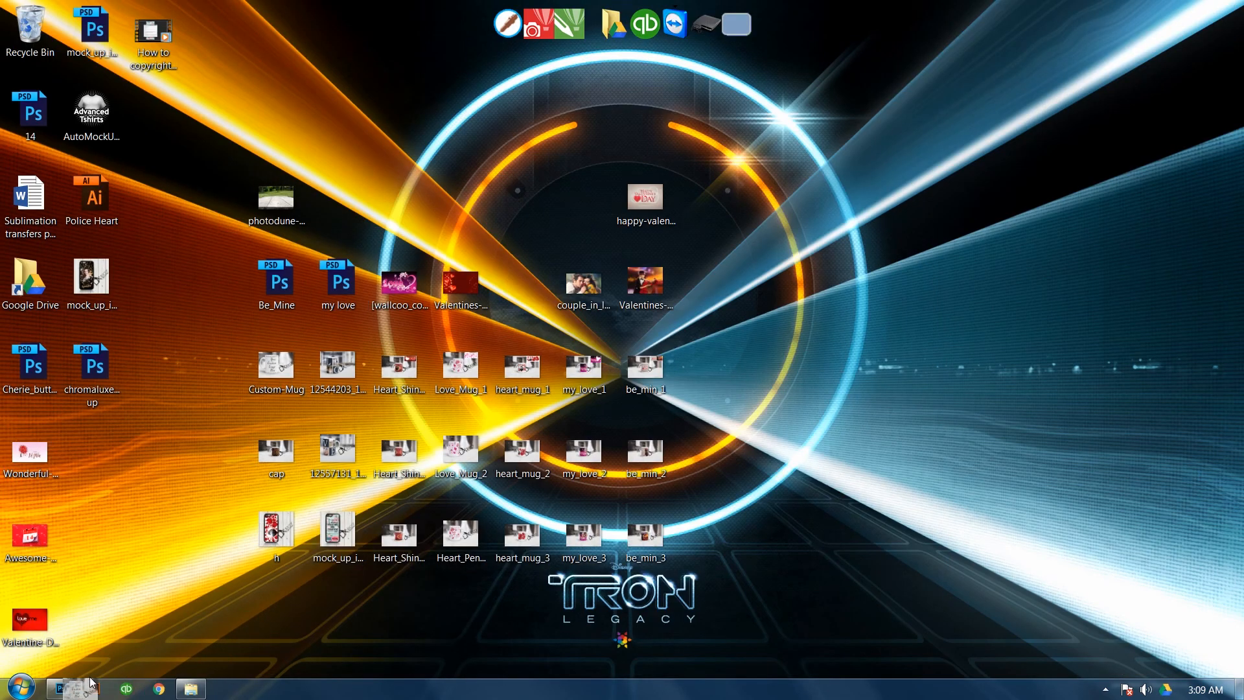
left_click(60, 689)
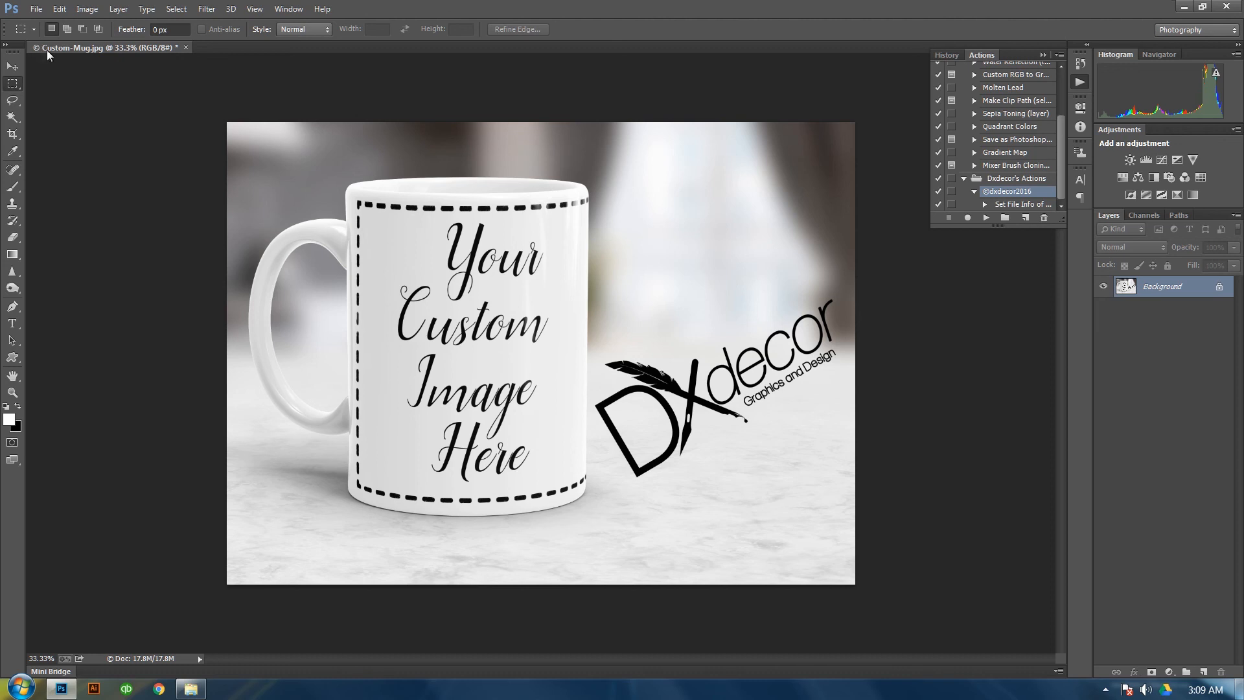
mouse_move(44, 53)
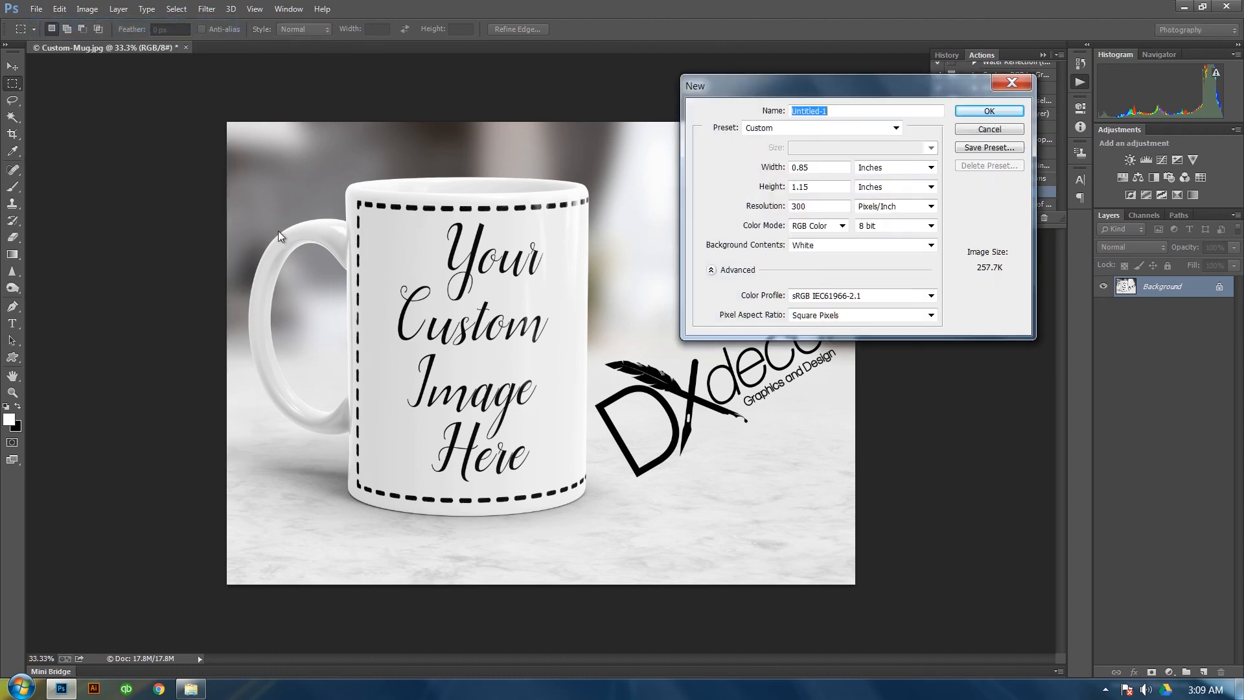
Create a blank Untitled-1 document, confirm its File Info shows DxDecor copyright, and return to Custom-Mug.jpg.
left_click(989, 112)
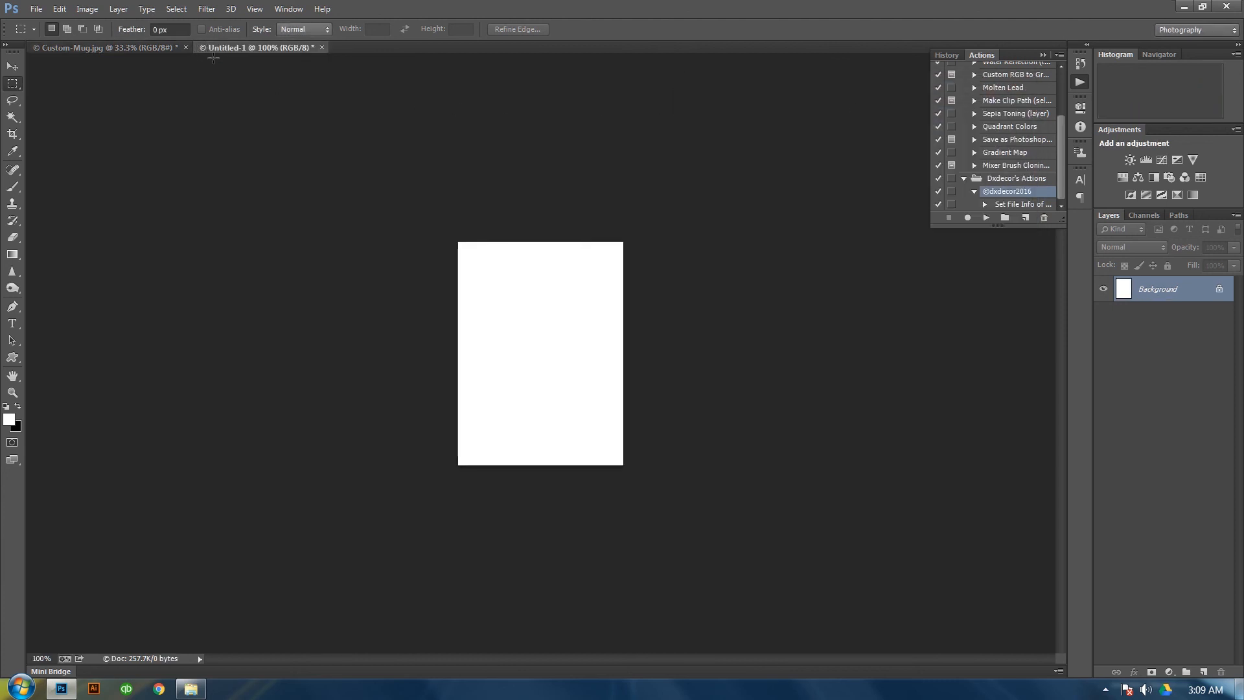
mouse_move(201, 50)
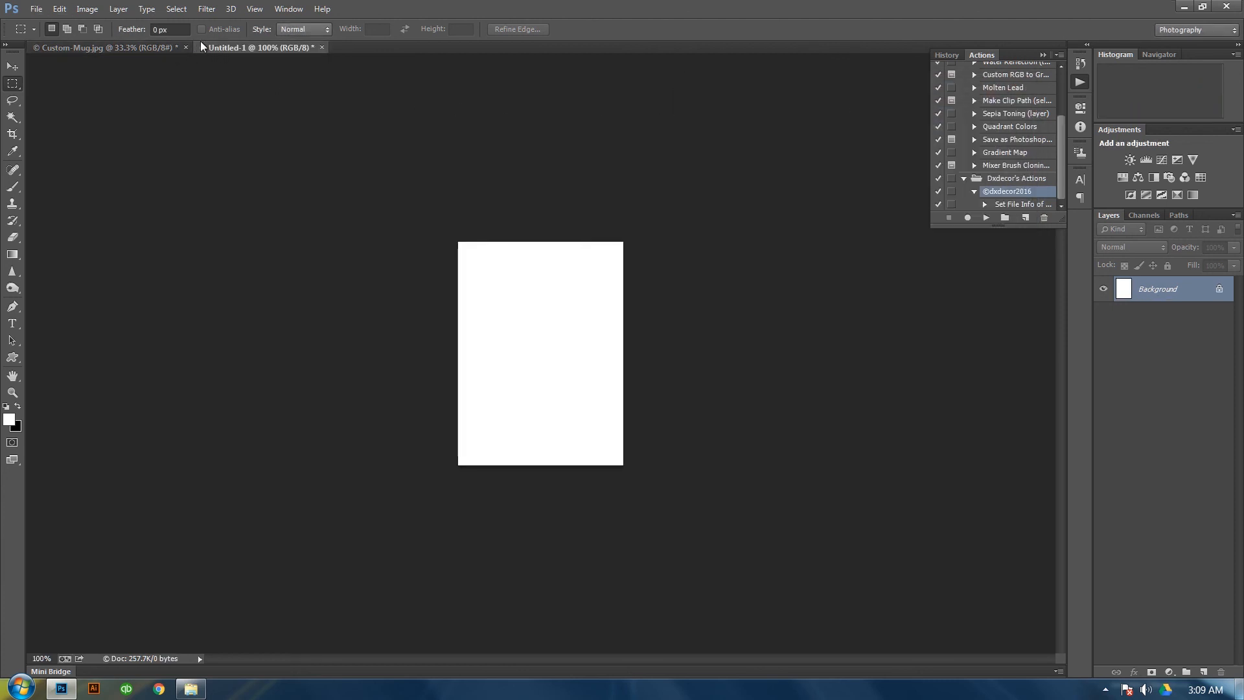
left_click(41, 9)
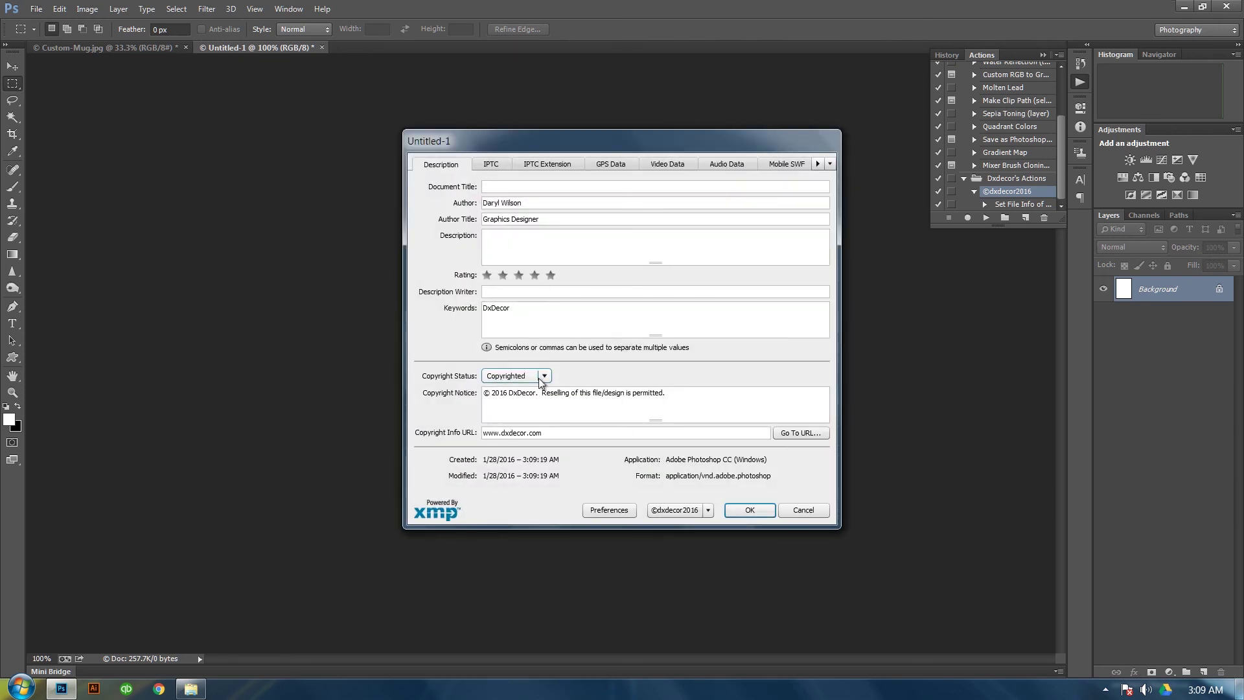
left_click(749, 511)
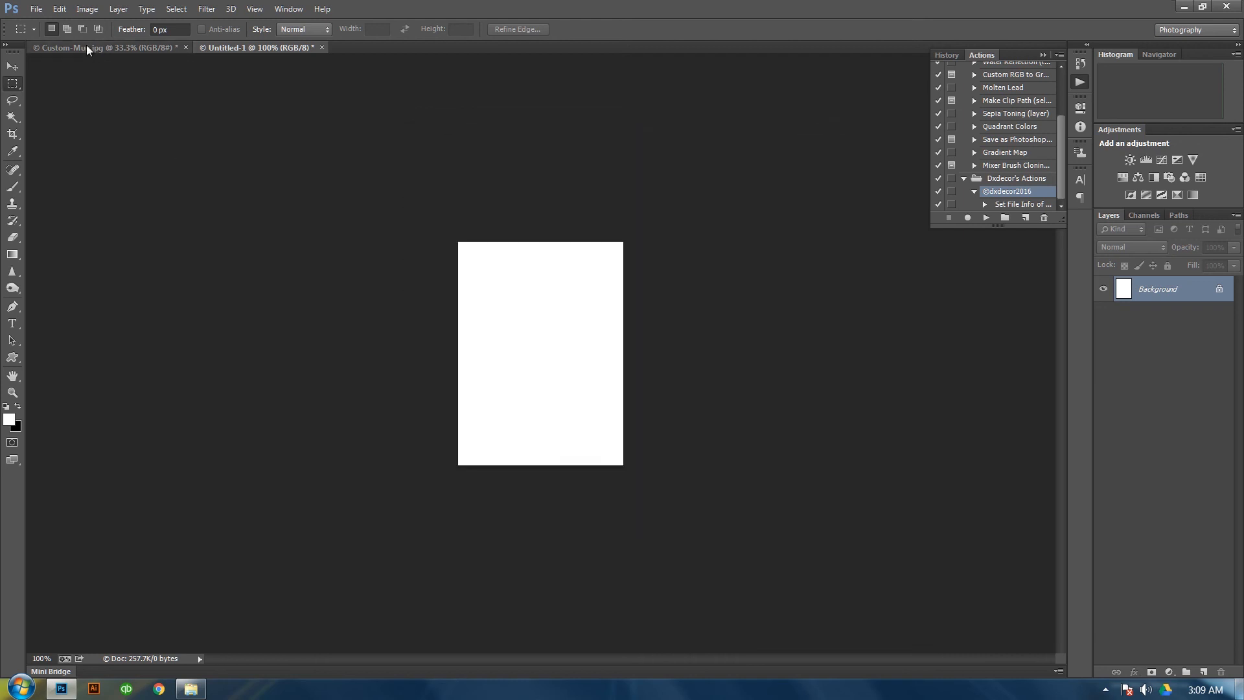
left_click(84, 47)
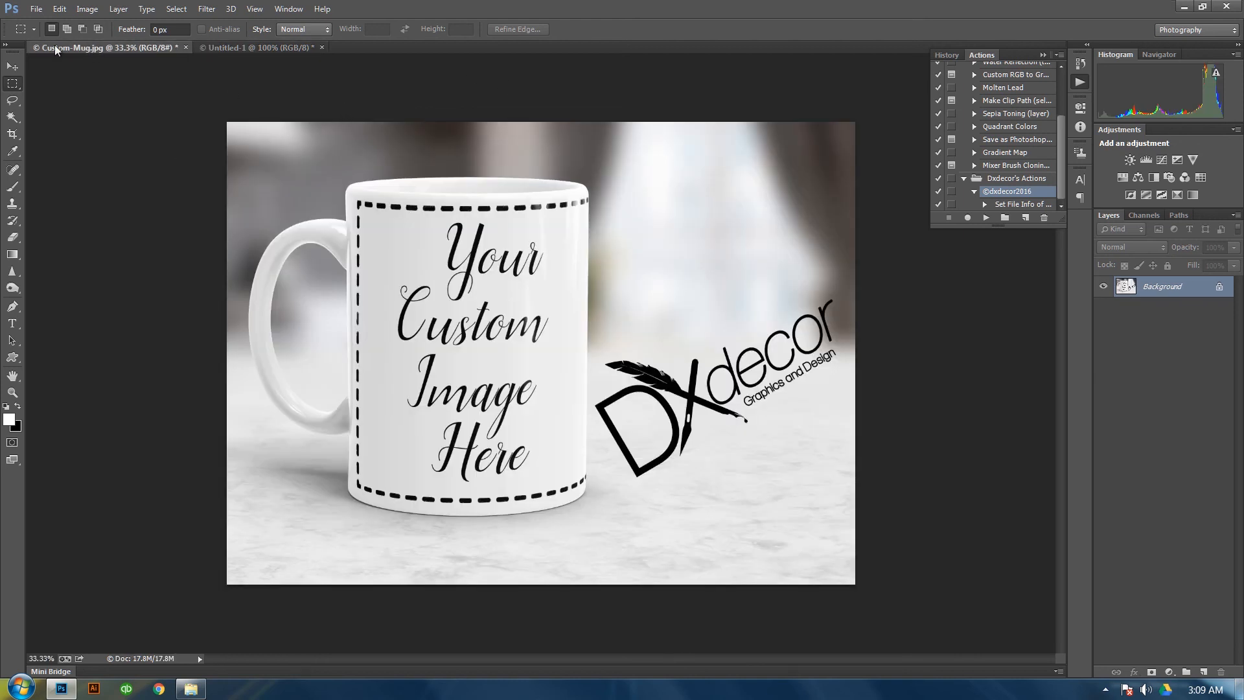
Start a Save for Web JPEG export keeping Copyright and Contact Info metadata.
left_click(45, 6)
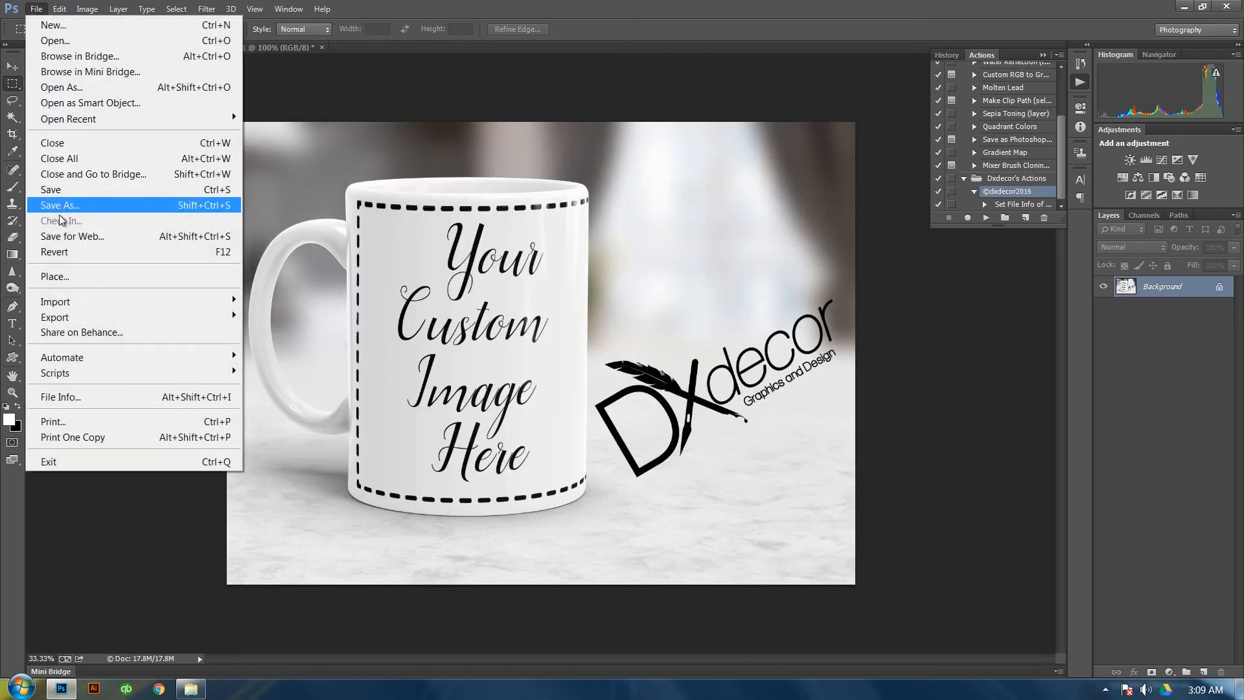
left_click(71, 235)
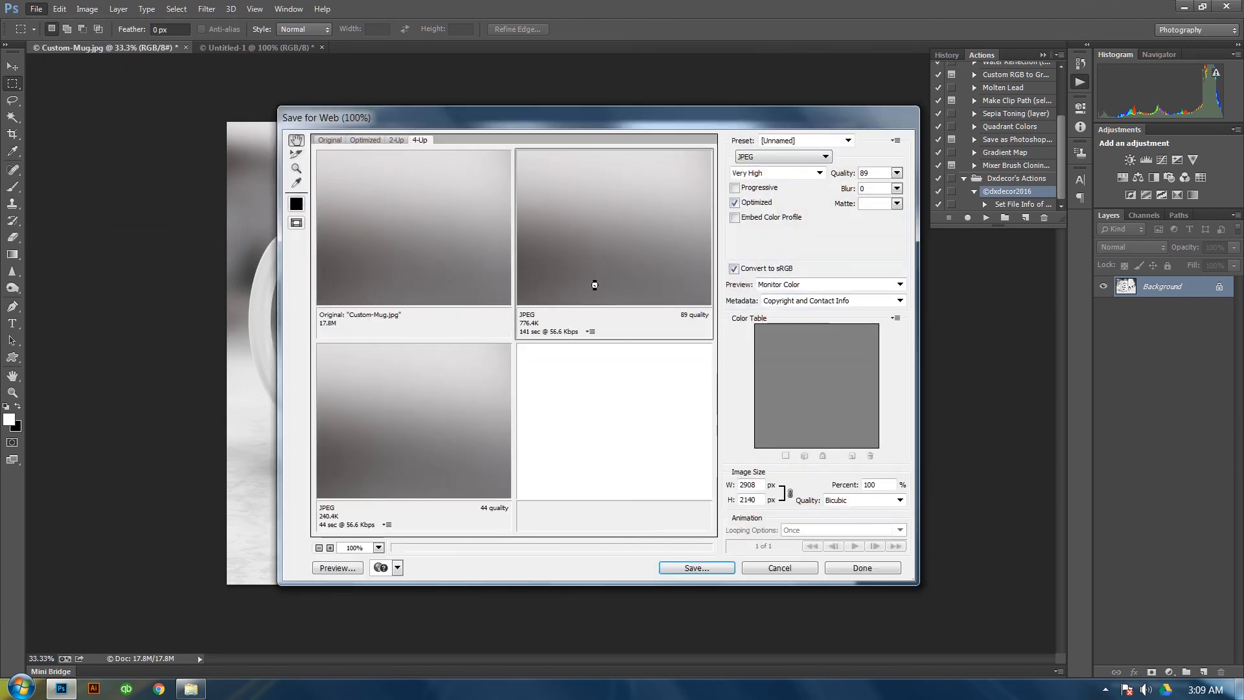
left_click(696, 568)
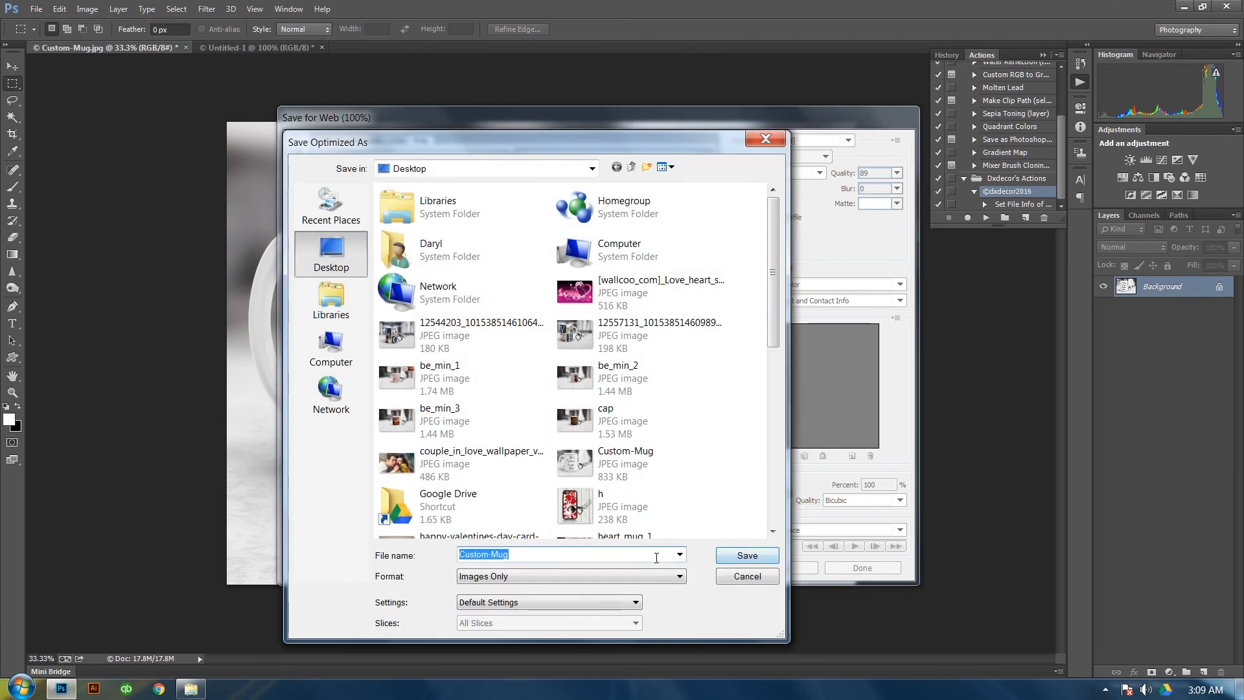
left_click(747, 554)
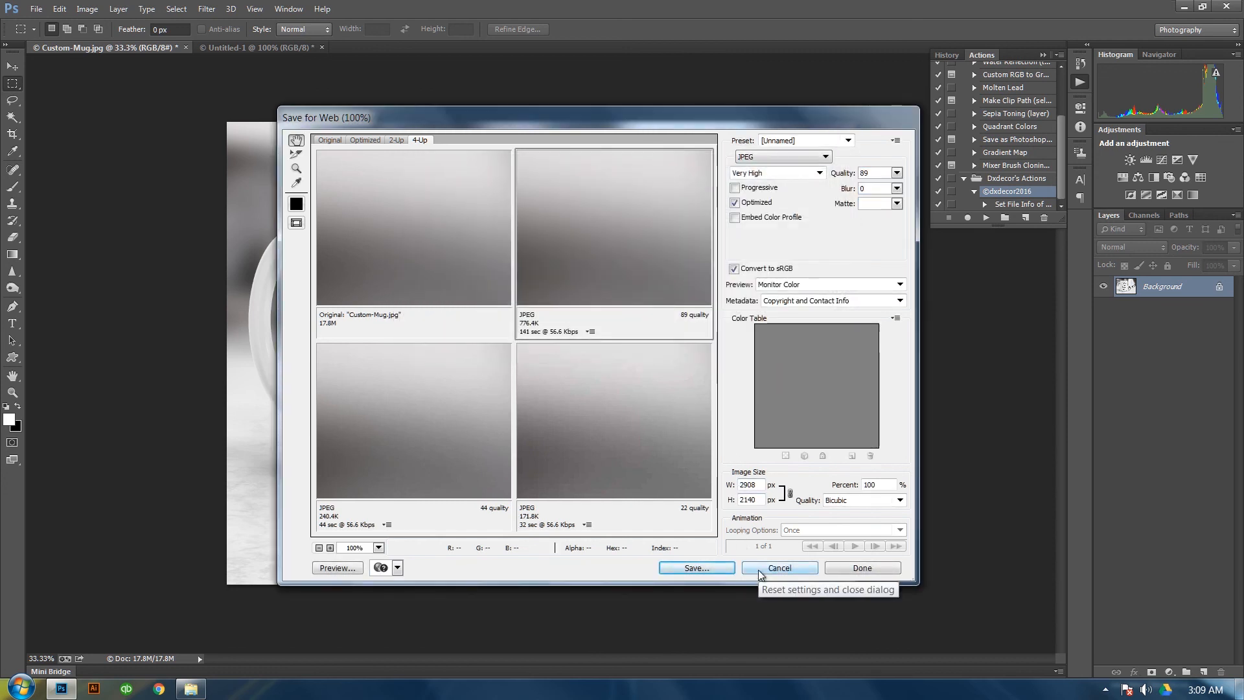
left_click(696, 567)
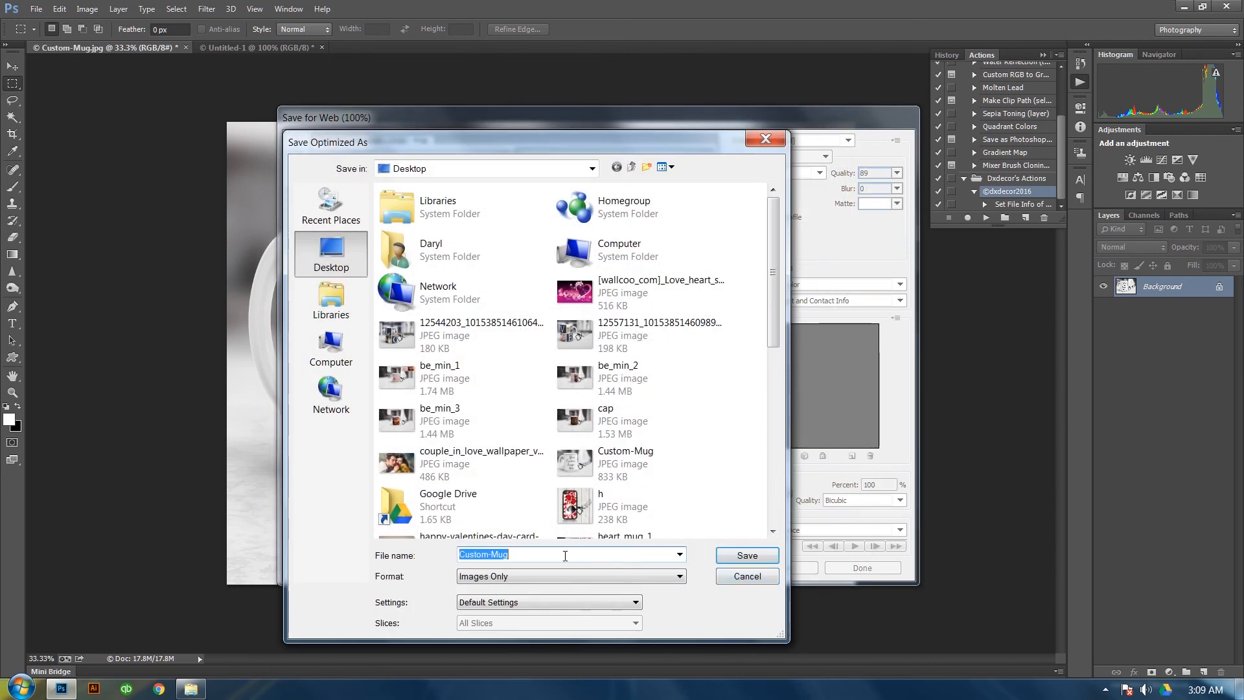
Name the exported JPEG 'custom mug 1' and save it to the Desktop.
type("mug")
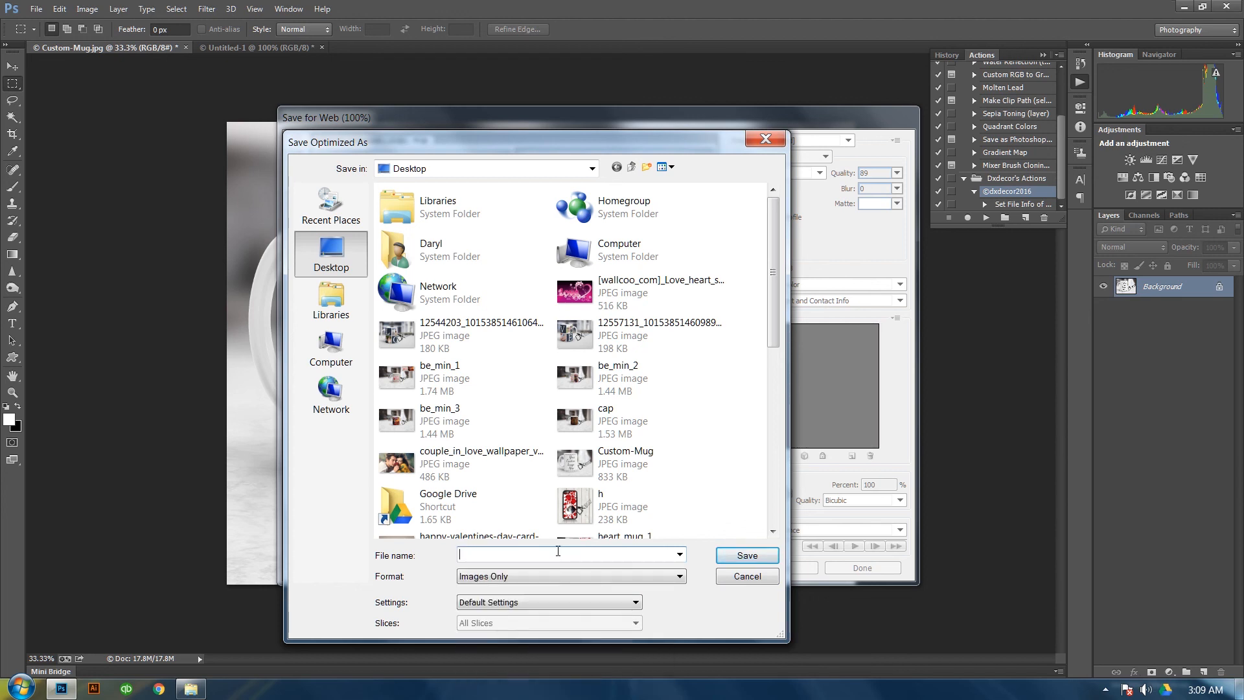
type("custom mu")
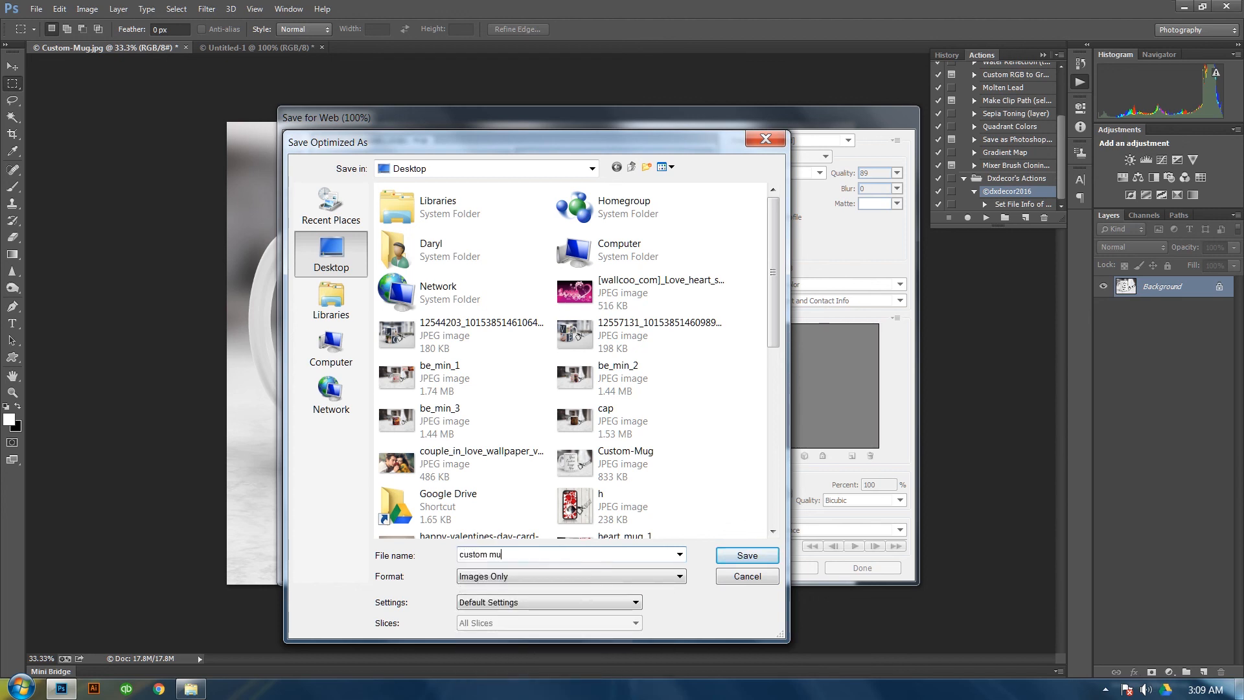
type("g 1")
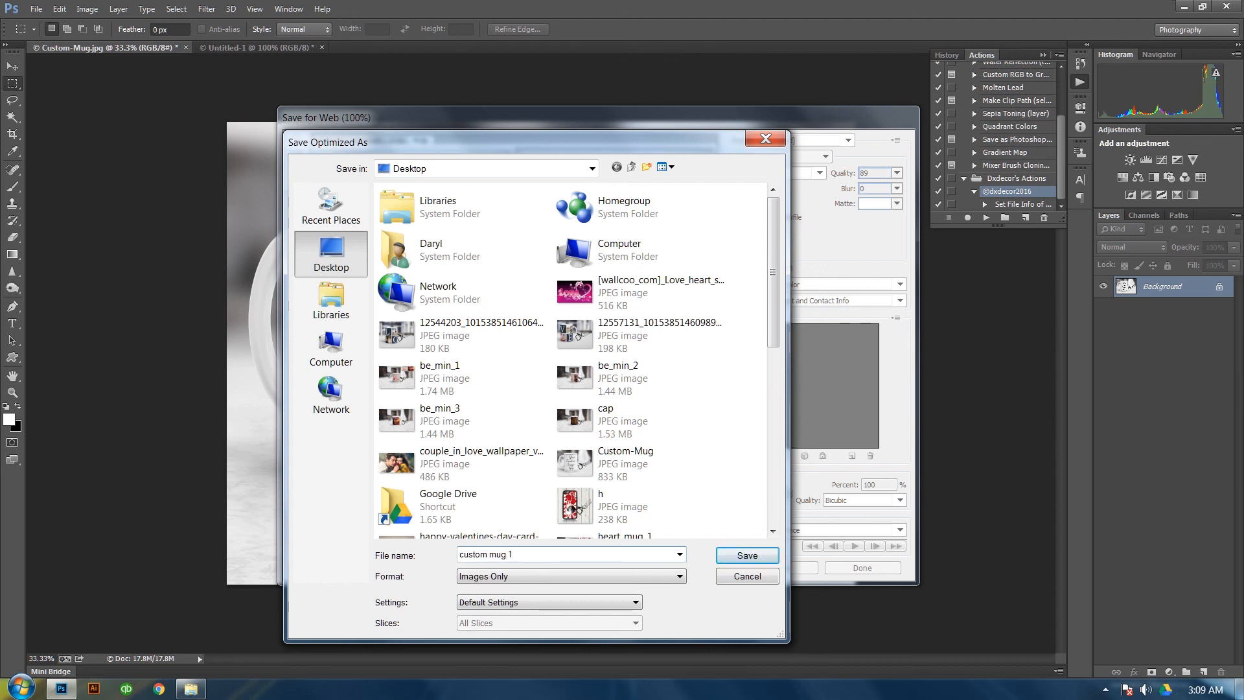
left_click(746, 555)
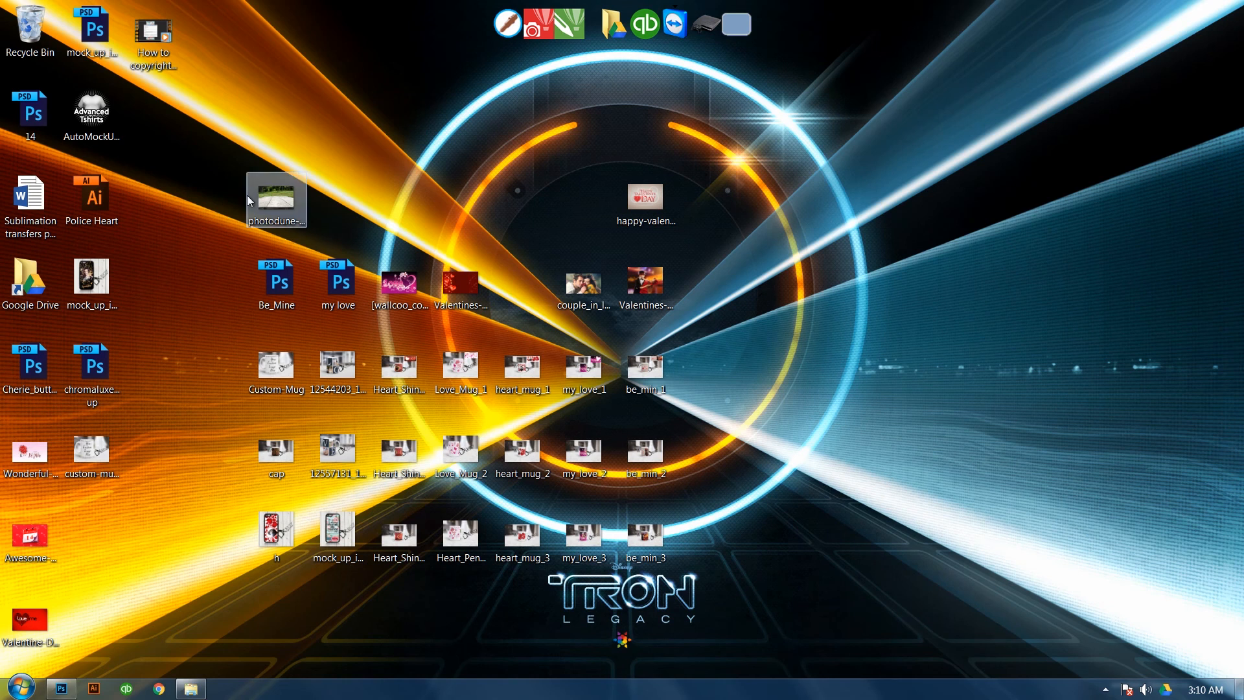
left_click(90, 453)
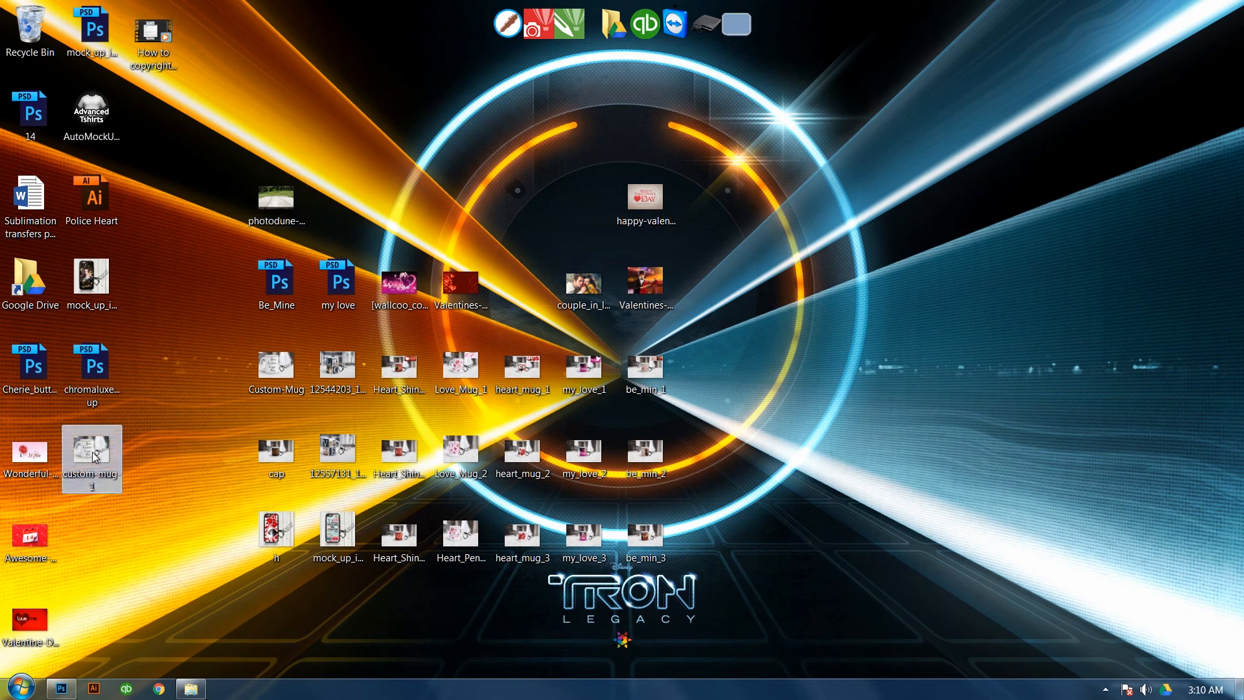
right_click(90, 459)
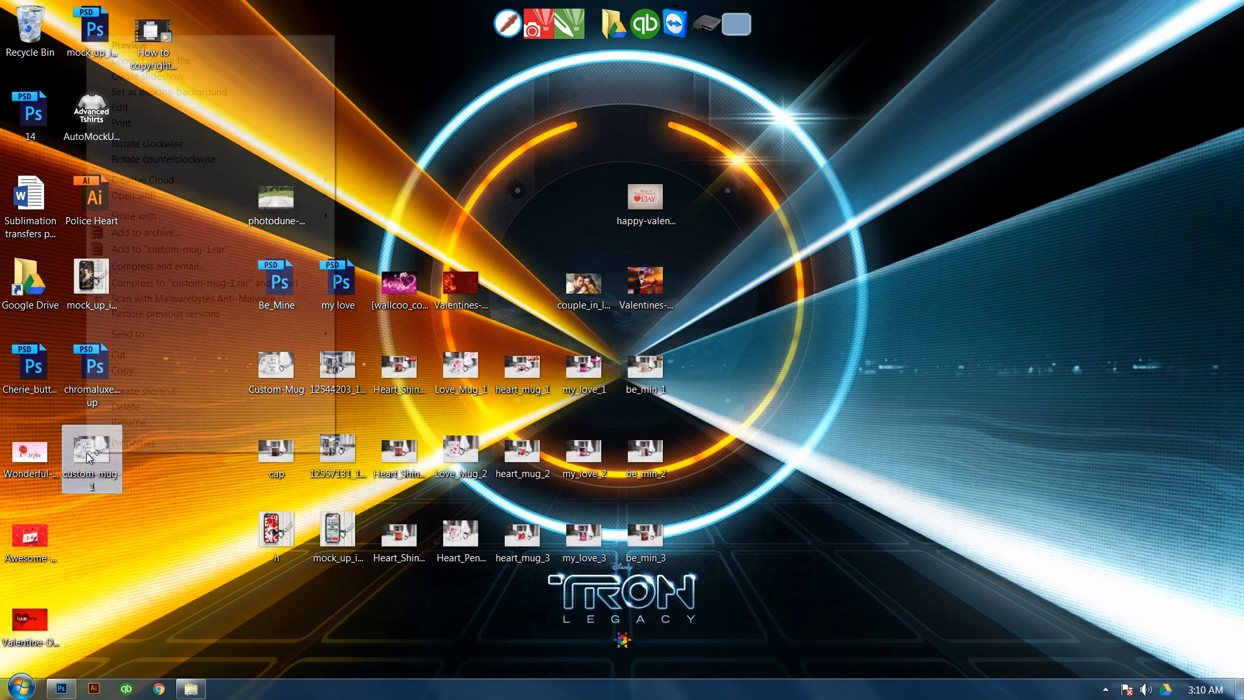
left_click(129, 443)
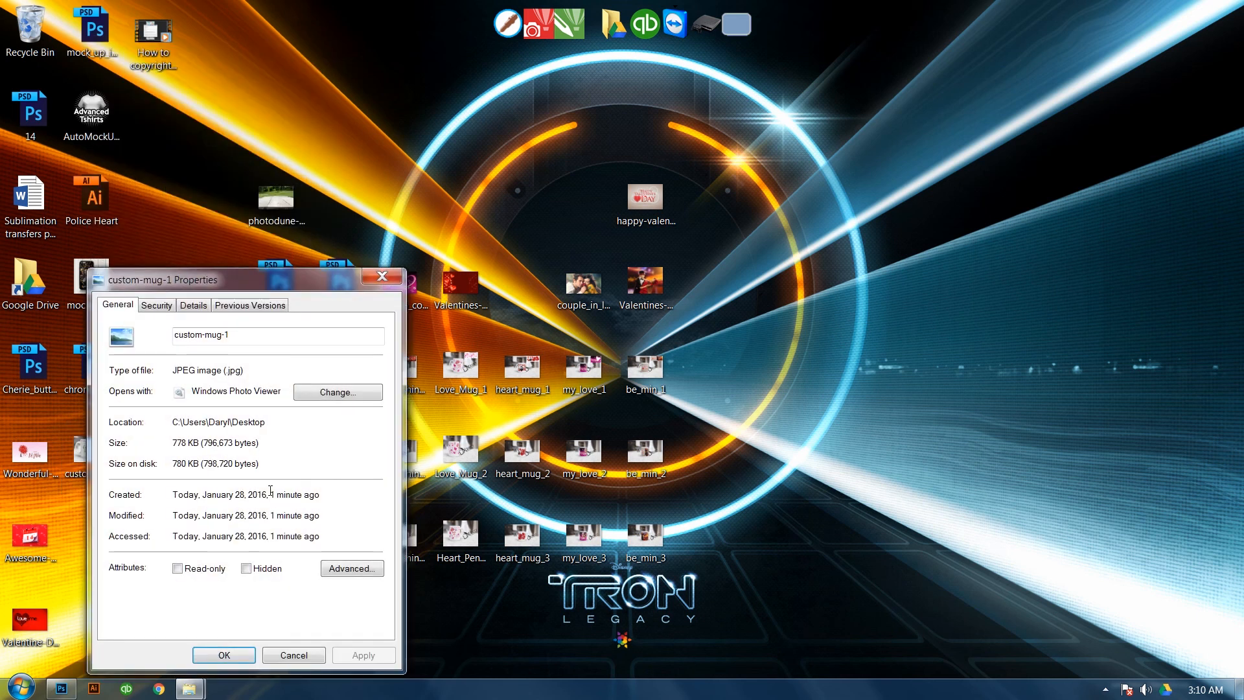
left_click(193, 304)
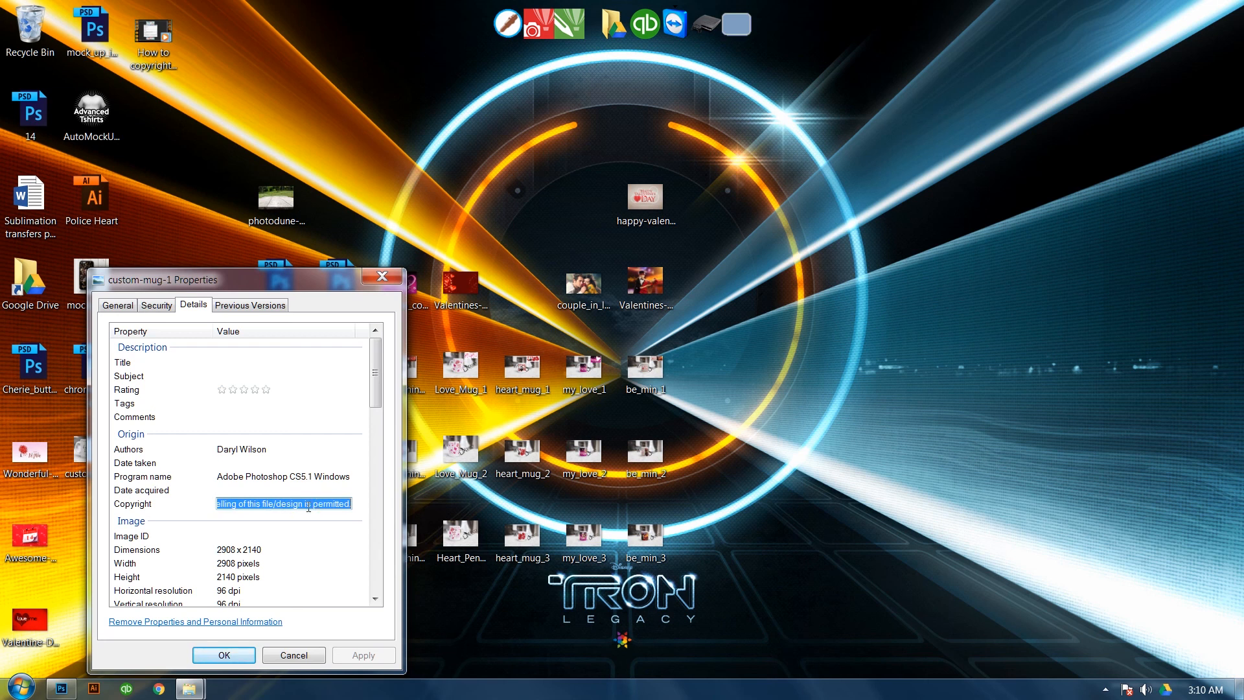
mouse_move(372, 226)
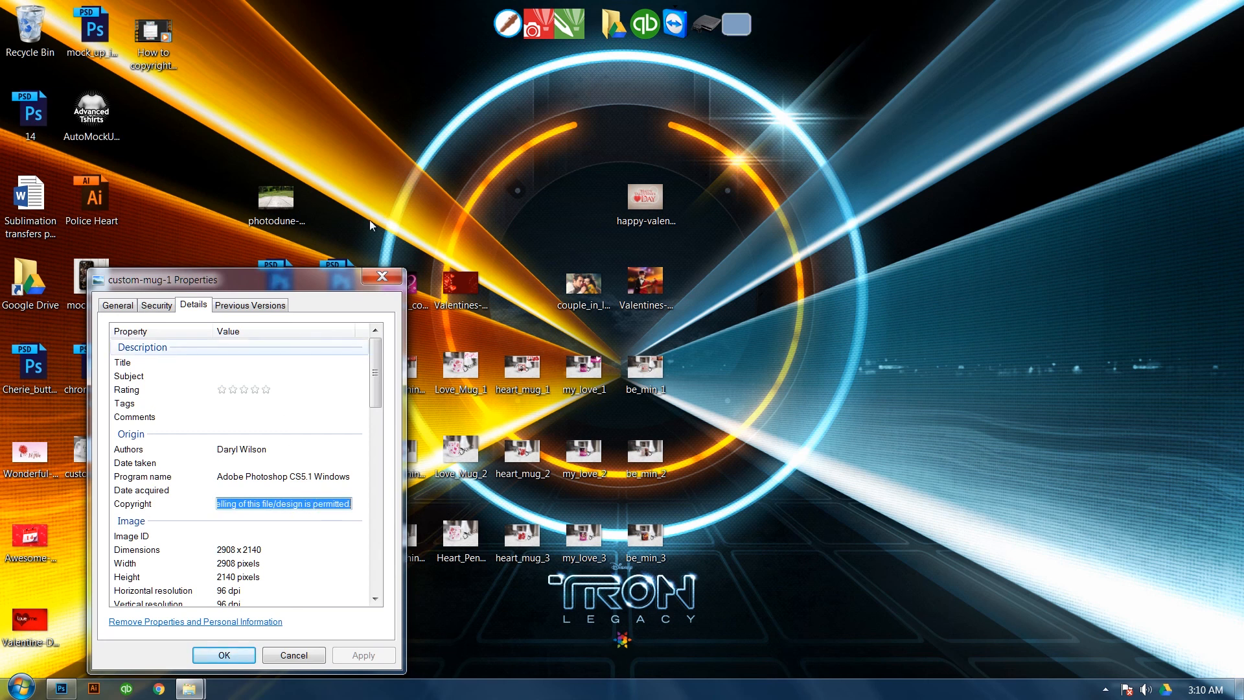
left_click_drag(165, 280, 796, 128)
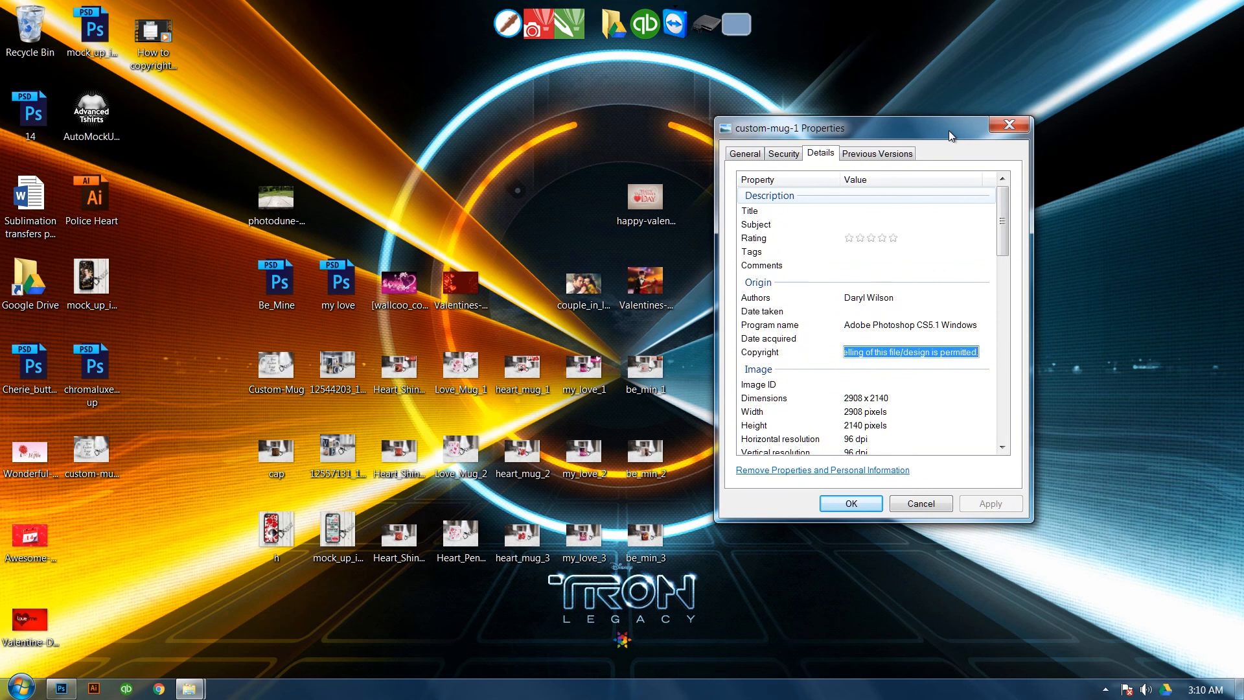
mouse_move(1009, 125)
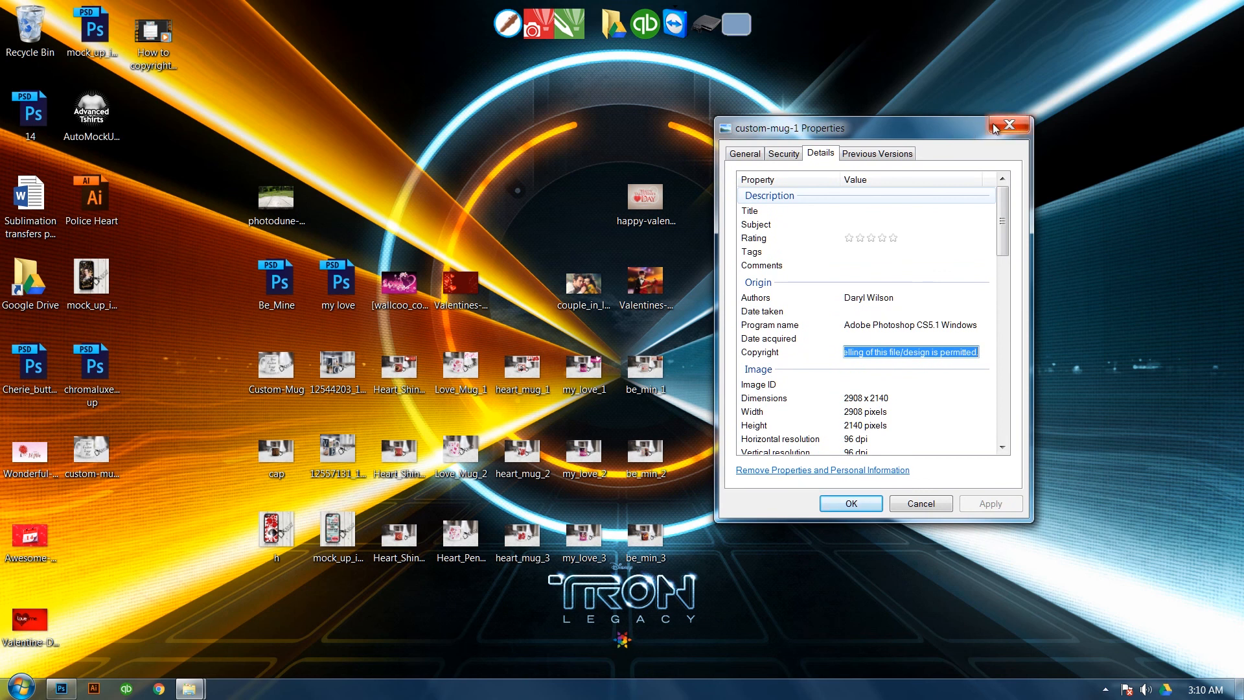
mouse_move(998, 127)
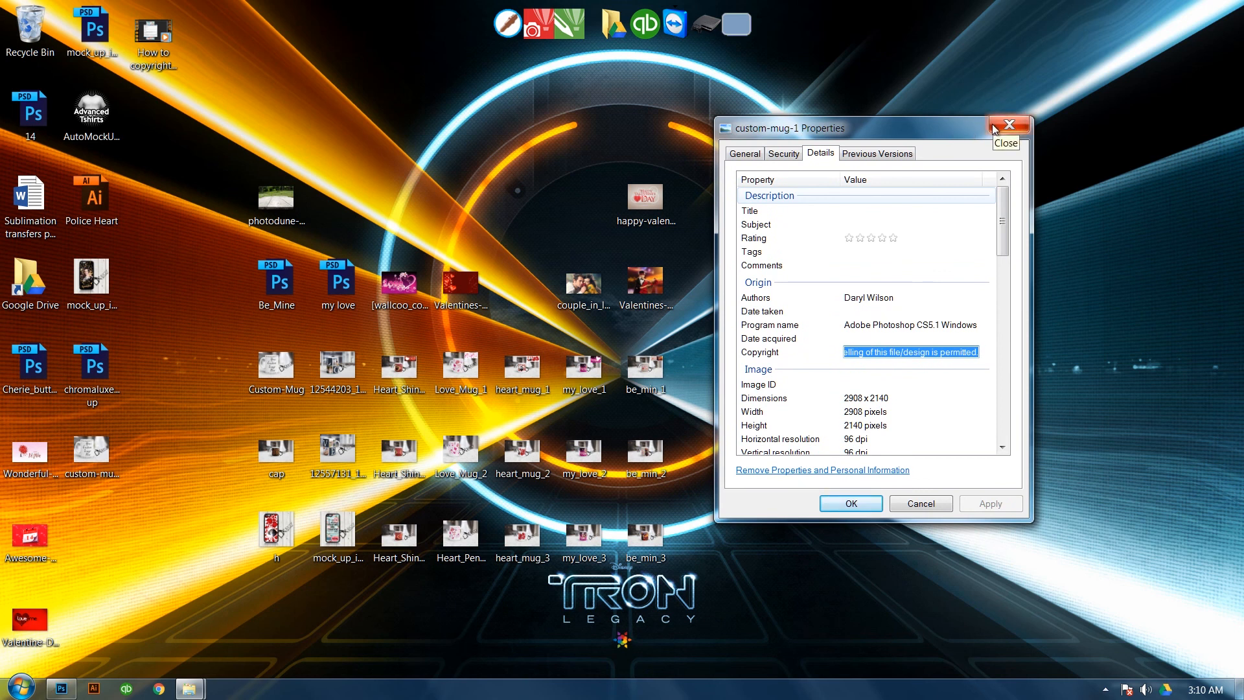
left_click(1011, 124)
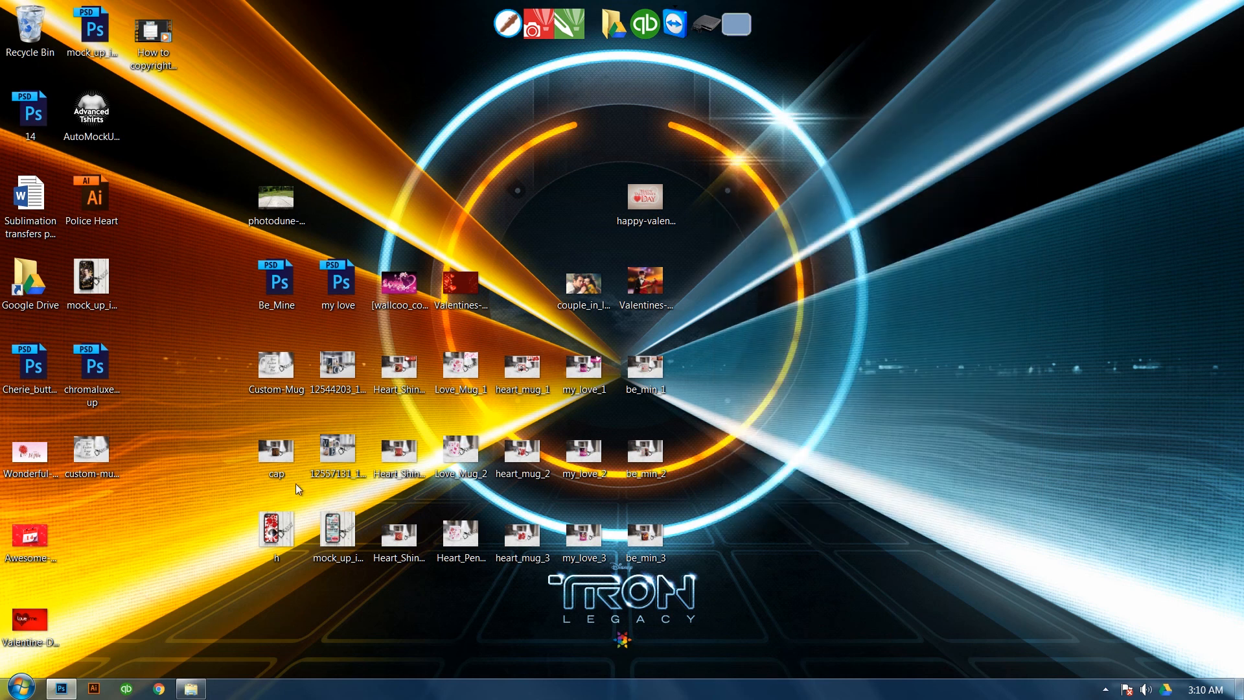
Restore the Photoshop window from the taskbar to show the Custom-Mug mockup.
left_click(61, 688)
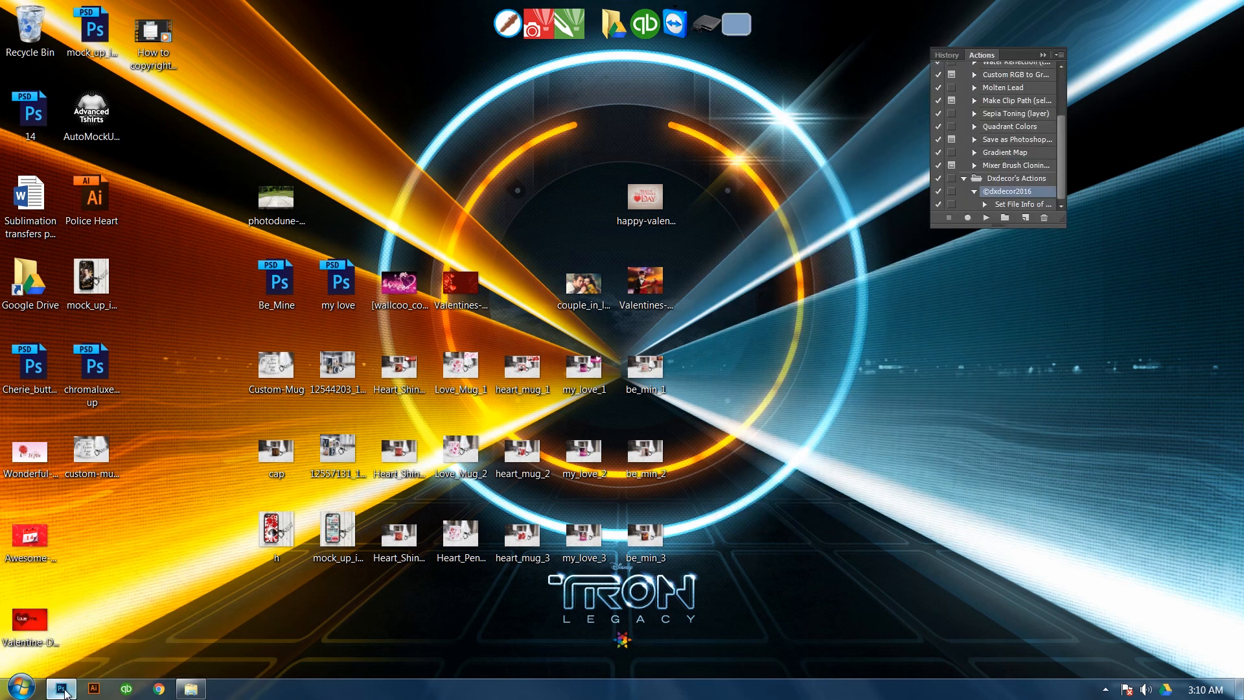
left_click(62, 688)
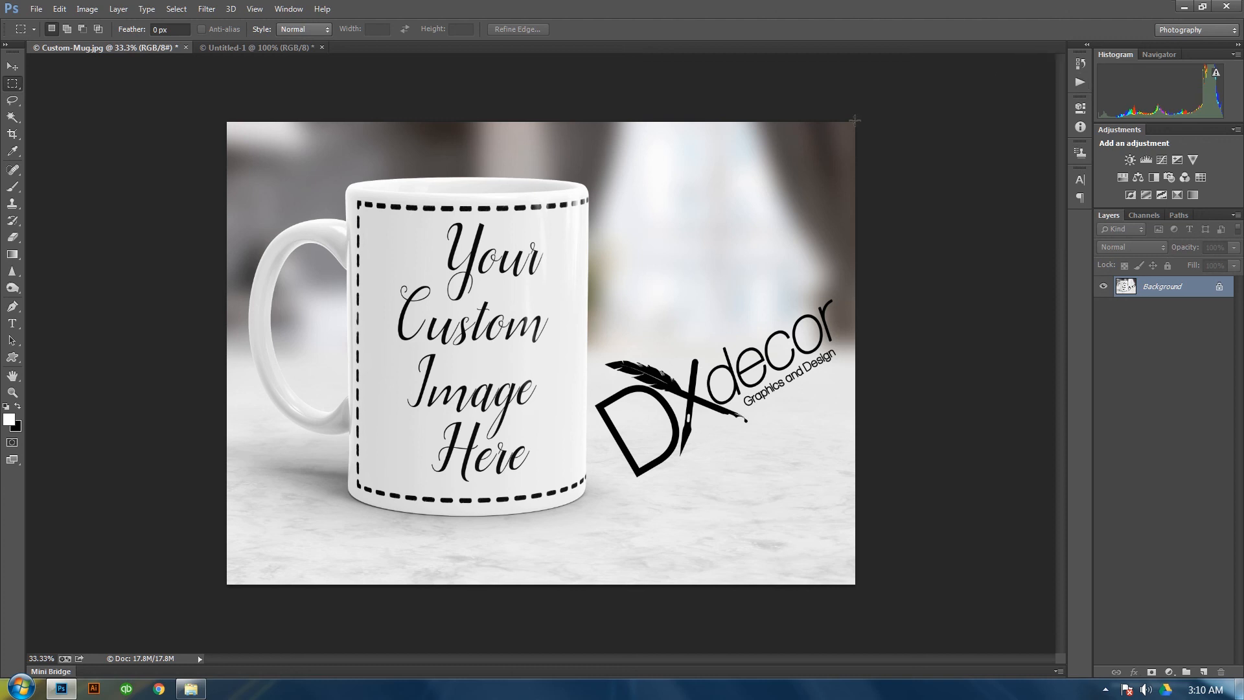
mouse_move(333, 62)
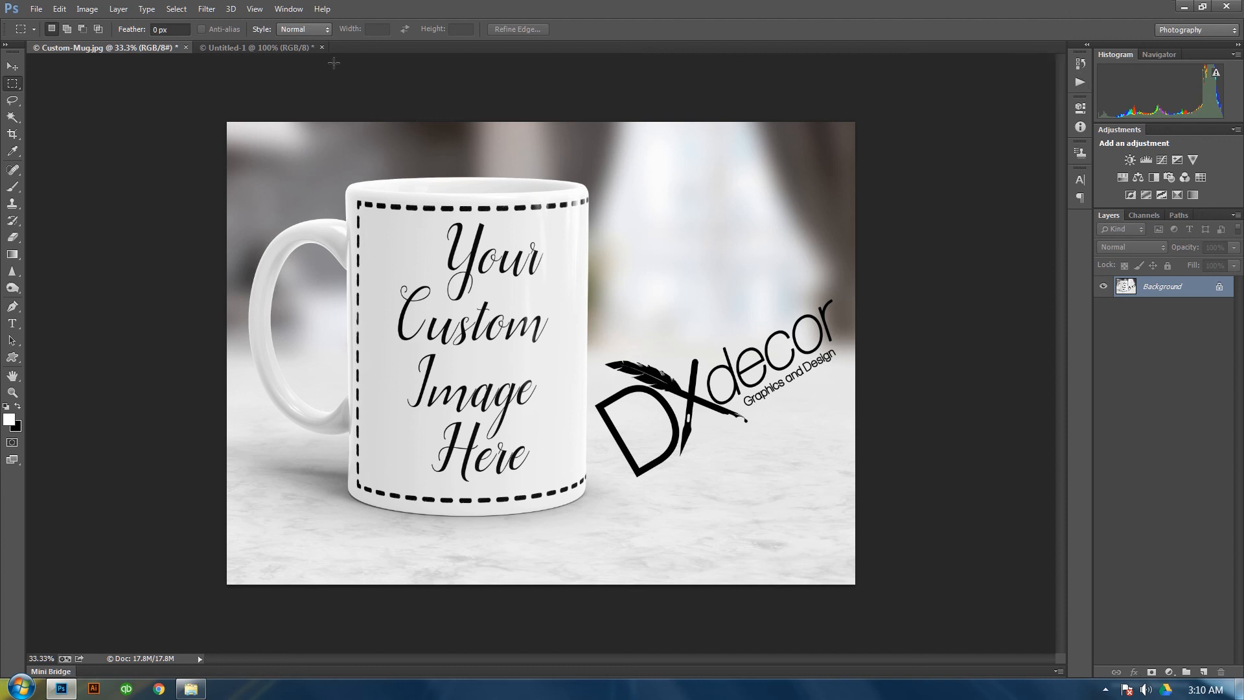